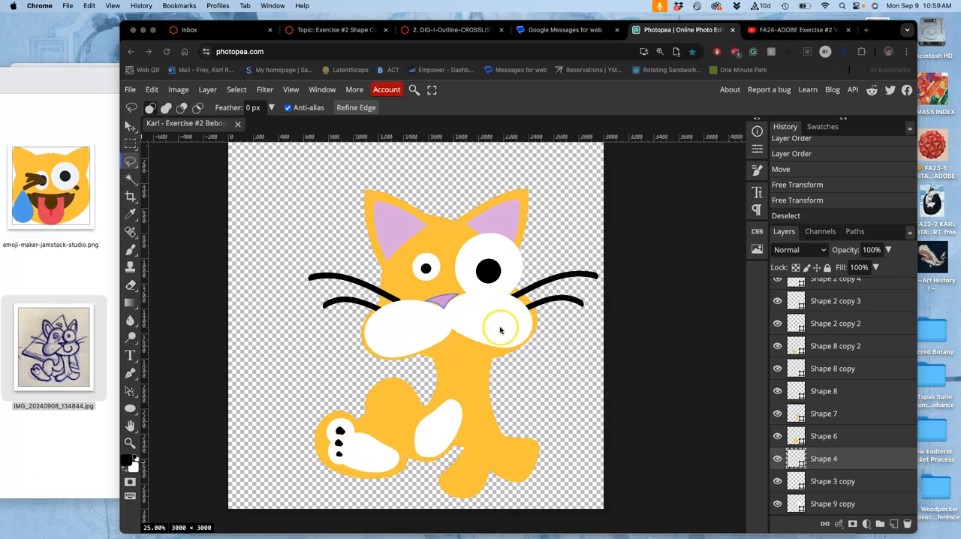
# Toggle the reference sketch layer on and off to check the whisker placement
pyautogui.scroll(3)
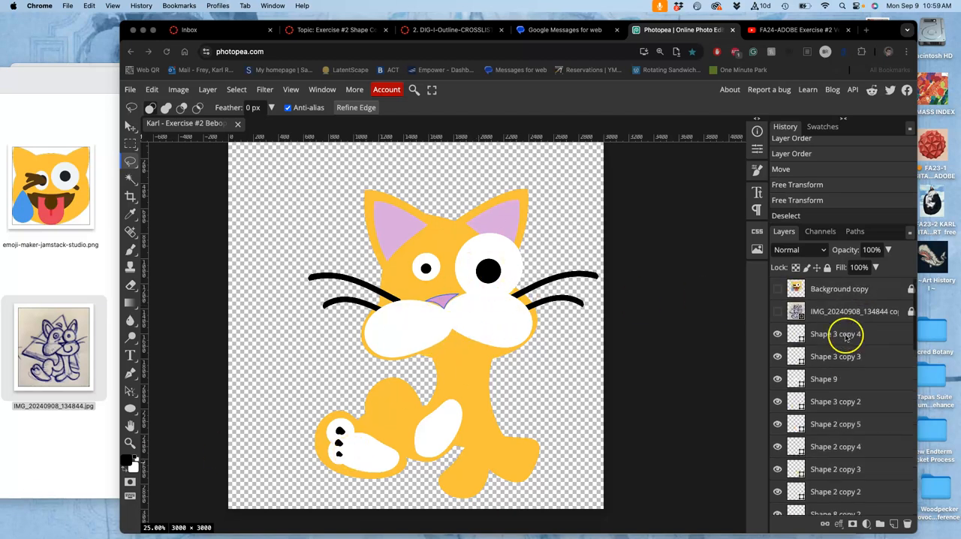
pyautogui.click(777, 312)
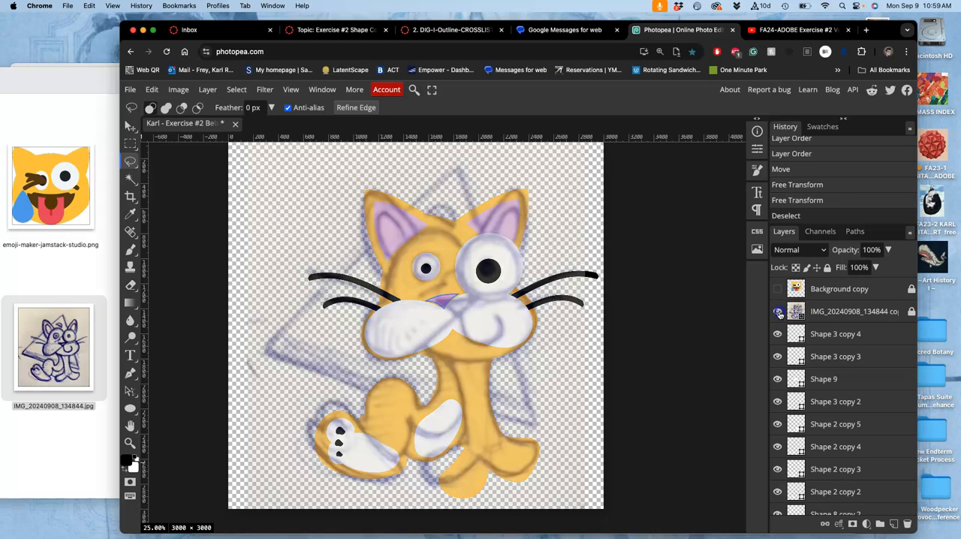
pyautogui.click(778, 313)
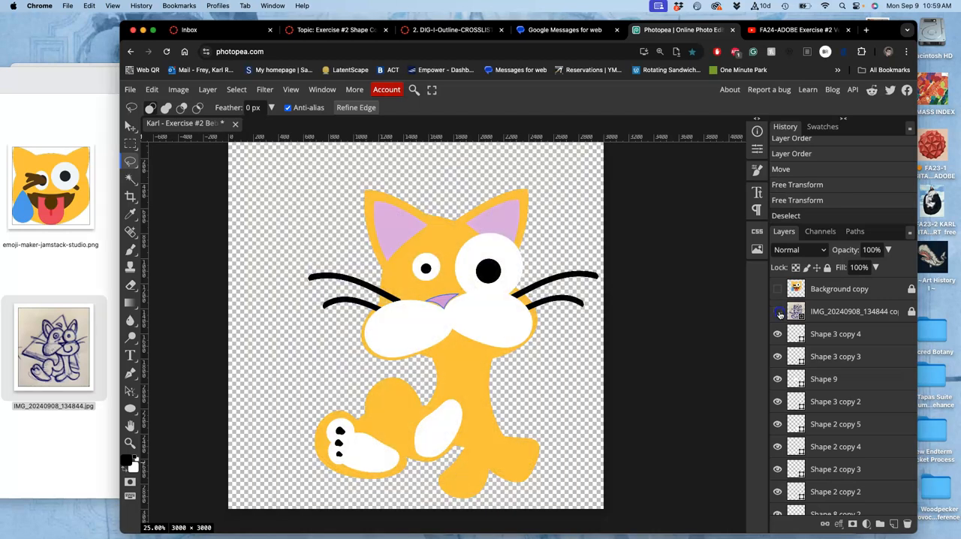
pyautogui.click(777, 312)
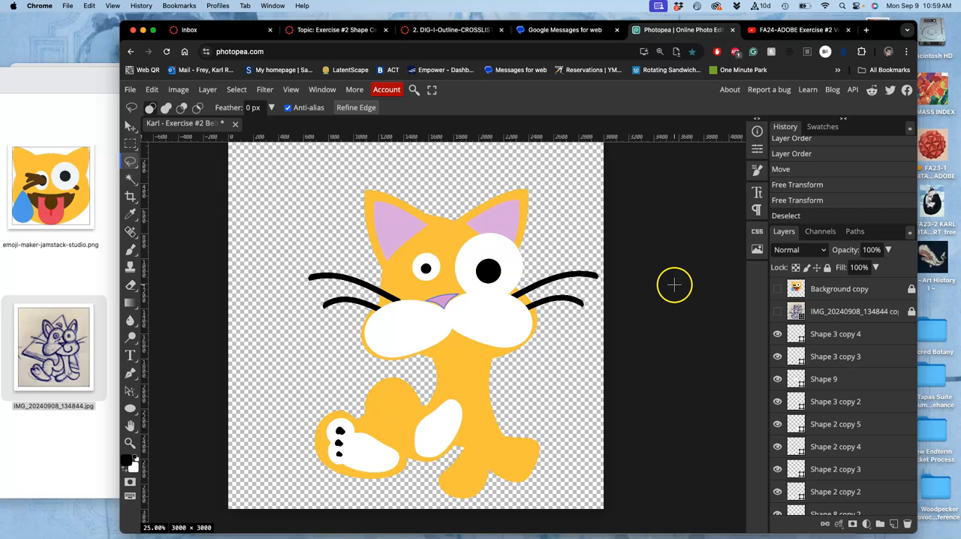
pyautogui.moveTo(679, 333)
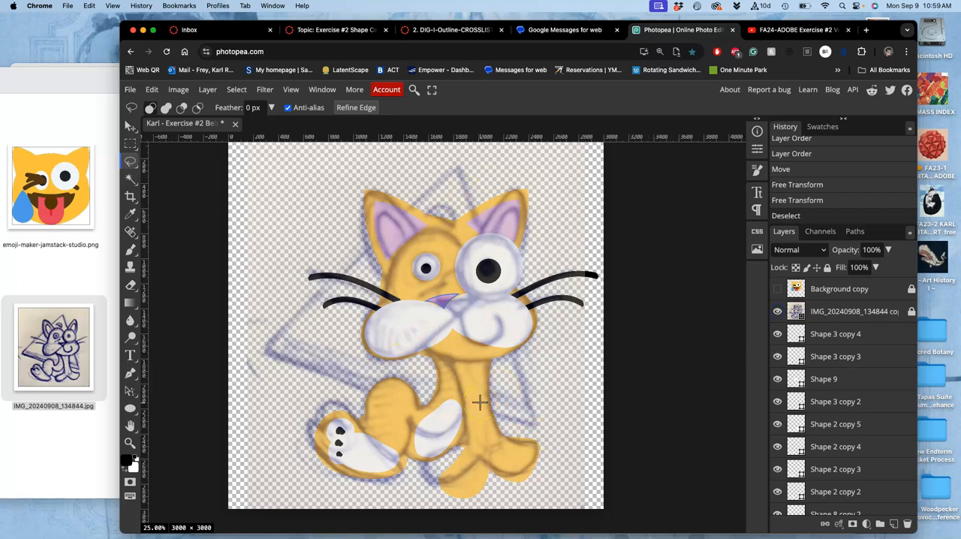
pyautogui.click(778, 312)
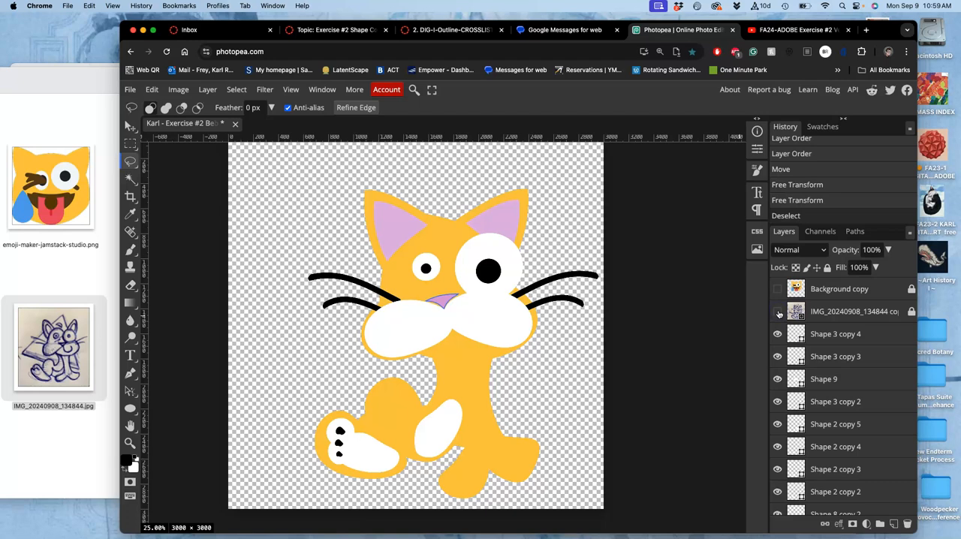
pyautogui.moveTo(720, 349)
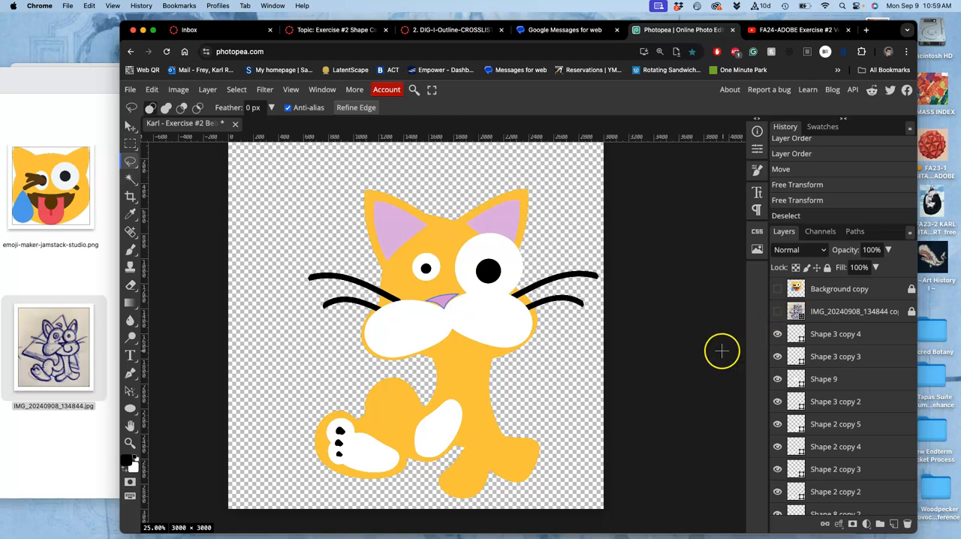
pyautogui.moveTo(788, 403)
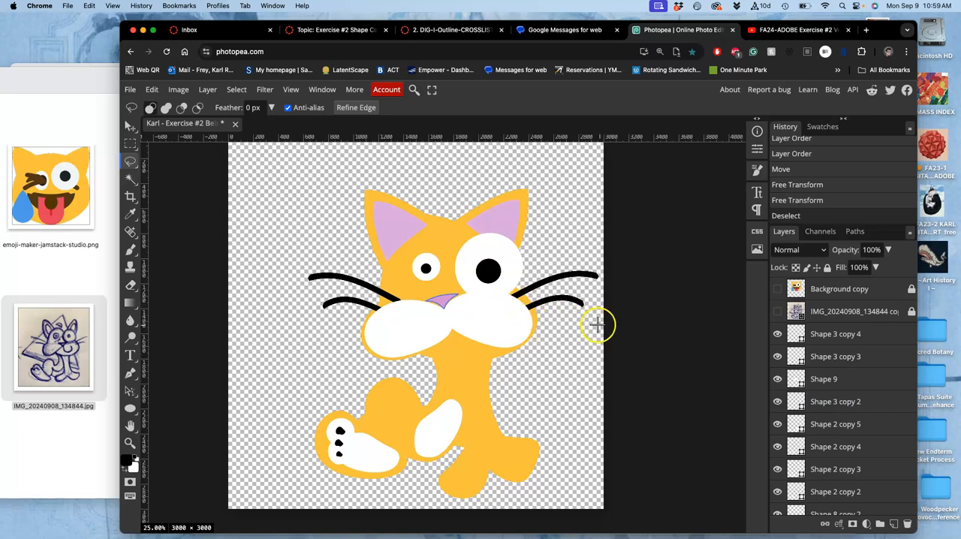
# Move the thin orange curve down beside the lower left of the cat's body
pyautogui.click(129, 126)
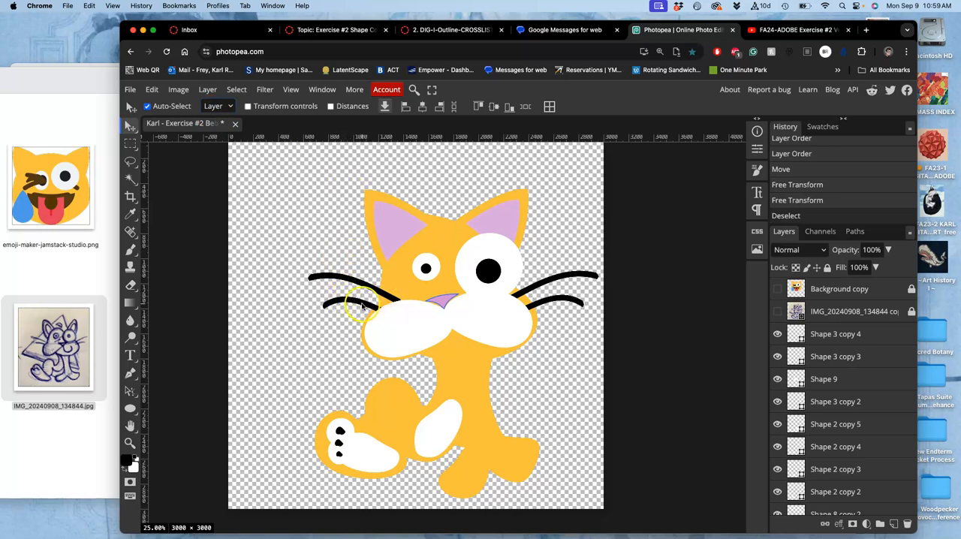
pyautogui.scroll(-3)
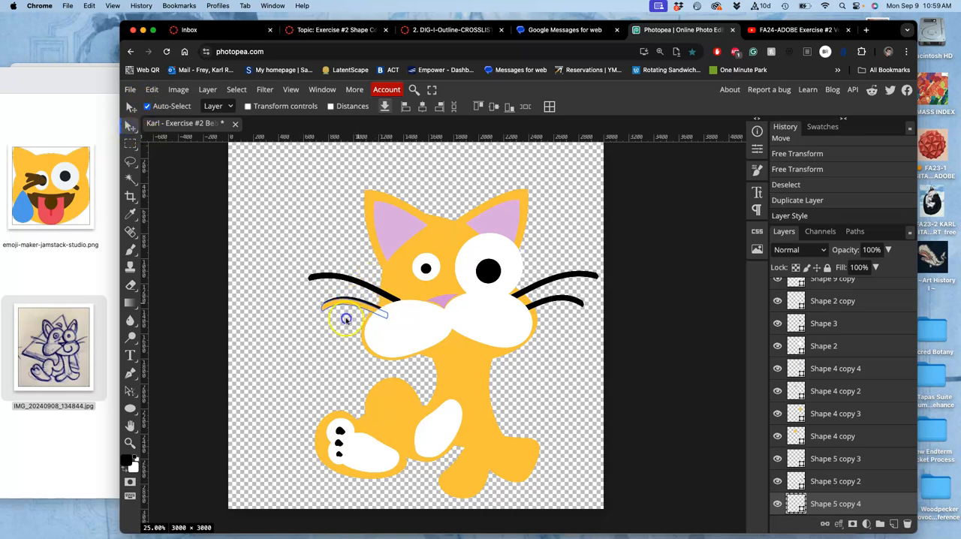
pyautogui.moveTo(345, 315); pyautogui.dragTo(345, 378)
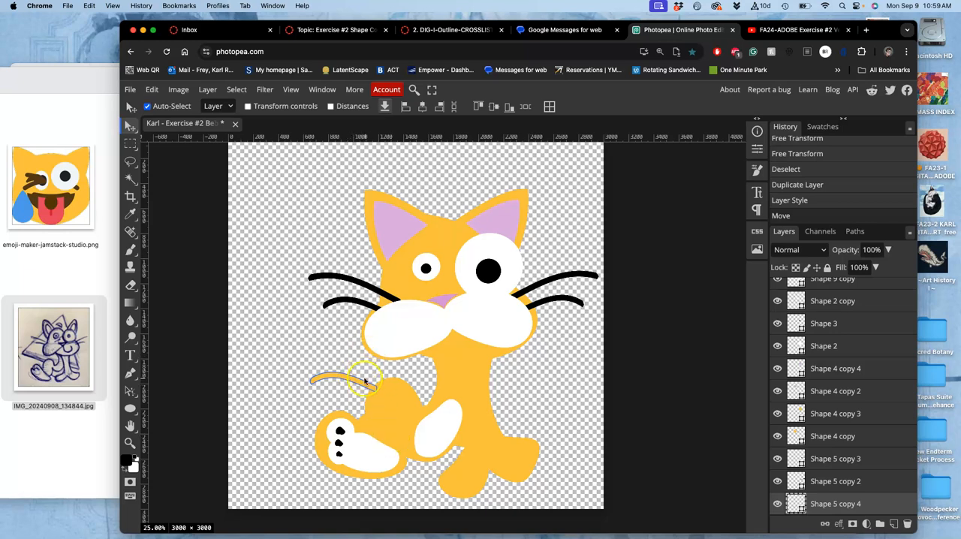
pyautogui.click(152, 90)
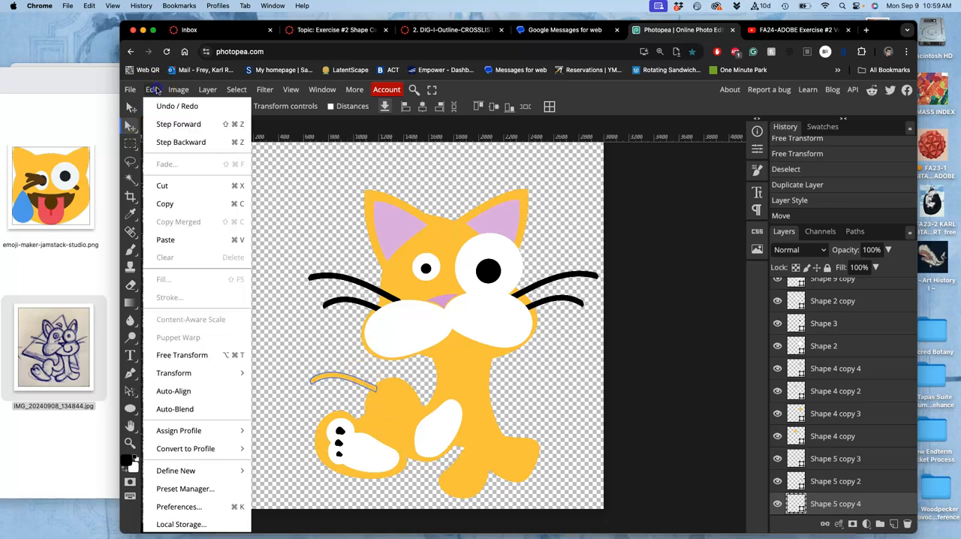
pyautogui.click(182, 355)
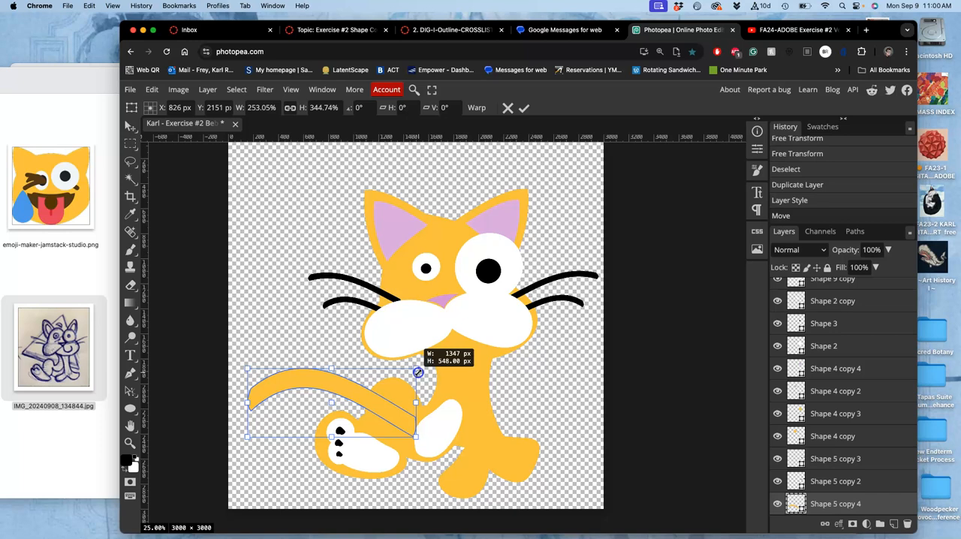
pyautogui.moveTo(417, 373); pyautogui.dragTo(336, 383)
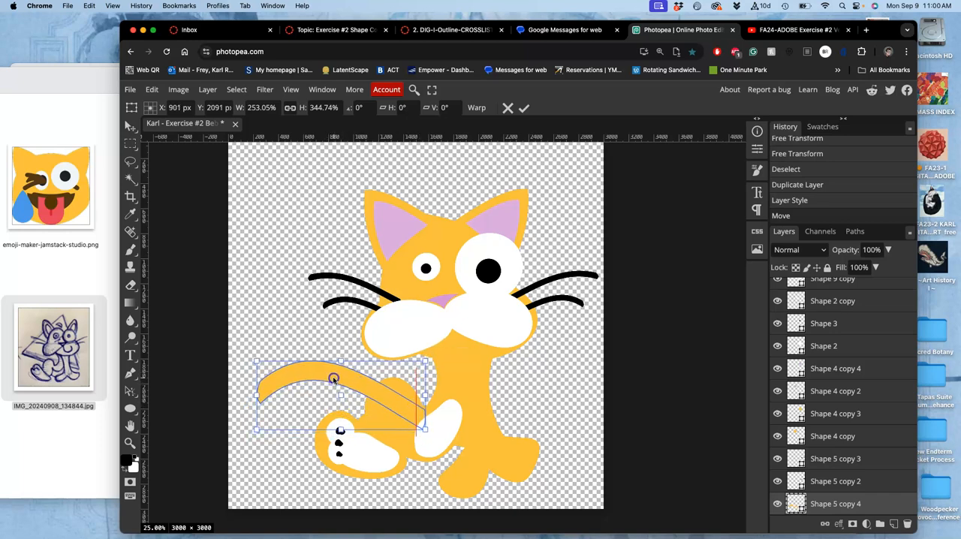
pyautogui.moveTo(424, 429); pyautogui.dragTo(432, 444)
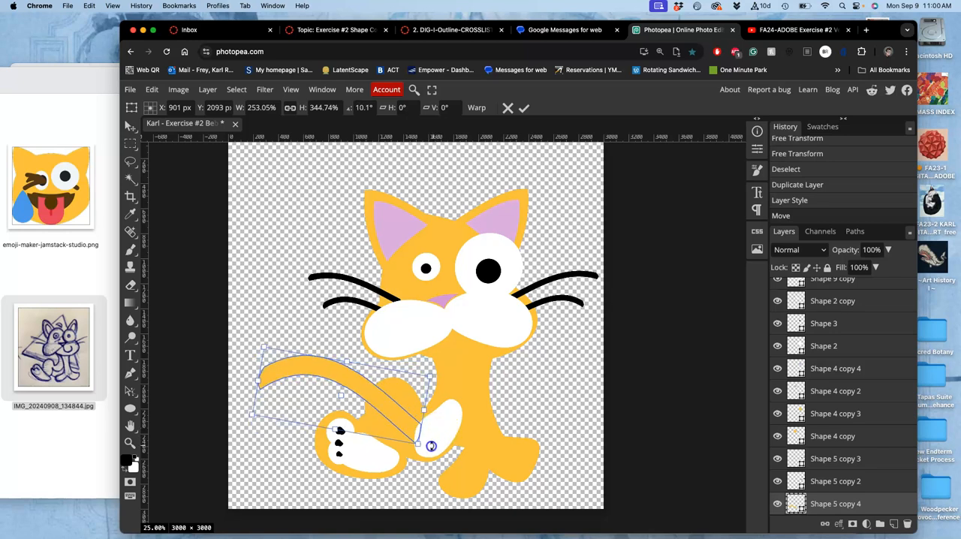
pyautogui.moveTo(432, 446); pyautogui.dragTo(403, 408)
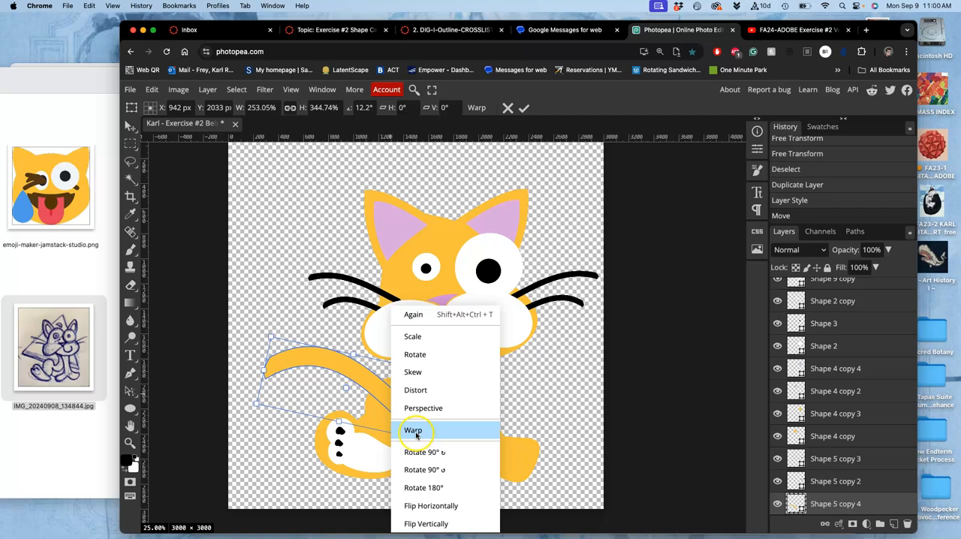
pyautogui.click(413, 429)
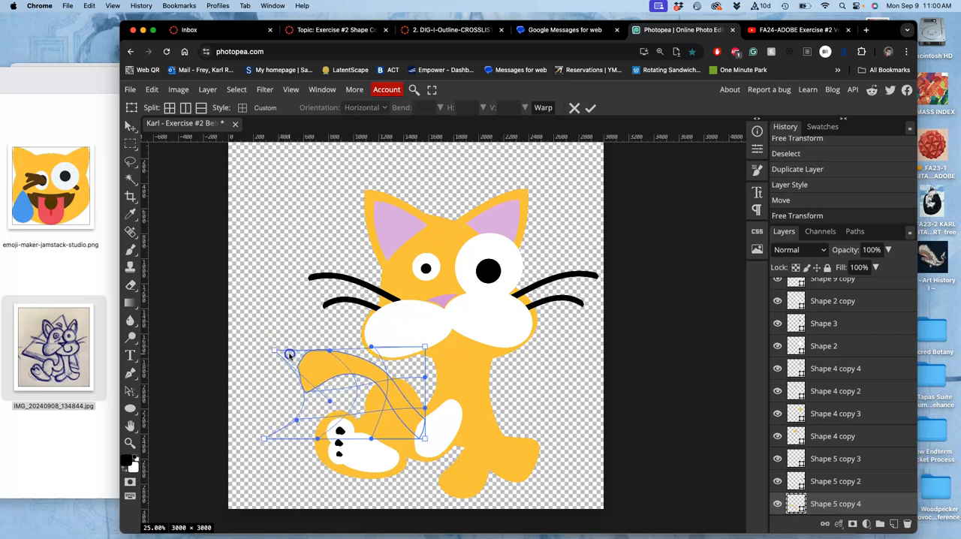
pyautogui.moveTo(288, 355); pyautogui.dragTo(338, 359)
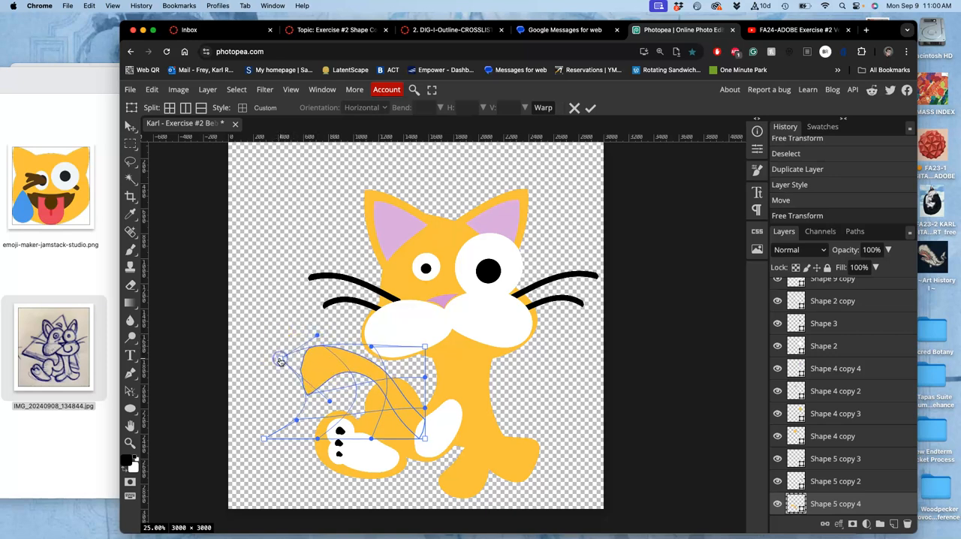
pyautogui.click(590, 108)
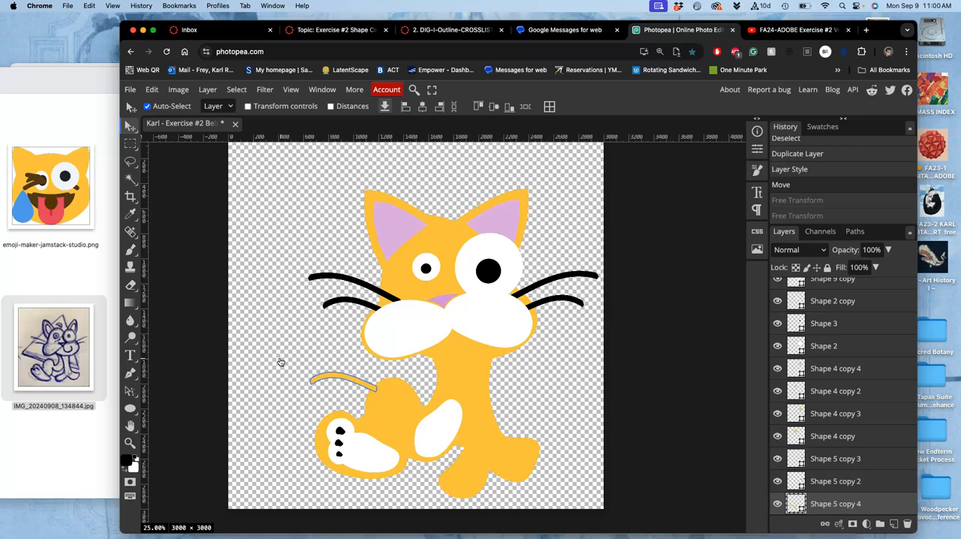
# Free Transform the orange curve, rotating and scaling it into a large tail by the foot
pyautogui.click(343, 383)
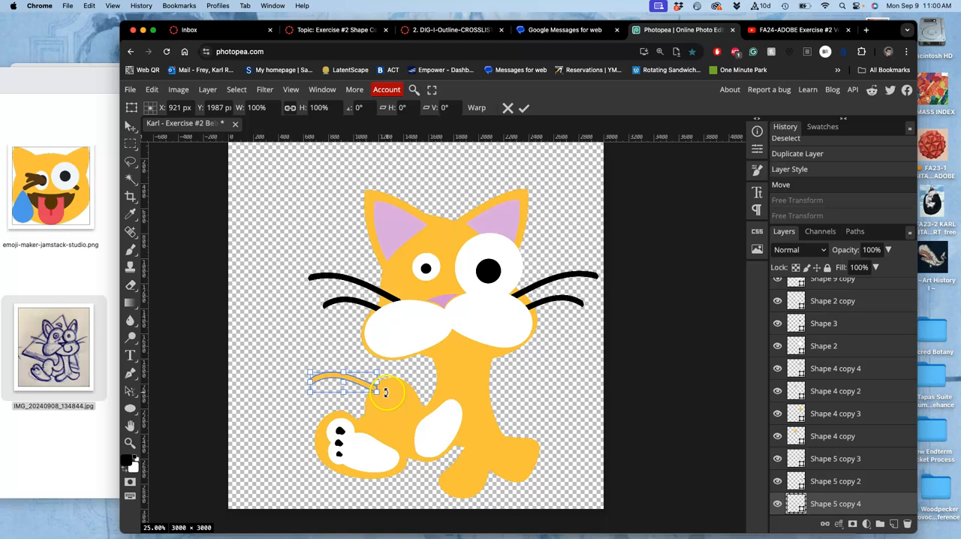
pyautogui.moveTo(384, 392); pyautogui.dragTo(384, 398)
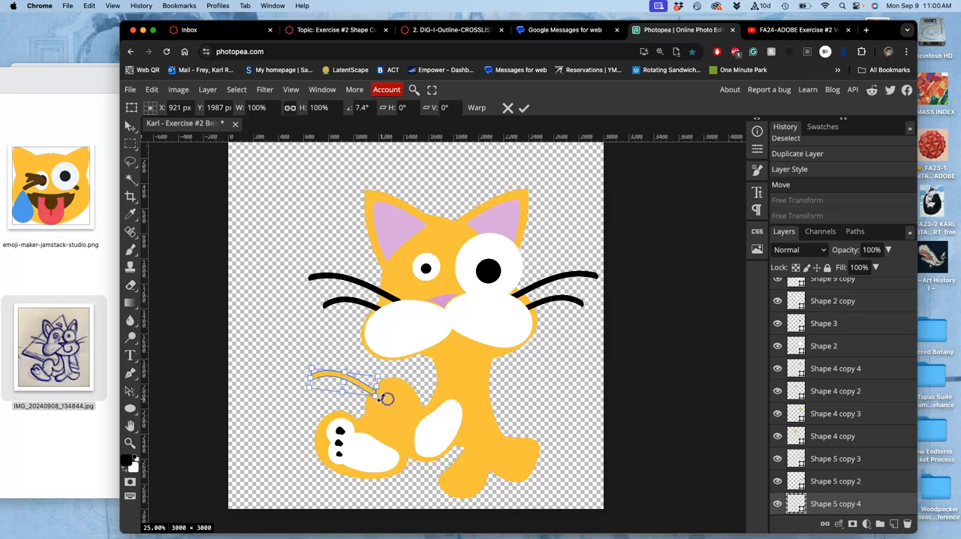
pyautogui.moveTo(384, 399); pyautogui.dragTo(403, 441)
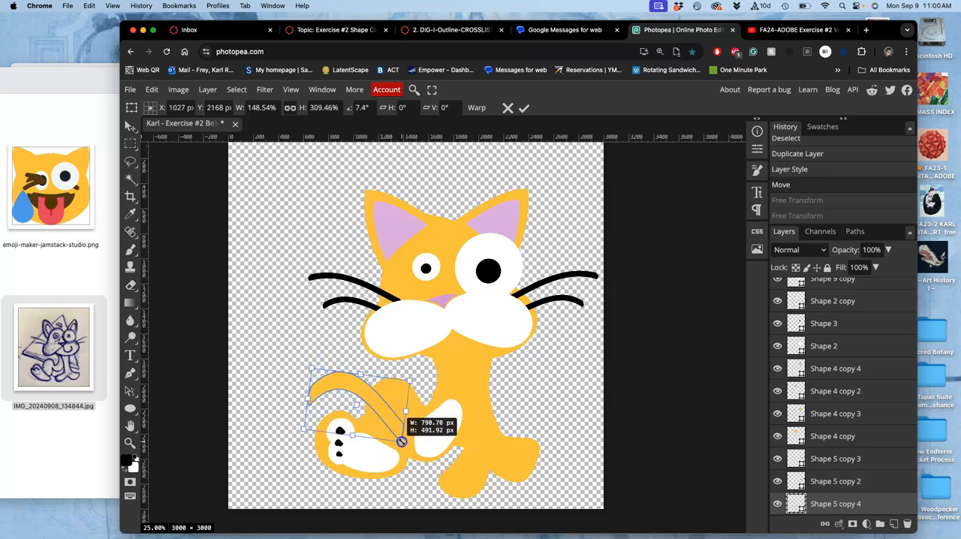
pyautogui.moveTo(400, 441); pyautogui.dragTo(443, 450)
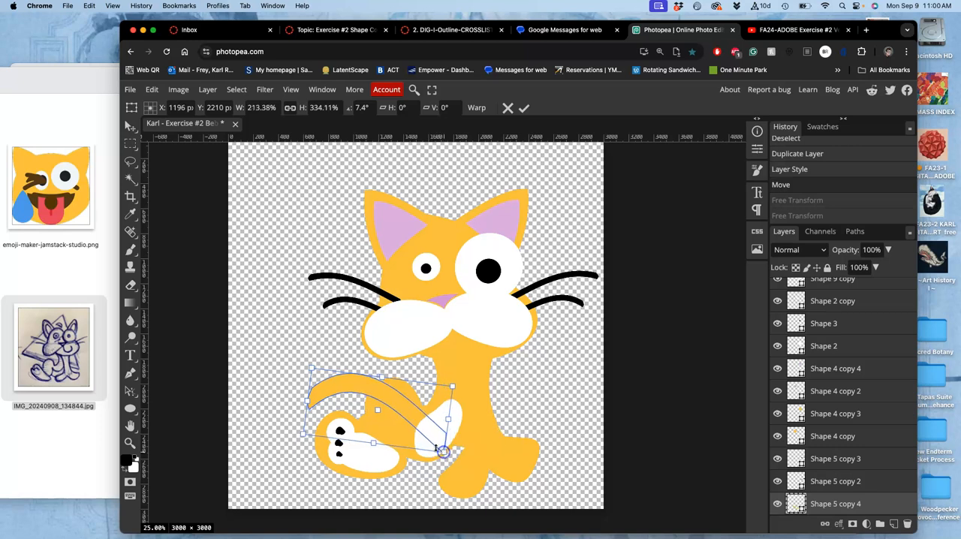
pyautogui.moveTo(443, 450); pyautogui.dragTo(468, 403)
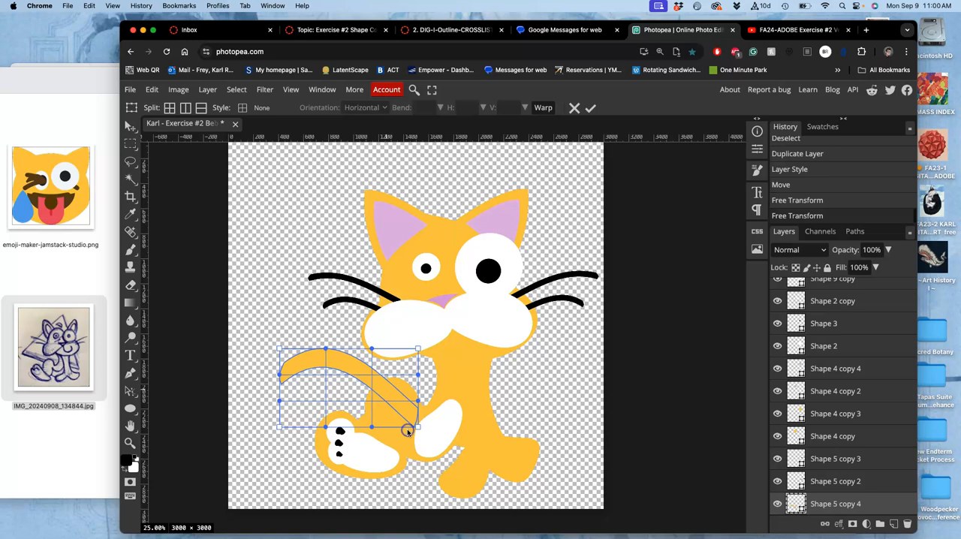
# Warp the tail into an upward curl and commit the transformation
pyautogui.moveTo(408, 432); pyautogui.dragTo(398, 435)
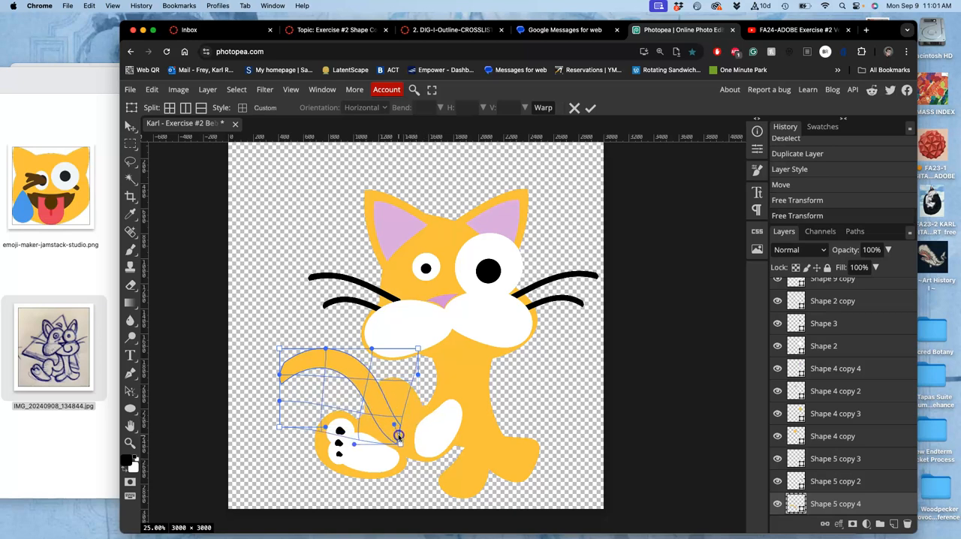
pyautogui.moveTo(397, 435); pyautogui.dragTo(398, 420)
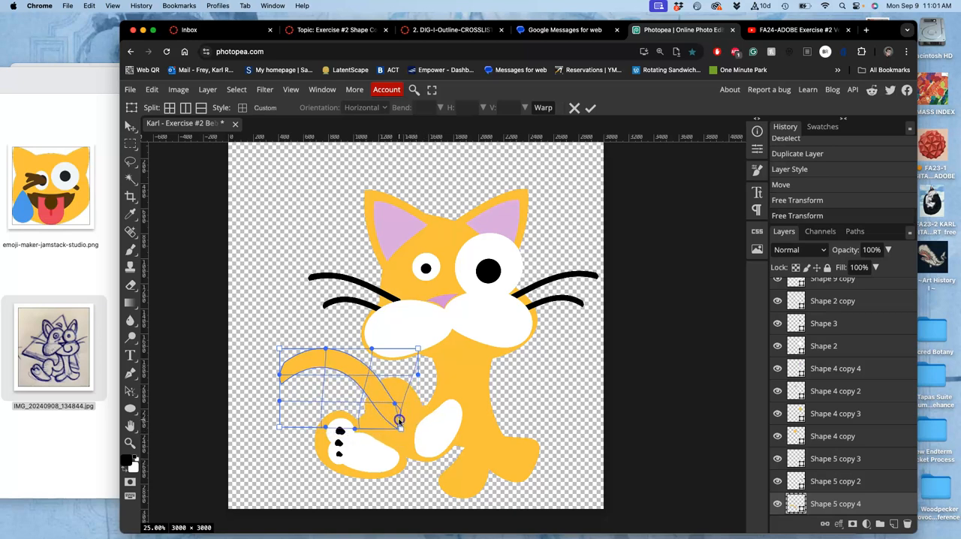
pyautogui.click(591, 108)
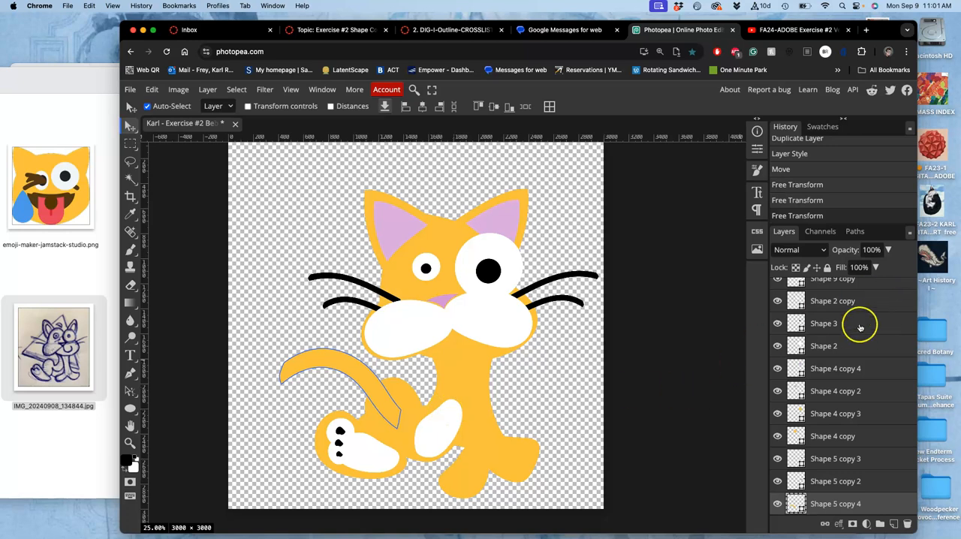
pyautogui.scroll(3)
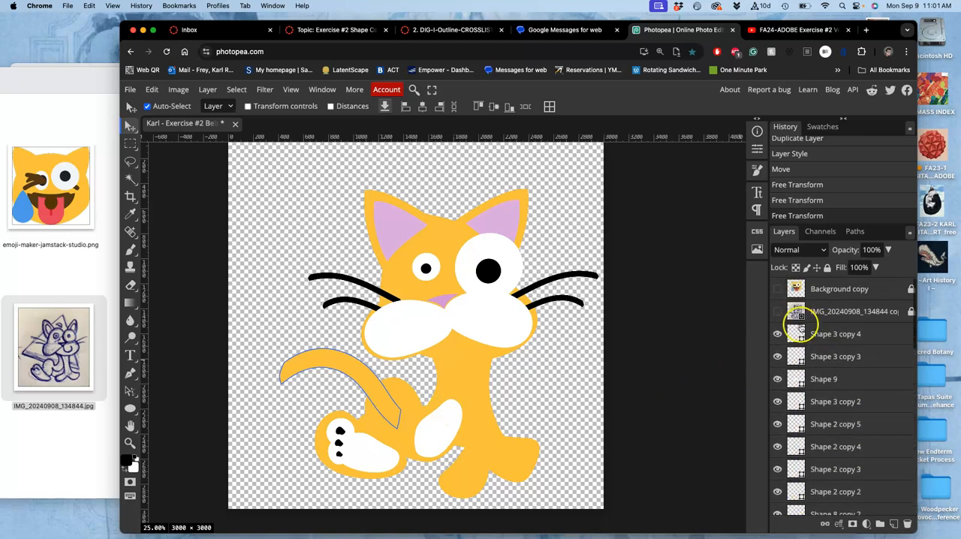
# Show the sketch and draw a three-sided polygon triangle over the cat
pyautogui.click(778, 311)
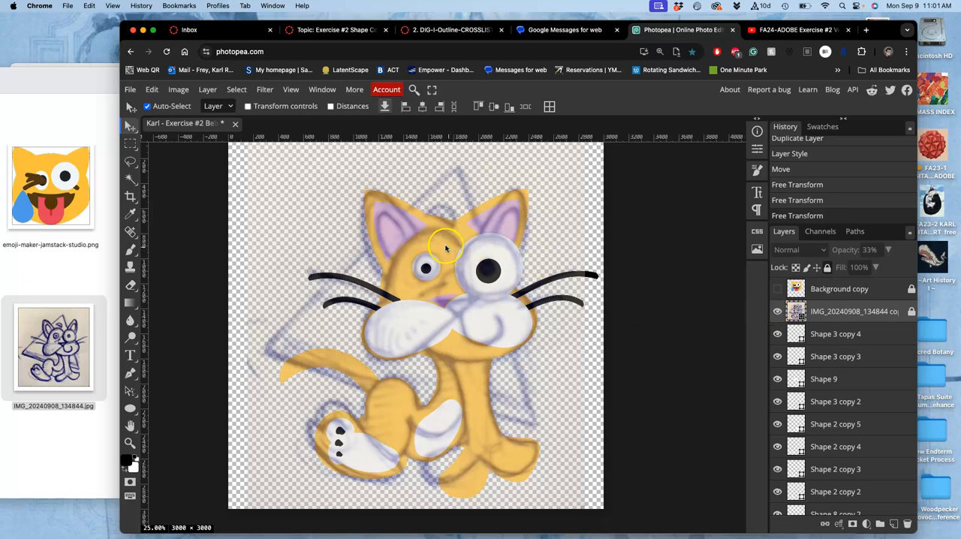
pyautogui.moveTo(424, 252)
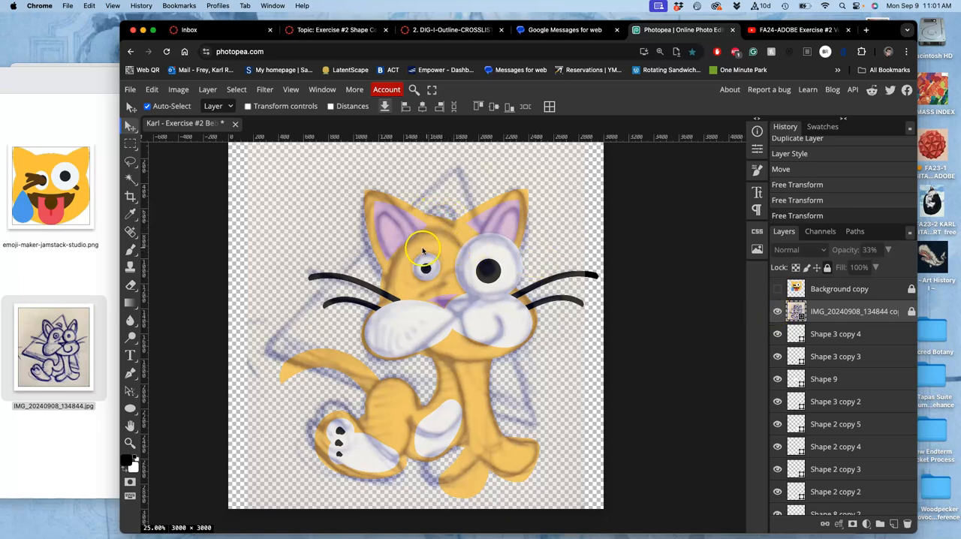
pyautogui.moveTo(213, 317)
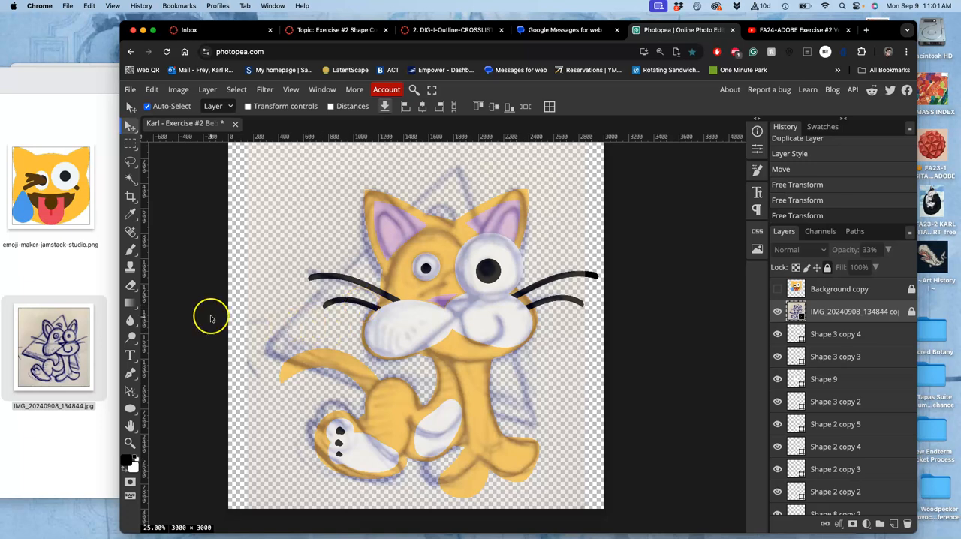
pyautogui.moveTo(147, 353)
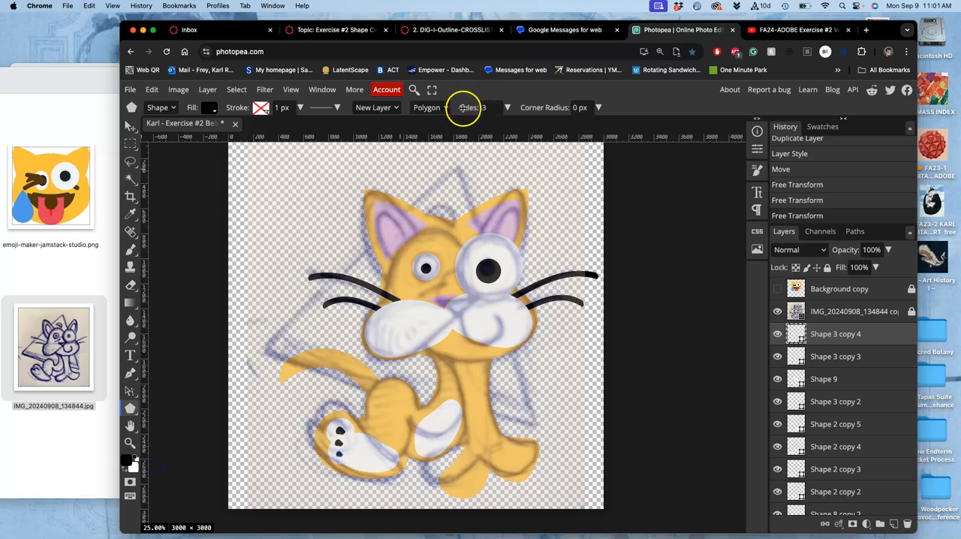
pyautogui.moveTo(413, 165)
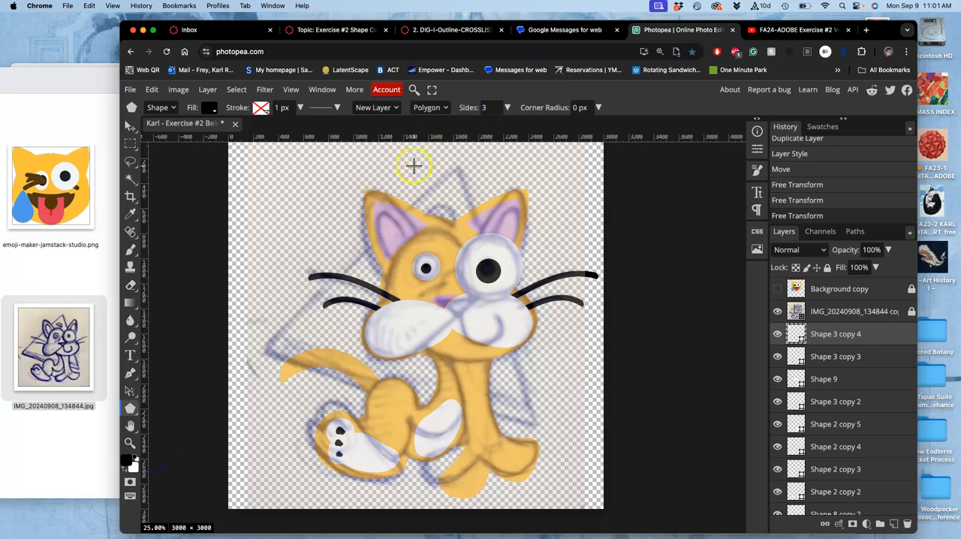
pyautogui.moveTo(413, 165); pyautogui.dragTo(483, 213)
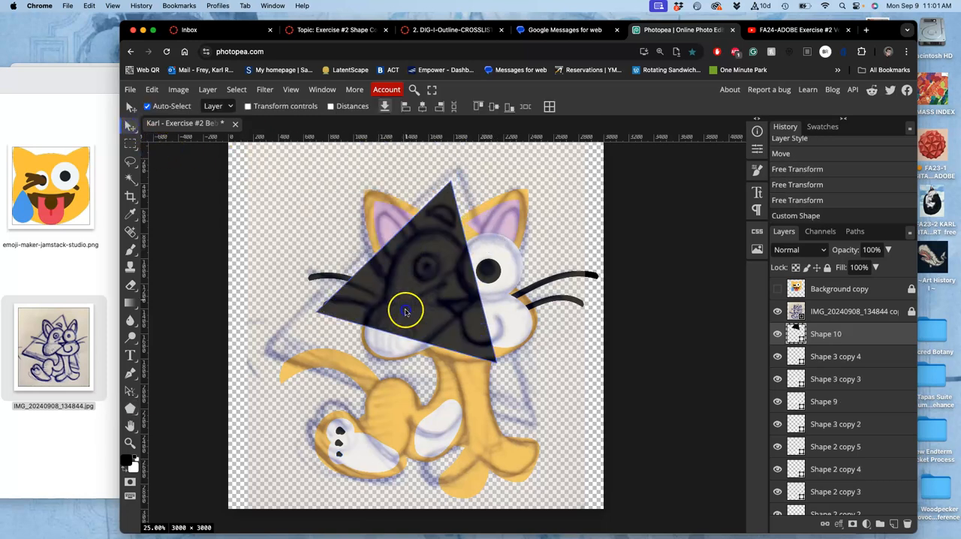
pyautogui.moveTo(405, 312); pyautogui.dragTo(357, 342)
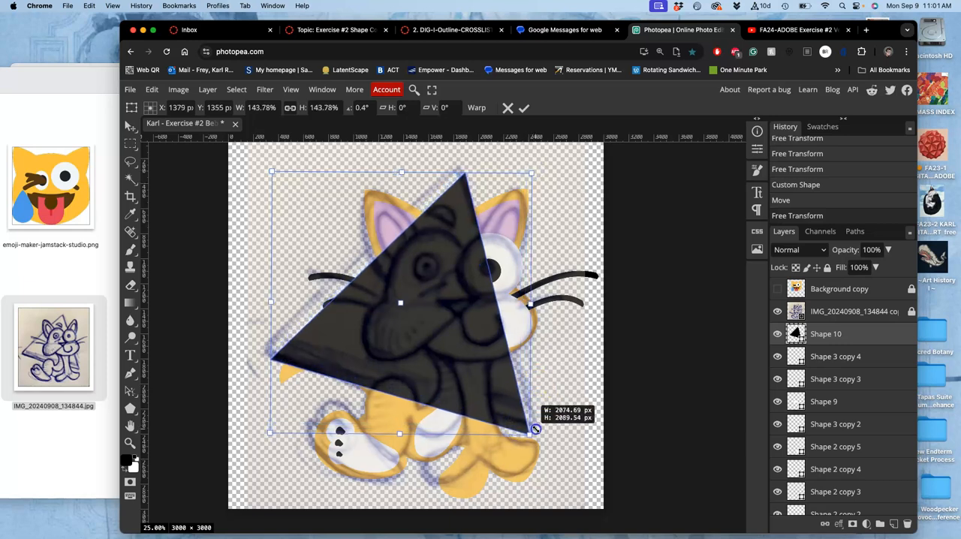
# Scale the triangle up to cover most of the cat and commit
pyautogui.moveTo(534, 429); pyautogui.dragTo(561, 444)
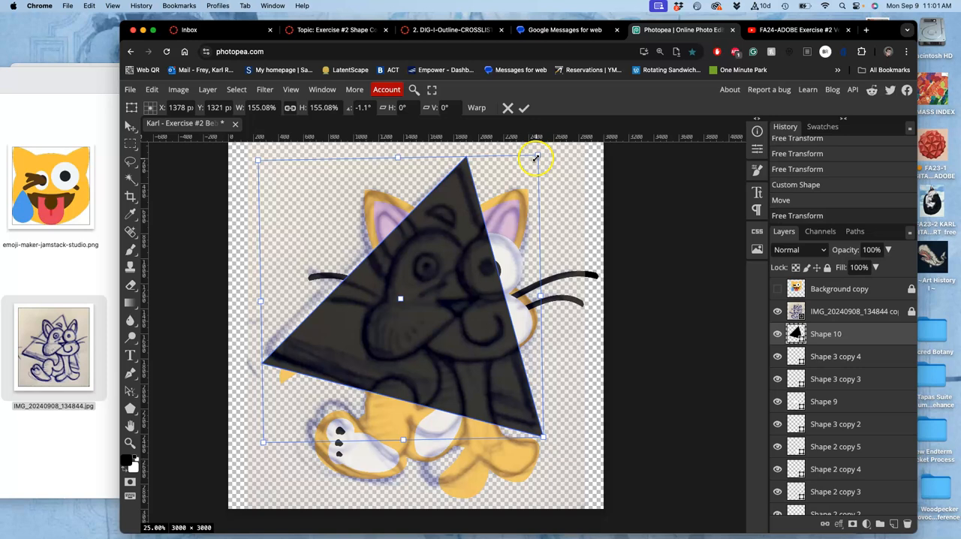
pyautogui.moveTo(539, 159); pyautogui.dragTo(533, 159)
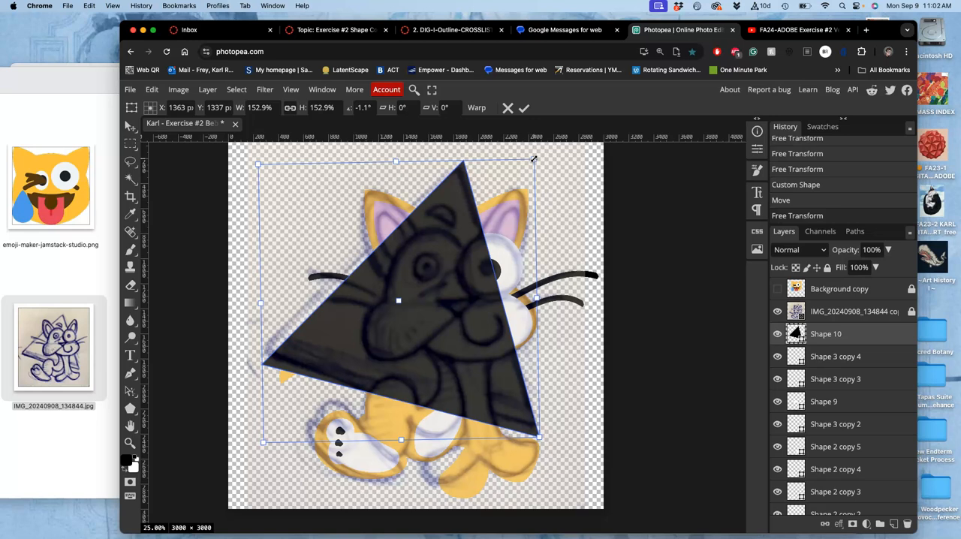
pyautogui.click(523, 108)
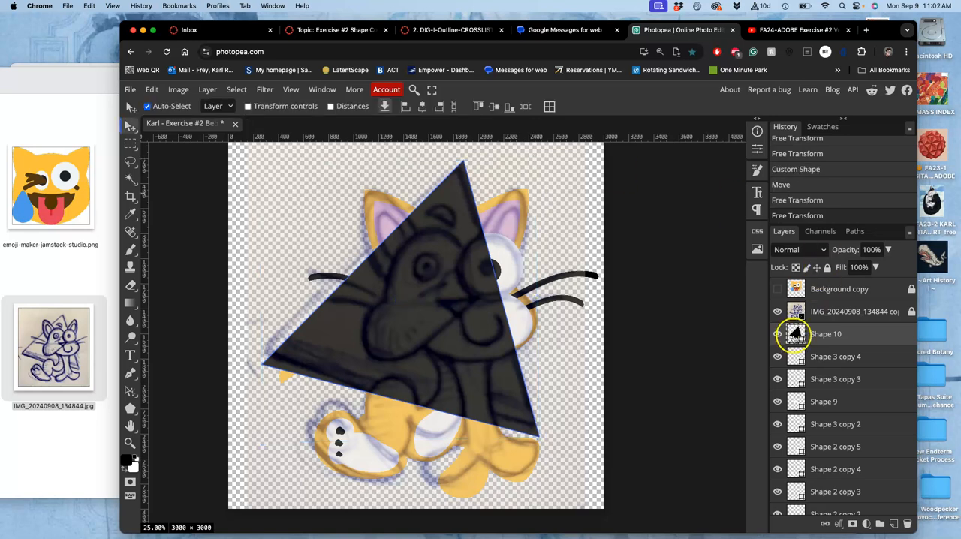
# Set the Shape 10 triangle's fill to a turquoise shade in the Color Picker
pyautogui.click(129, 462)
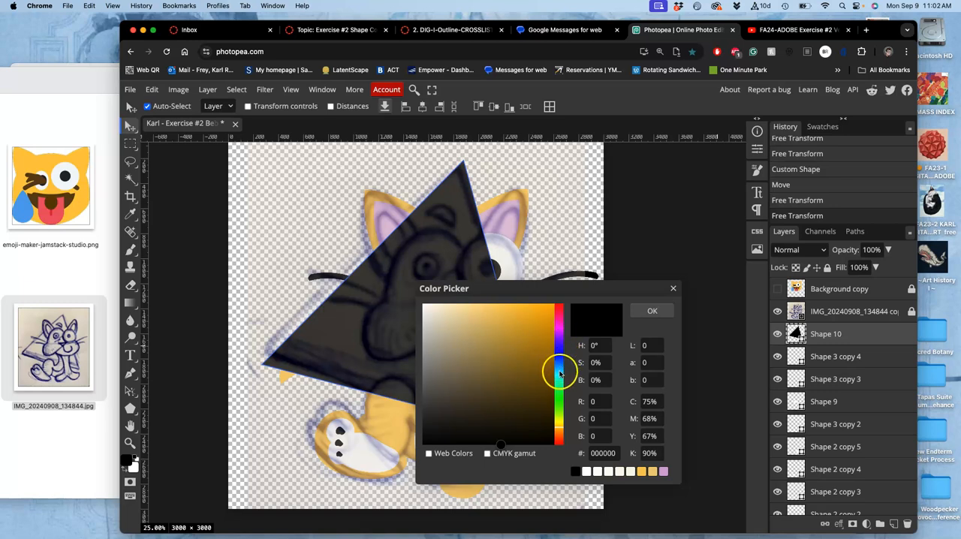
pyautogui.click(504, 326)
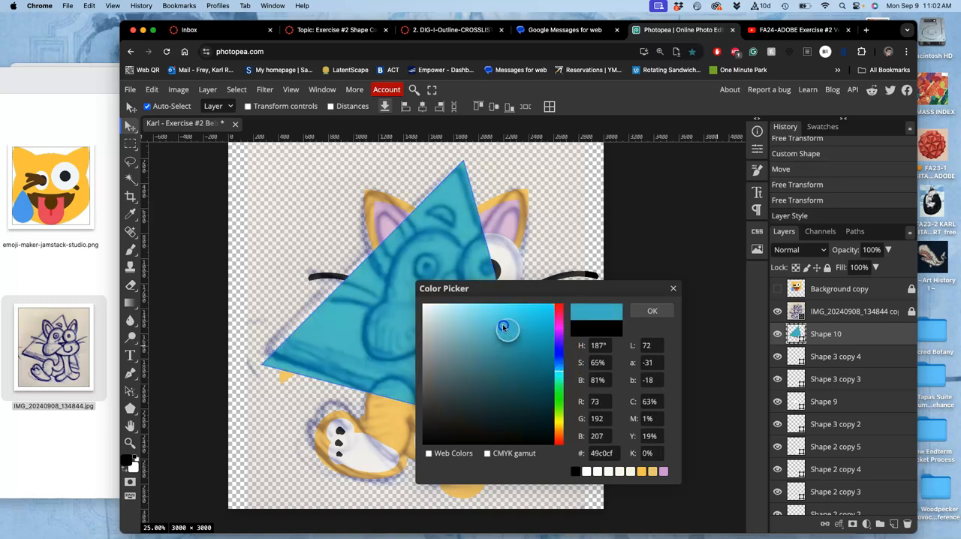
pyautogui.moveTo(504, 325); pyautogui.dragTo(489, 322)
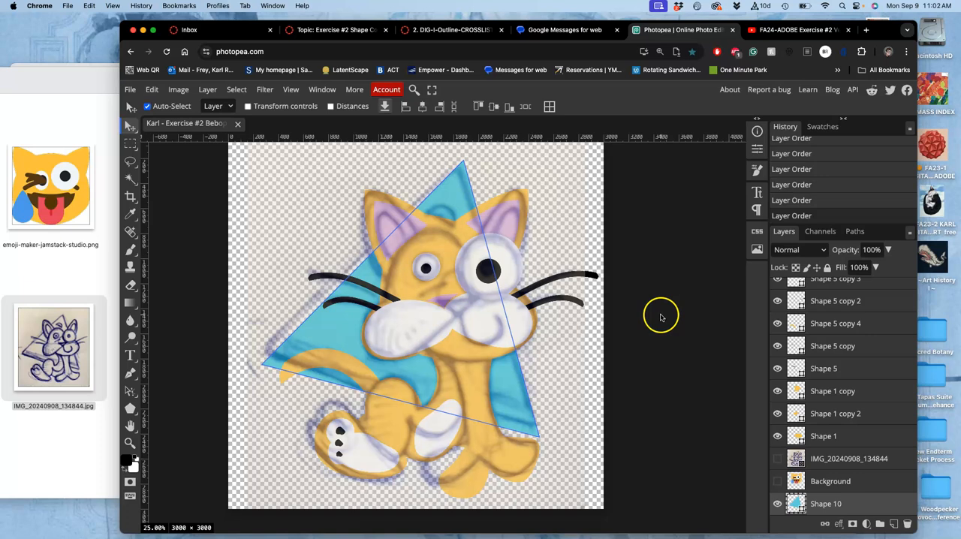
# Hide, show and hide the IMG reference photo layer, leaving the flat cat over the triangle
pyautogui.click(831, 481)
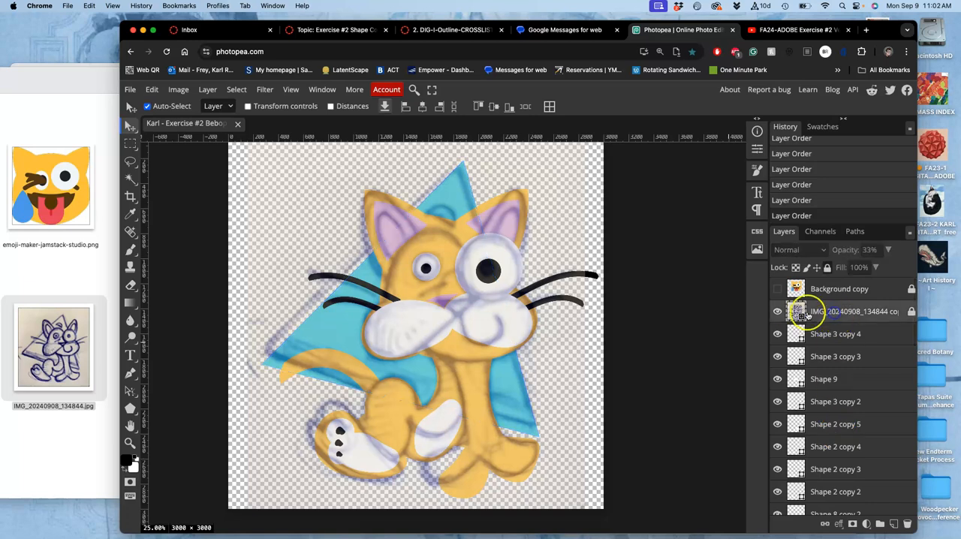
pyautogui.click(777, 311)
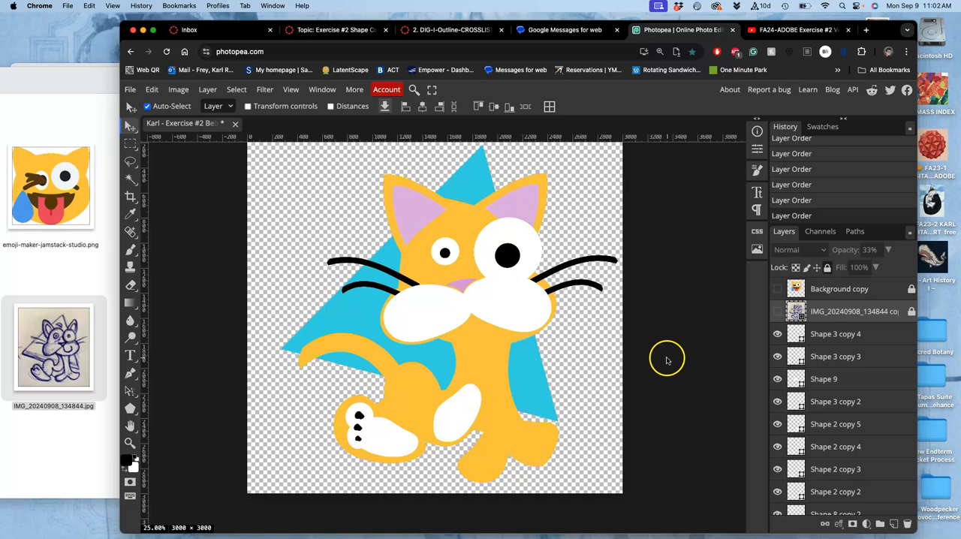
pyautogui.moveTo(445, 284)
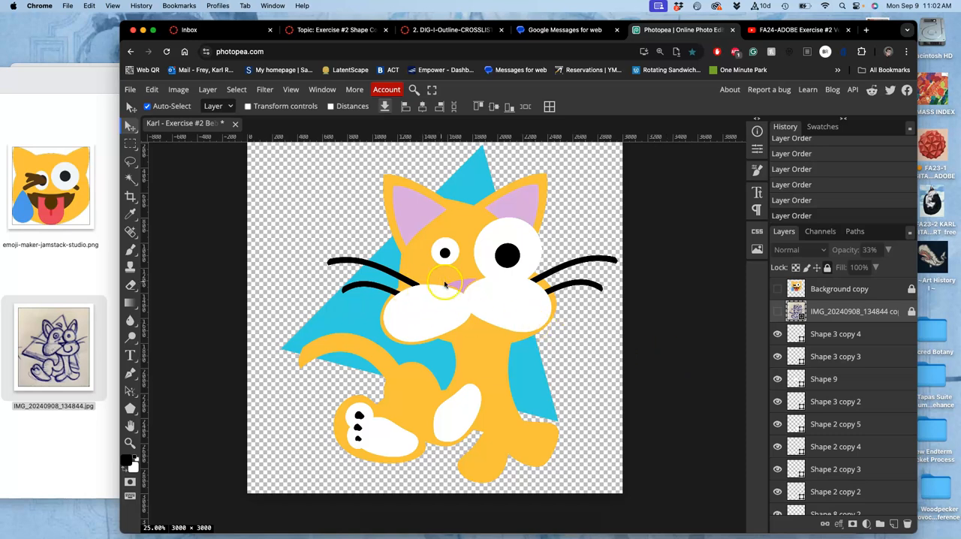
pyautogui.click(778, 311)
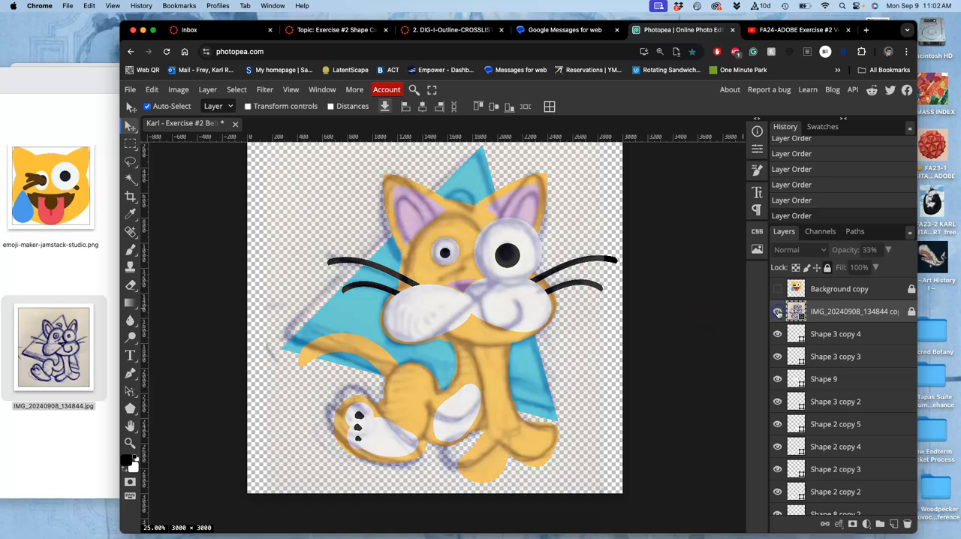
pyautogui.click(778, 311)
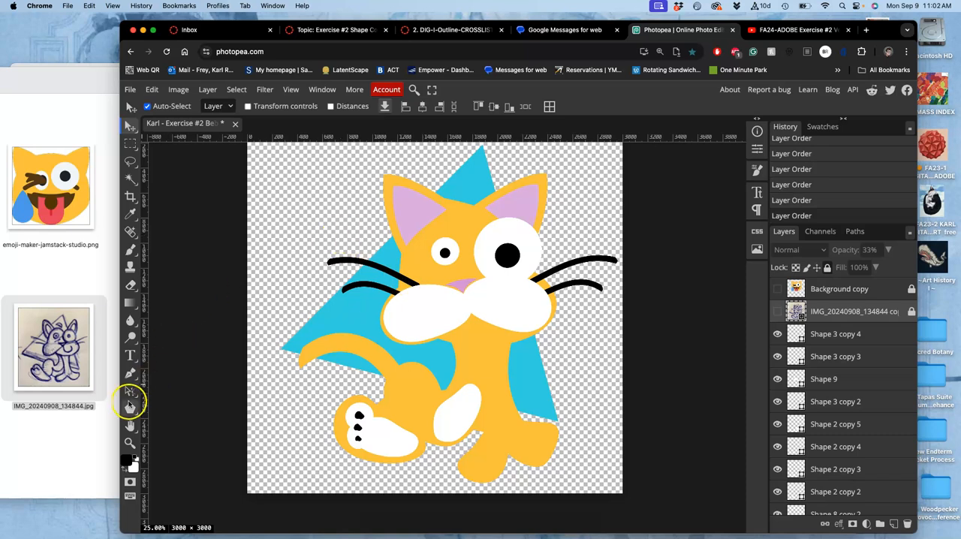
# Draw a small black ellipse above the cat's head with the Ellipse tool
pyautogui.click(129, 397)
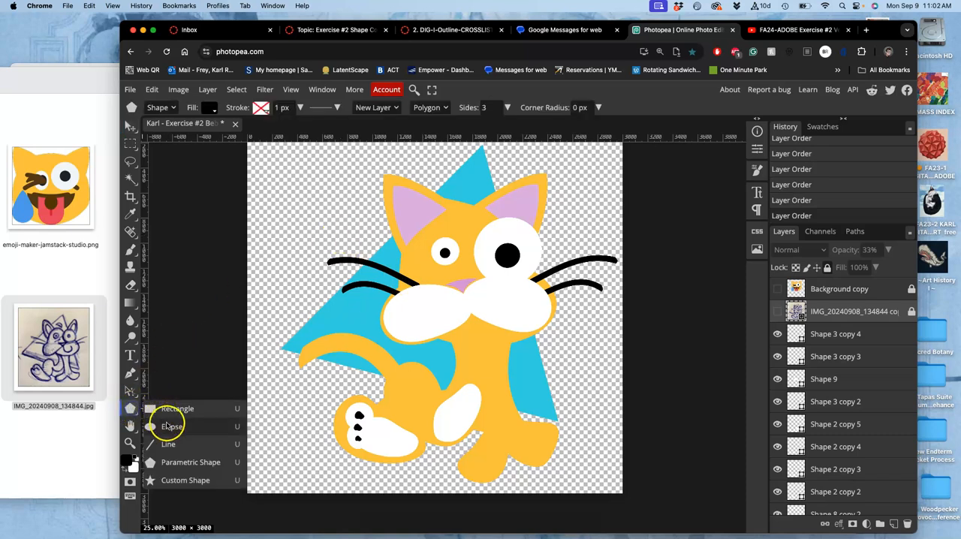
pyautogui.click(171, 426)
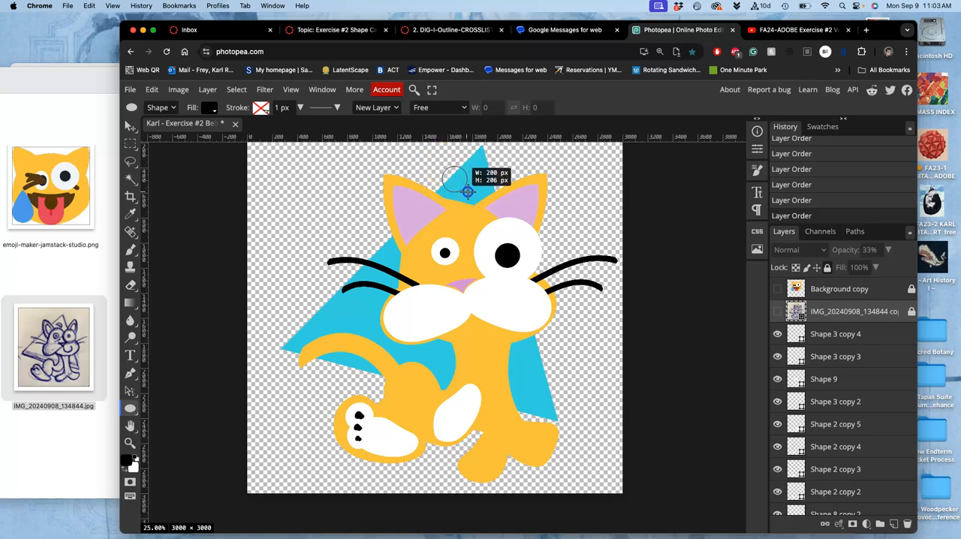
pyautogui.moveTo(466, 192); pyautogui.dragTo(477, 195)
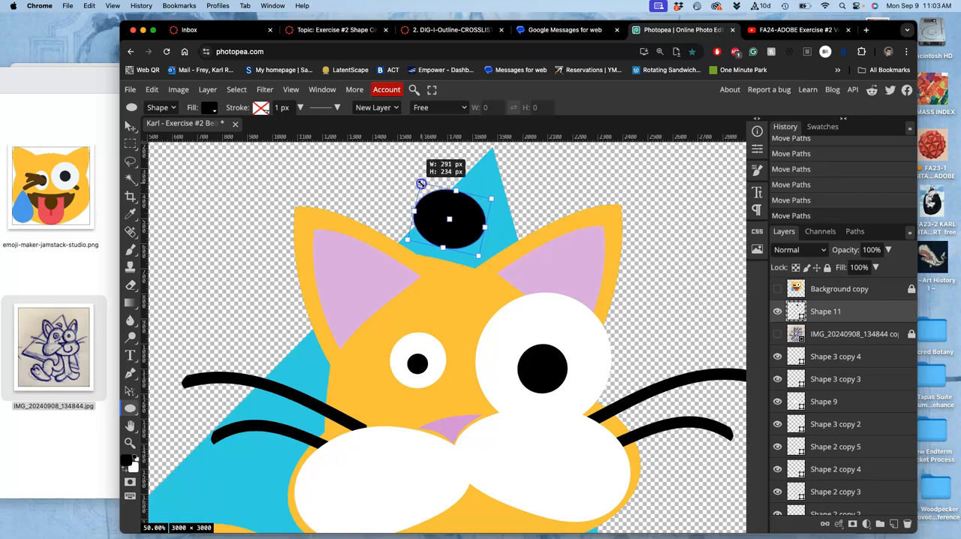
pyautogui.moveTo(449, 219); pyautogui.dragTo(456, 227)
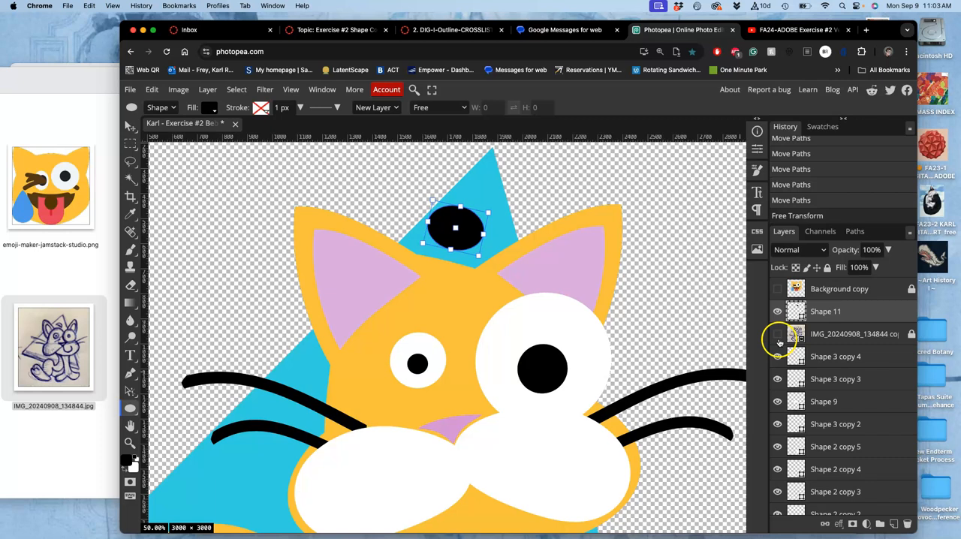
# Show the reference photo again and deselect the oval's outline
pyautogui.click(778, 333)
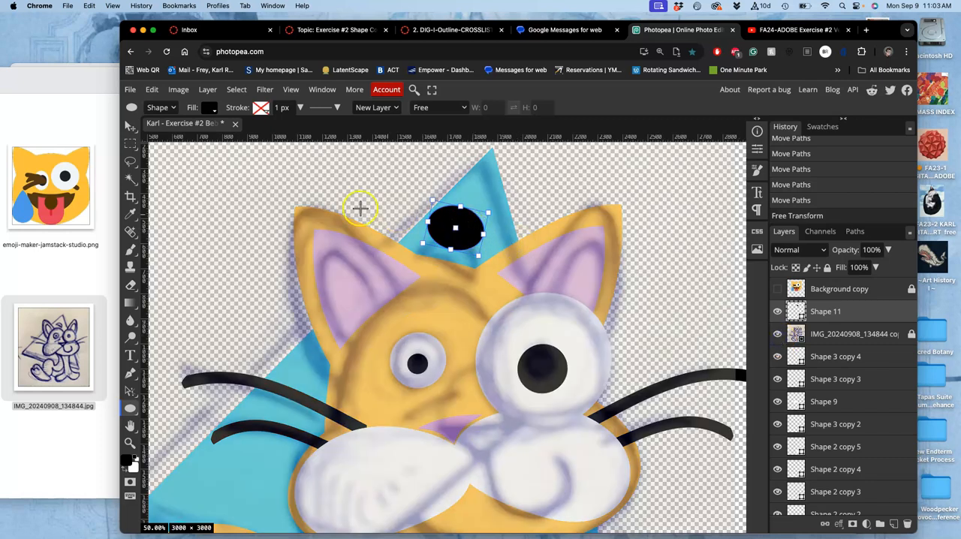
pyautogui.click(130, 126)
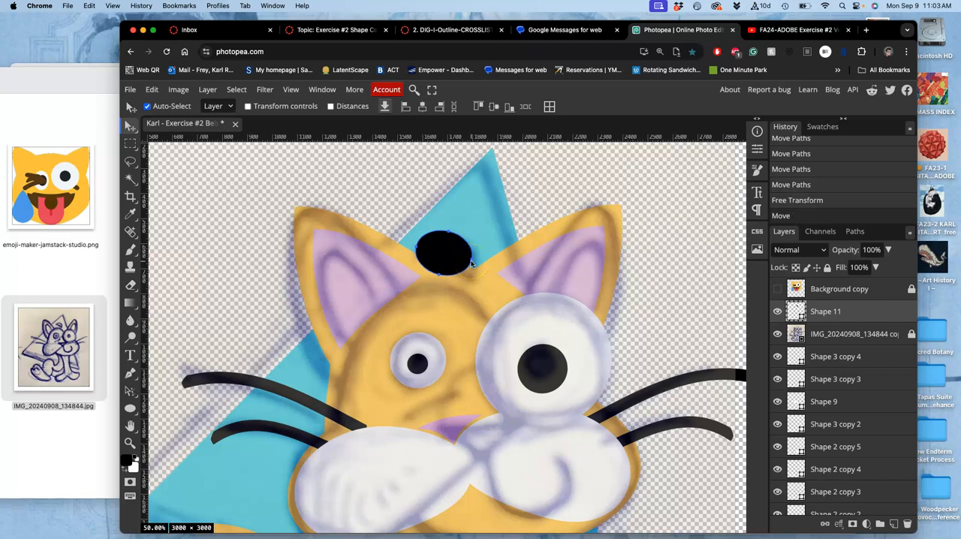
# Enlarge the black oval slightly and switch the transform to Warp mode
pyautogui.click(443, 252)
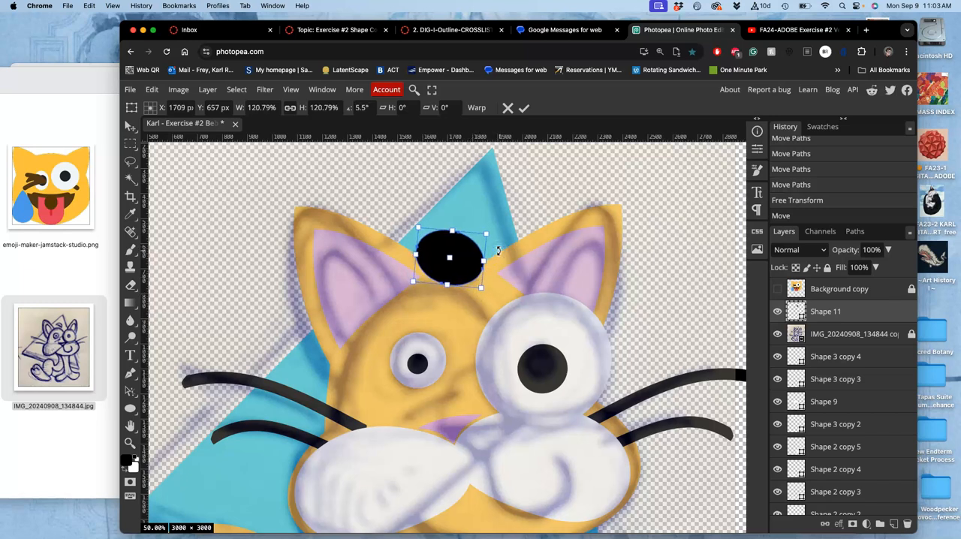
pyautogui.moveTo(450, 258); pyautogui.dragTo(456, 237)
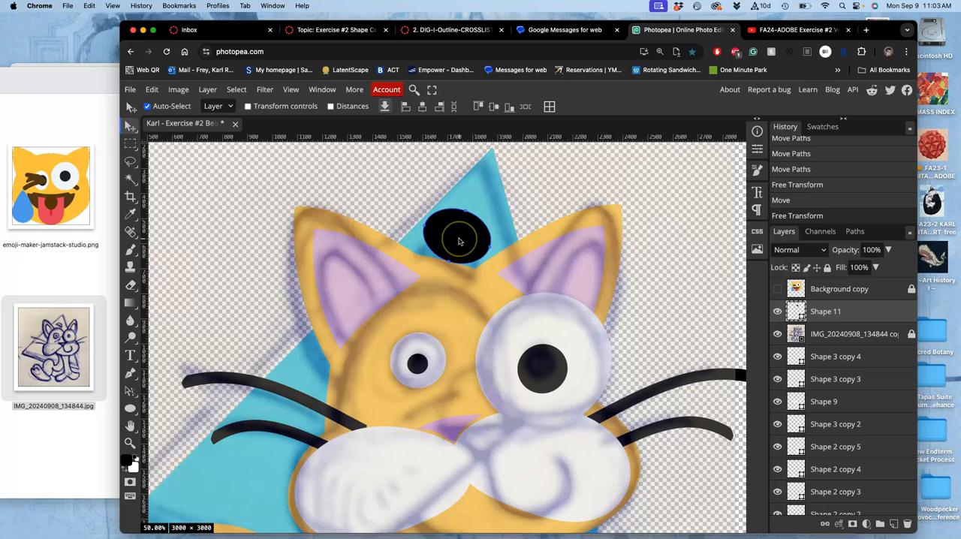
pyautogui.rightClick(459, 239)
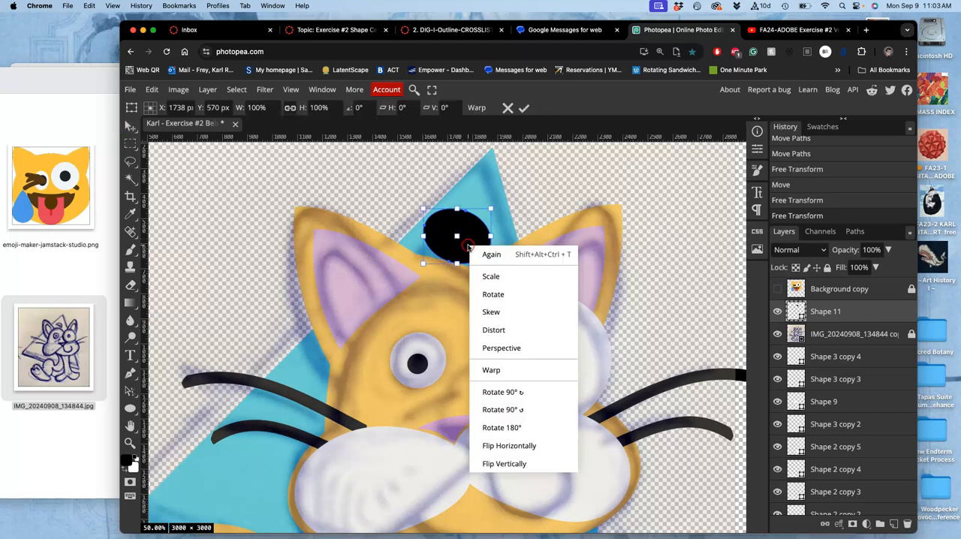
pyautogui.click(491, 369)
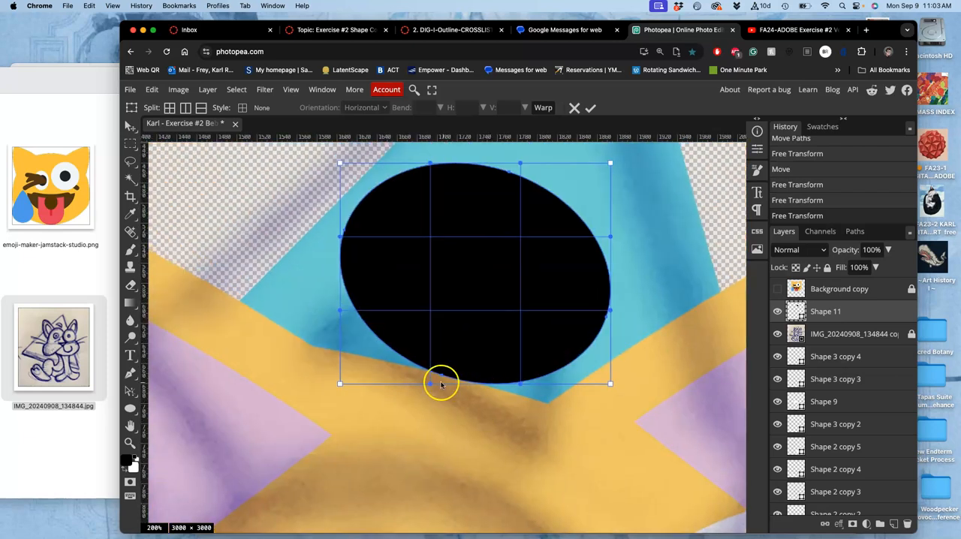
# Warp the oval into a dome with a flat underside
pyautogui.moveTo(442, 382); pyautogui.dragTo(394, 316)
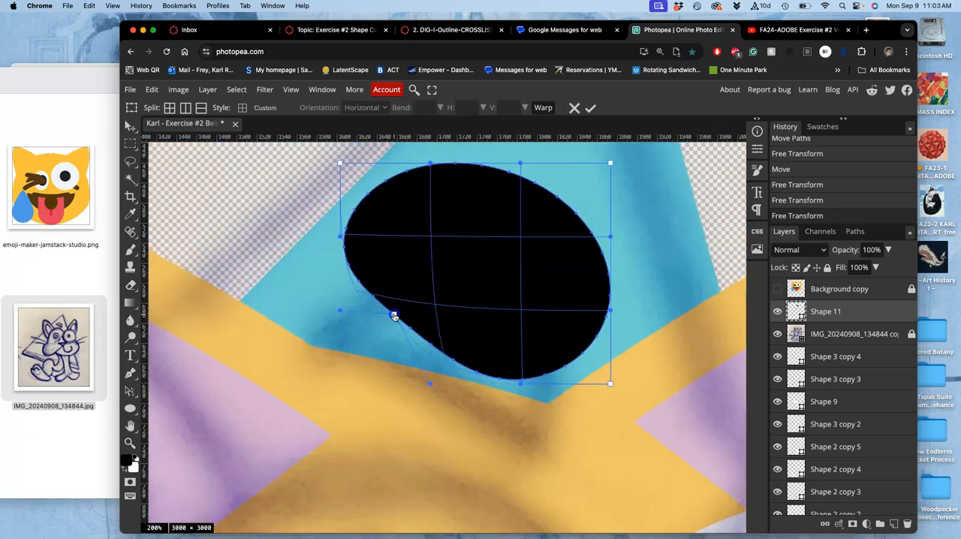
pyautogui.moveTo(393, 316); pyautogui.dragTo(413, 216)
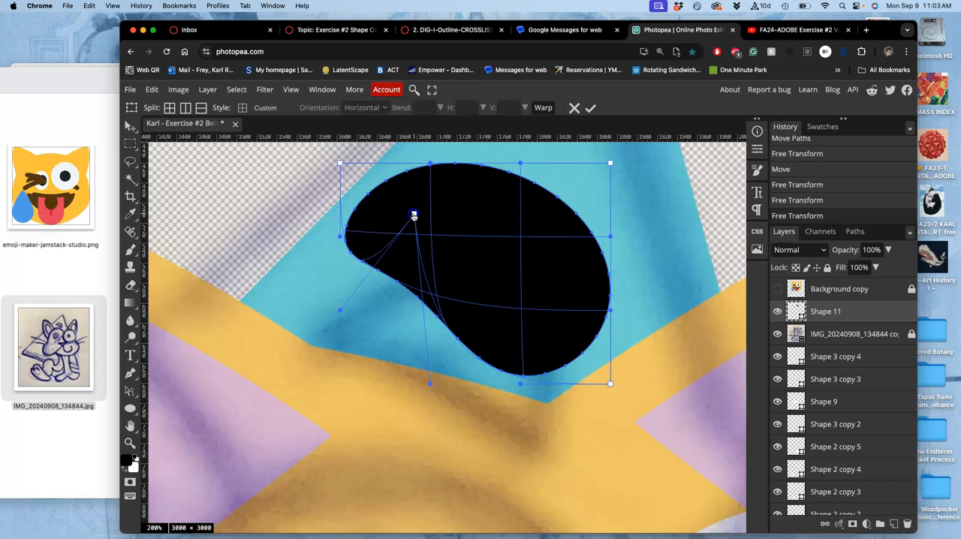
pyautogui.moveTo(413, 216); pyautogui.dragTo(441, 177)
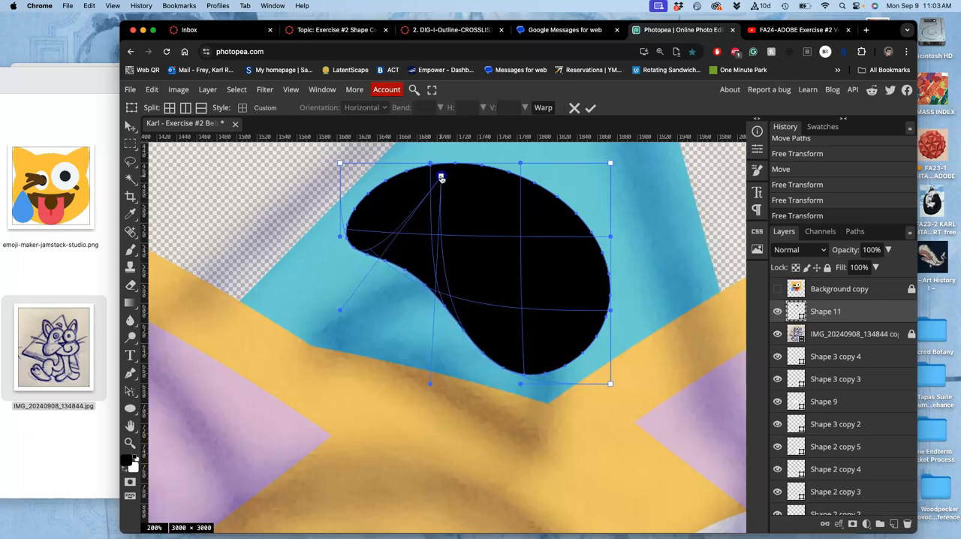
pyautogui.moveTo(442, 177); pyautogui.dragTo(535, 315)
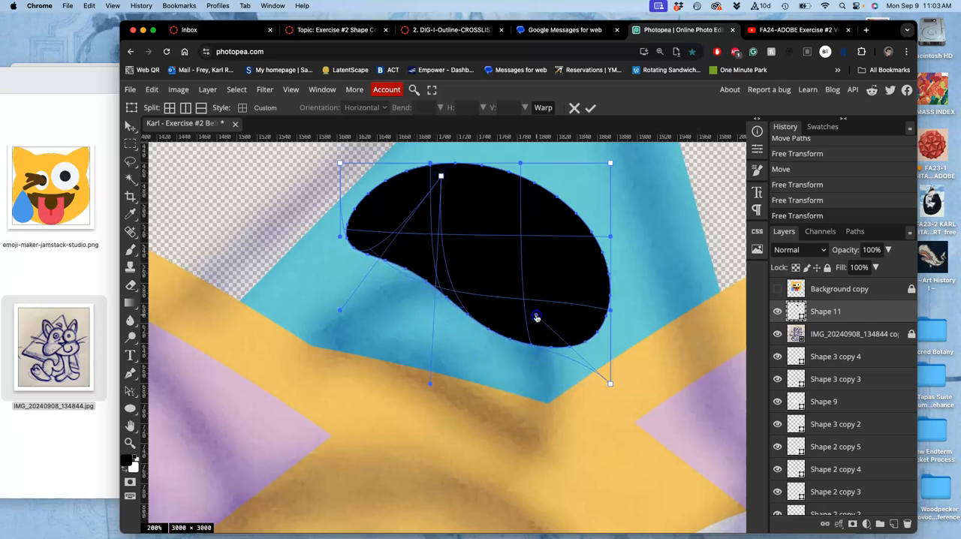
pyautogui.moveTo(535, 316); pyautogui.dragTo(564, 249)
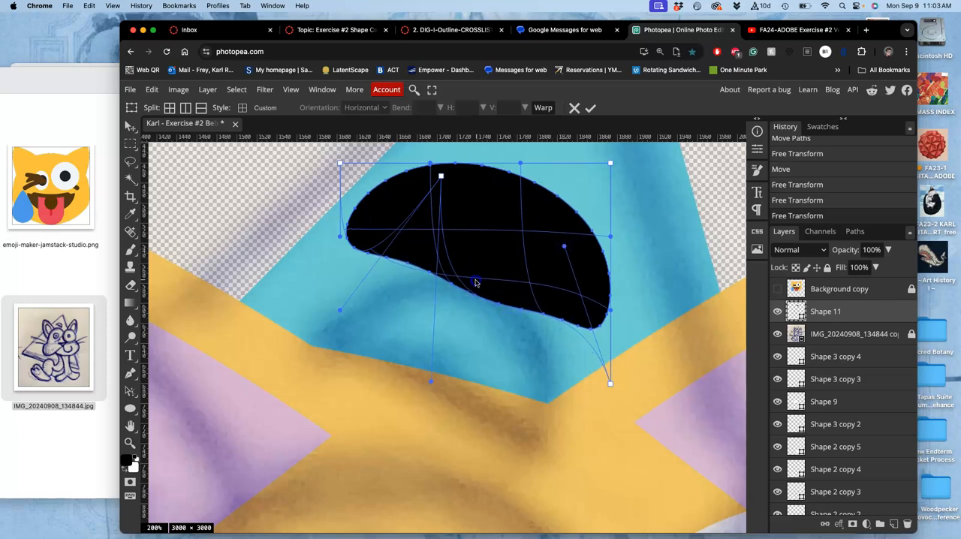
pyautogui.moveTo(478, 284); pyautogui.dragTo(477, 274)
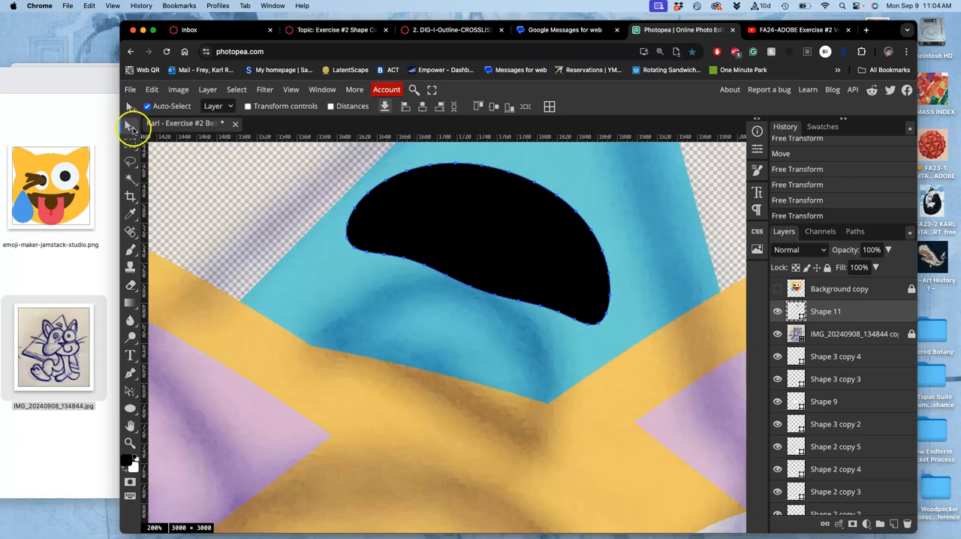
# Resize Shape 11 lower and smaller, then switch the transform to Distort
pyautogui.click(129, 126)
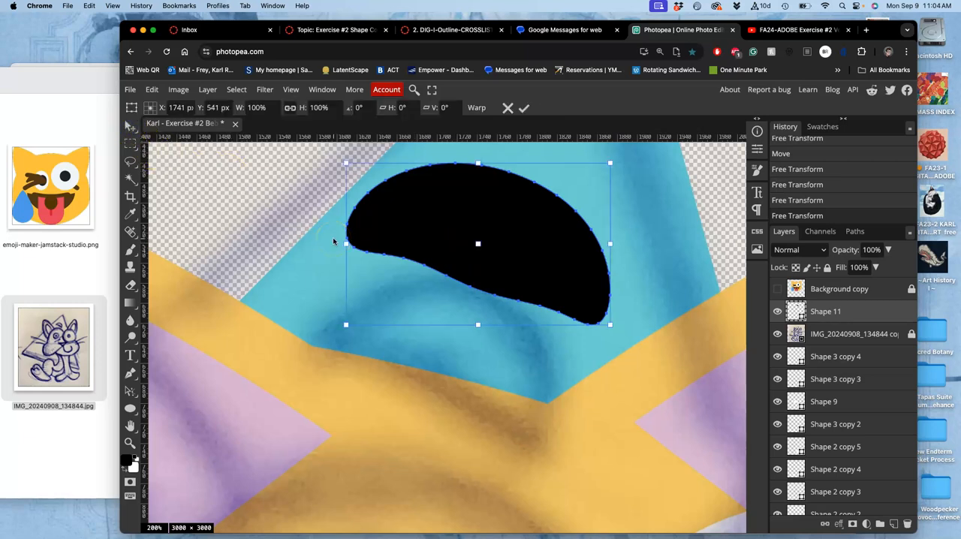
pyautogui.moveTo(478, 243); pyautogui.dragTo(433, 356)
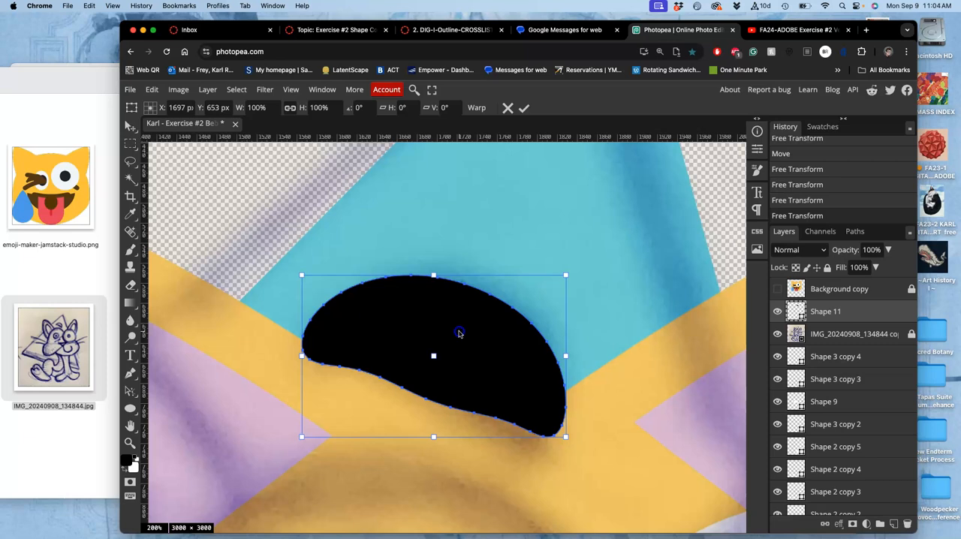
pyautogui.moveTo(566, 435); pyautogui.dragTo(561, 432)
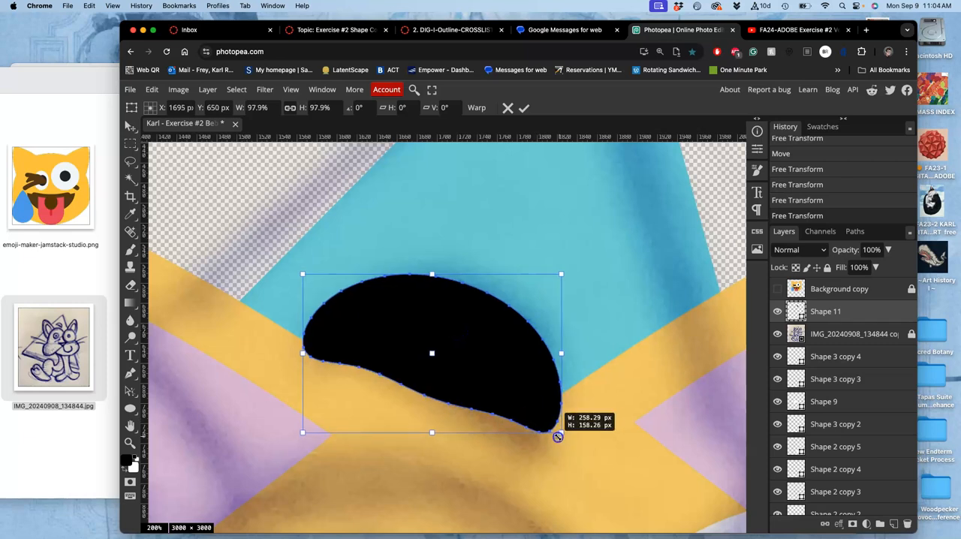
pyautogui.moveTo(562, 432); pyautogui.dragTo(564, 450)
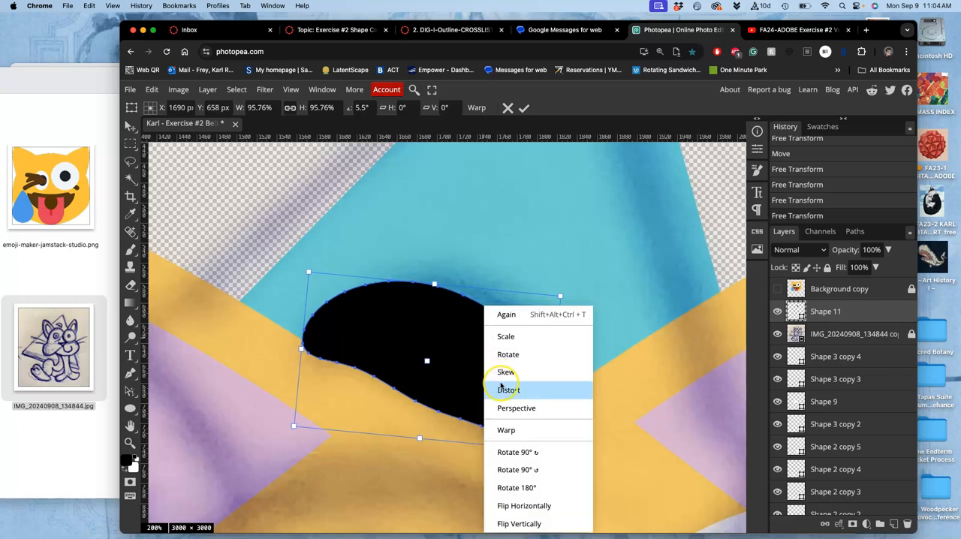
pyautogui.click(505, 429)
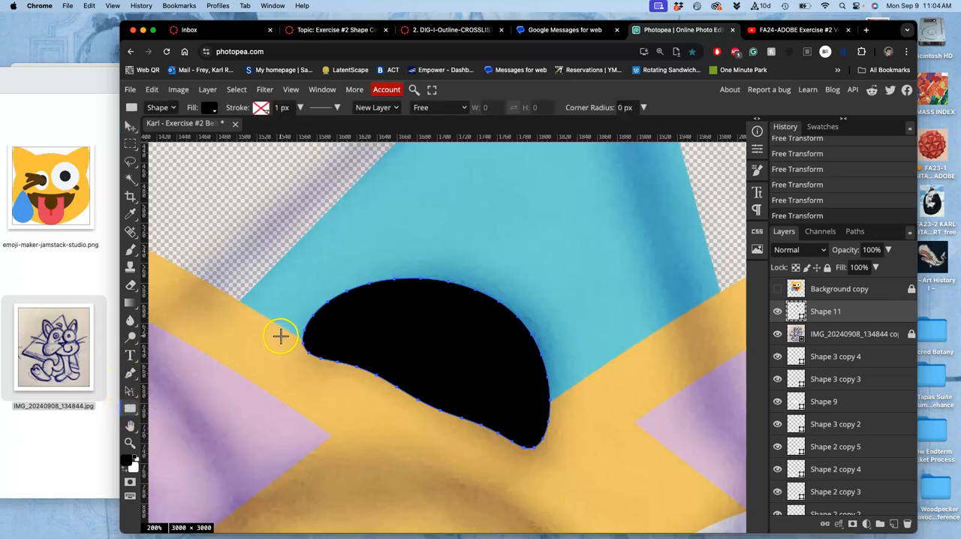
# Draw a wide rectangle over the black shape and fill it with yellow #f7ca44
pyautogui.moveTo(283, 336); pyautogui.dragTo(482, 399)
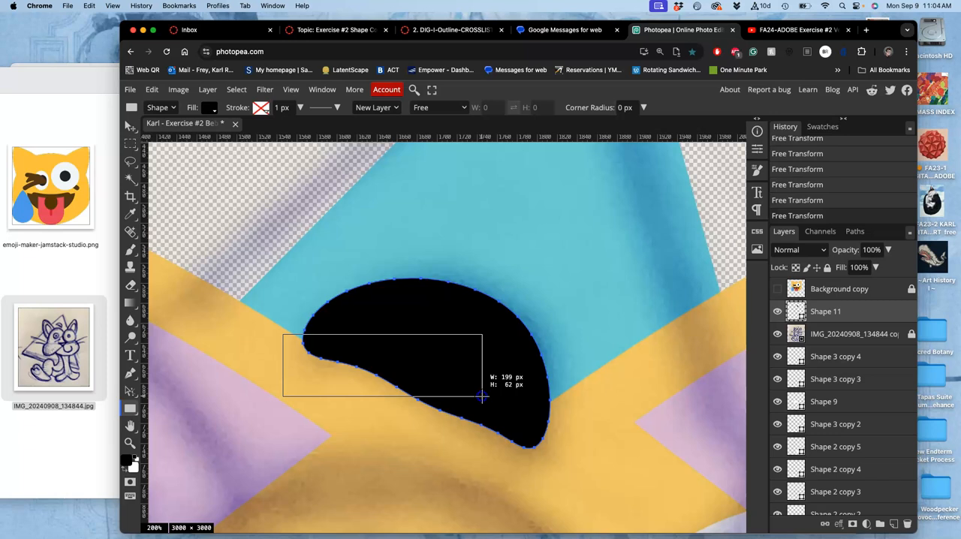
pyautogui.moveTo(282, 333); pyautogui.dragTo(580, 383)
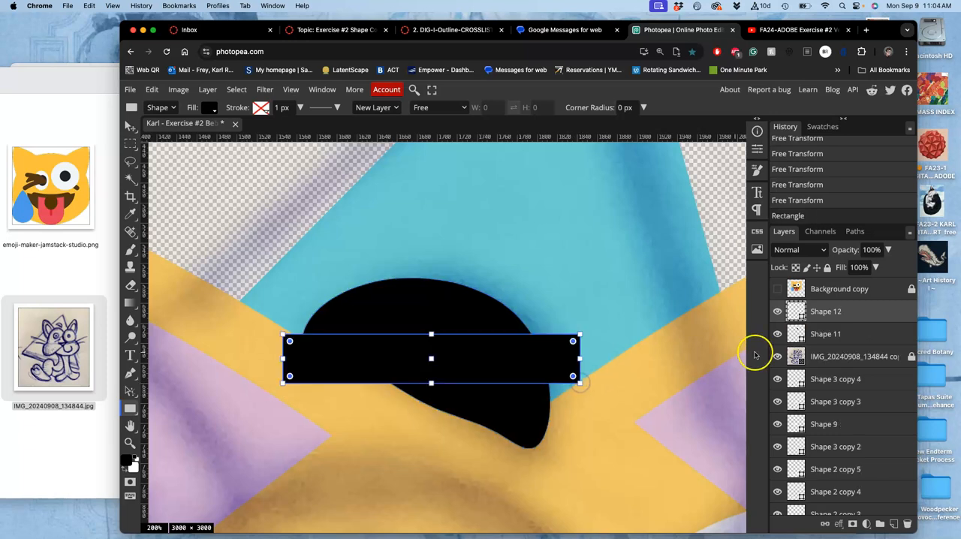
pyautogui.click(778, 358)
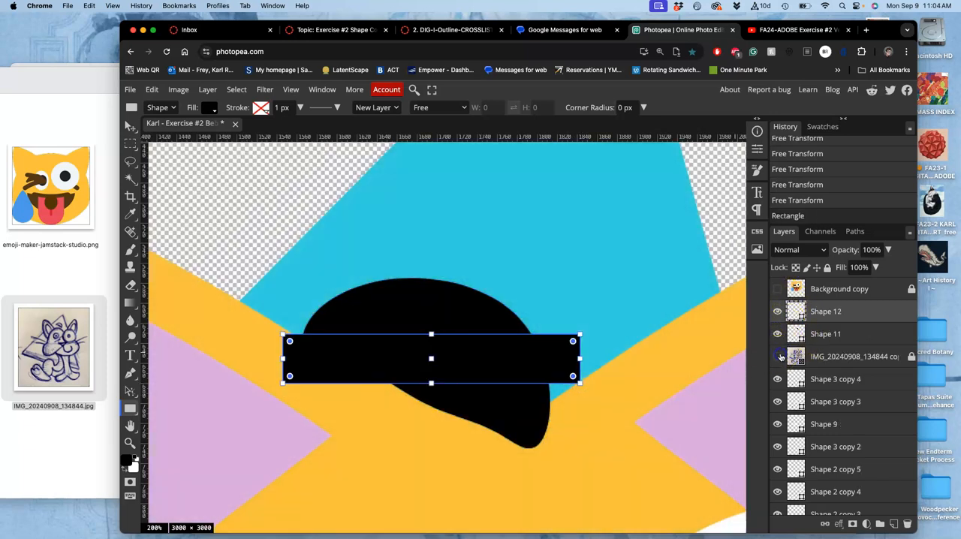
pyautogui.click(210, 108)
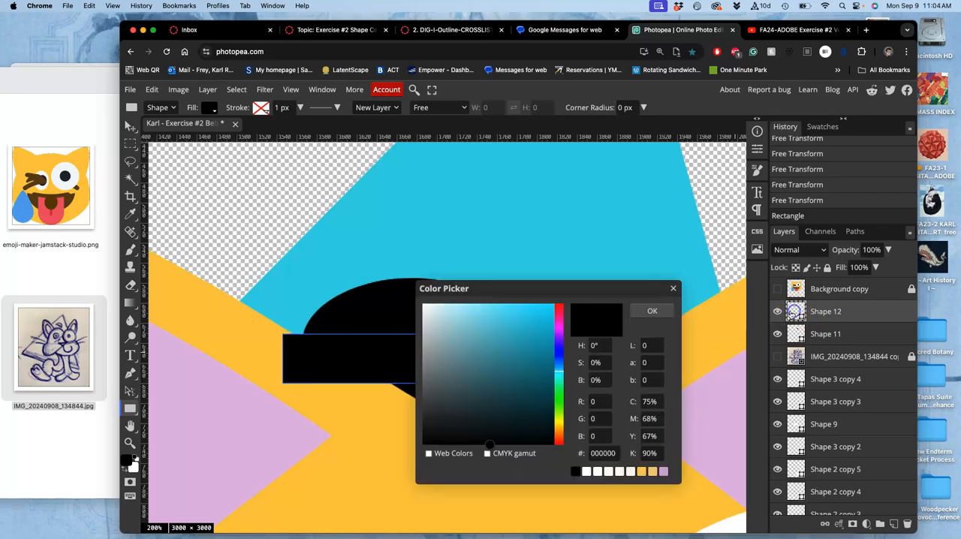
pyautogui.click(438, 390)
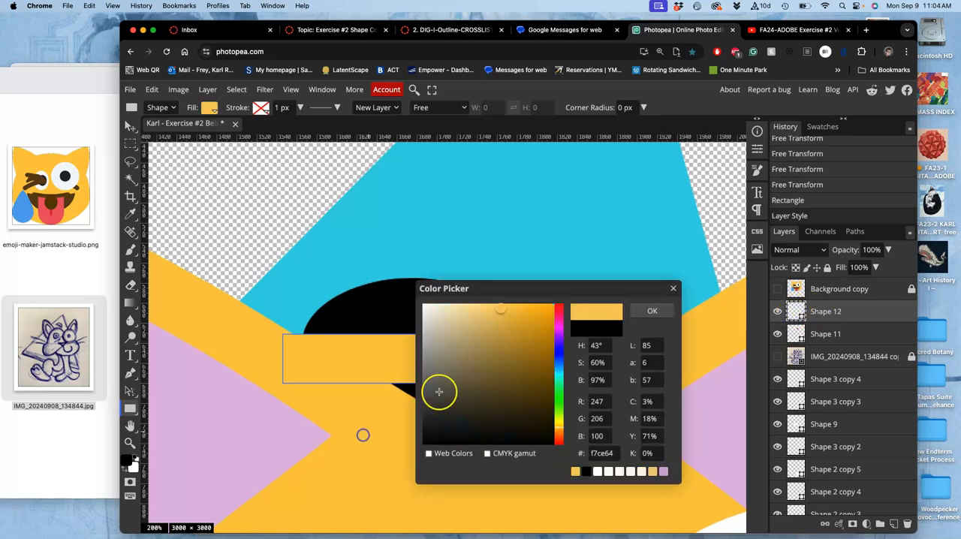
pyautogui.click(652, 309)
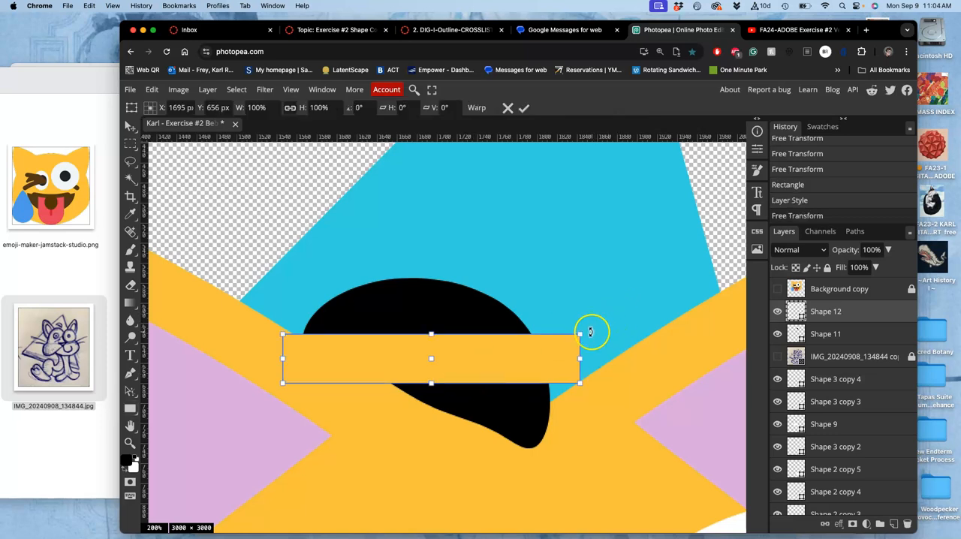
# Tilt the yellow rectangle and position it across the dome on the head
pyautogui.moveTo(590, 334); pyautogui.dragTo(576, 398)
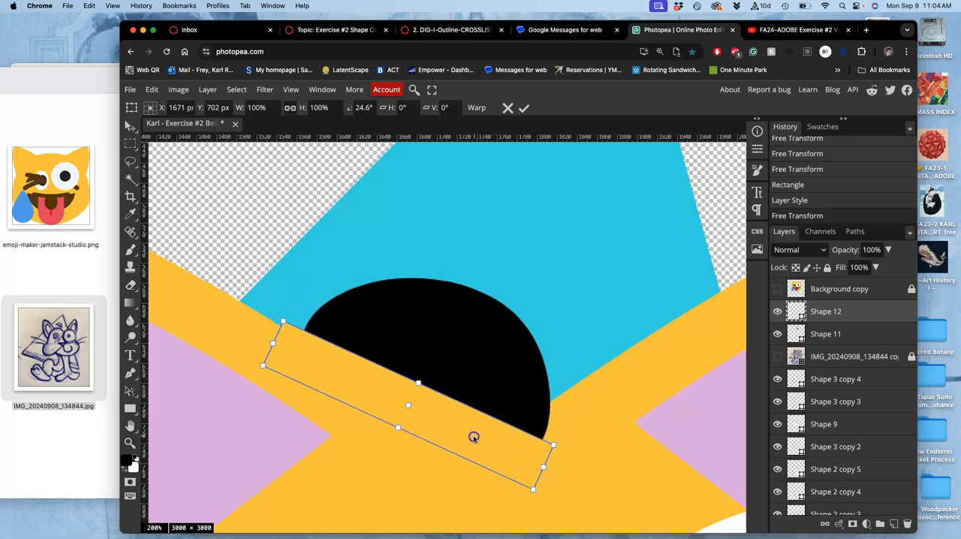
pyautogui.moveTo(473, 437); pyautogui.dragTo(469, 445)
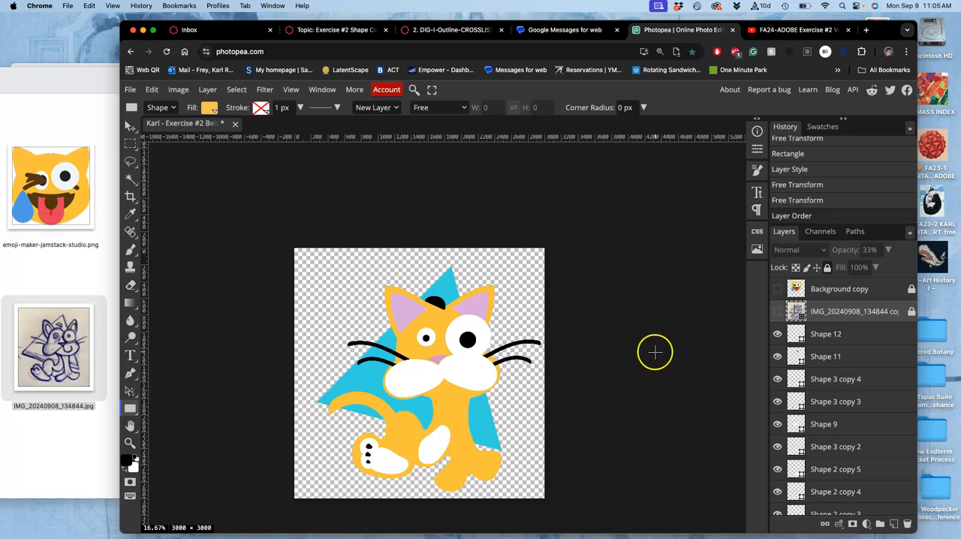
pyautogui.moveTo(150, 90)
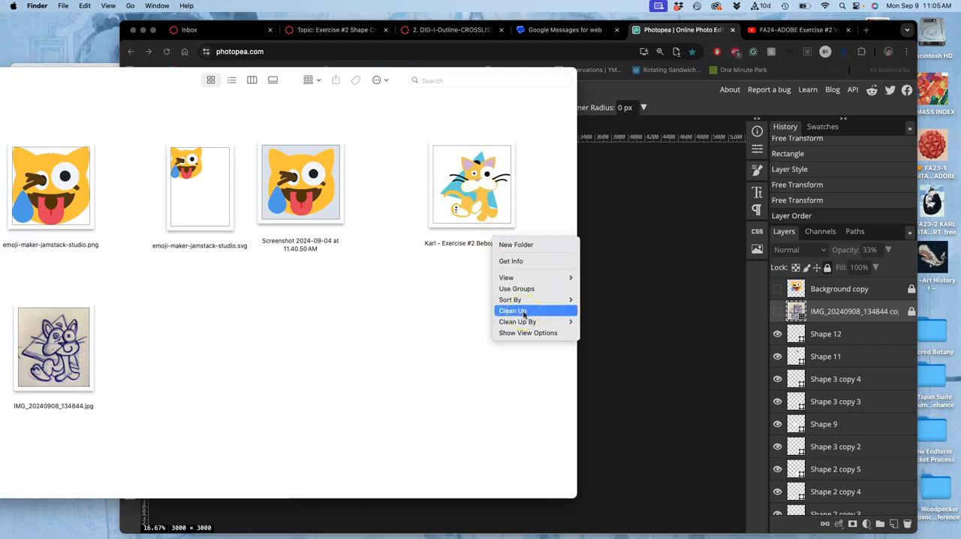
pyautogui.rightClick(471, 183)
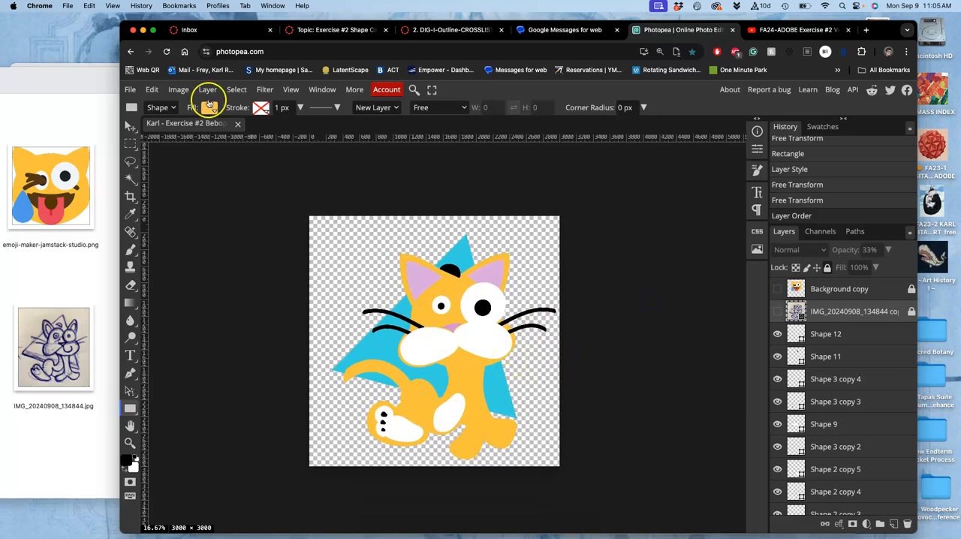
# Dismiss an accidentally opened new rectangle dialog from the File menu
pyautogui.click(129, 90)
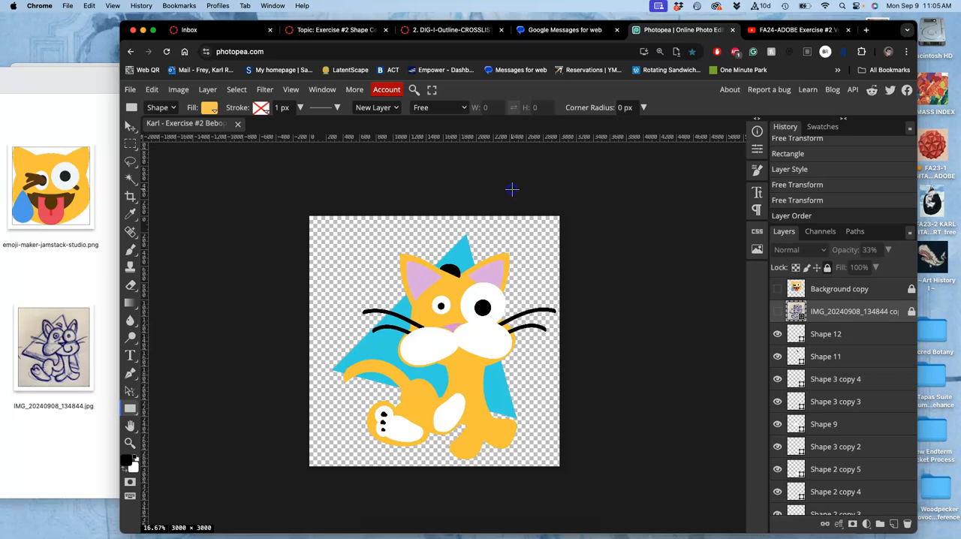
pyautogui.click(512, 189)
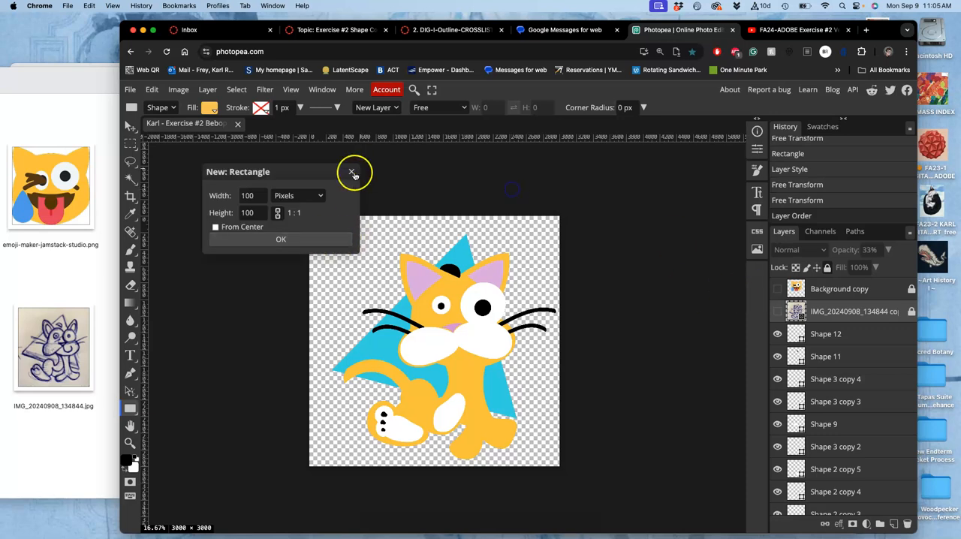
pyautogui.click(352, 172)
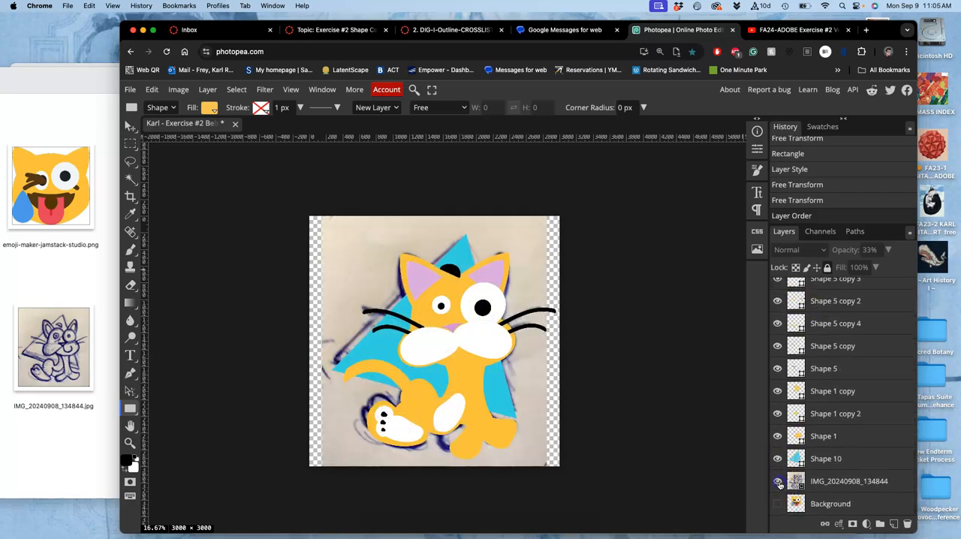
# Compare with the sketch by toggling it, then begin File > Export as PNG
pyautogui.click(778, 480)
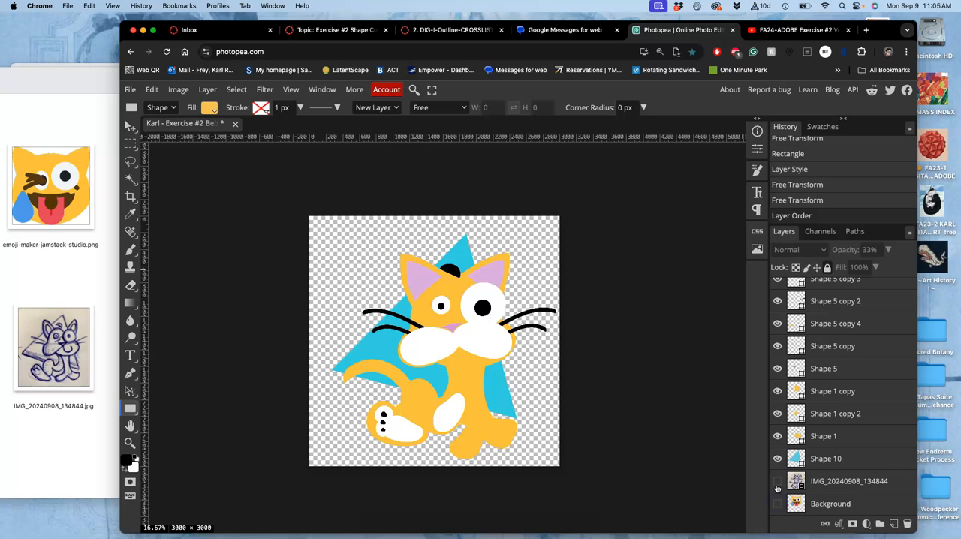
pyautogui.click(778, 480)
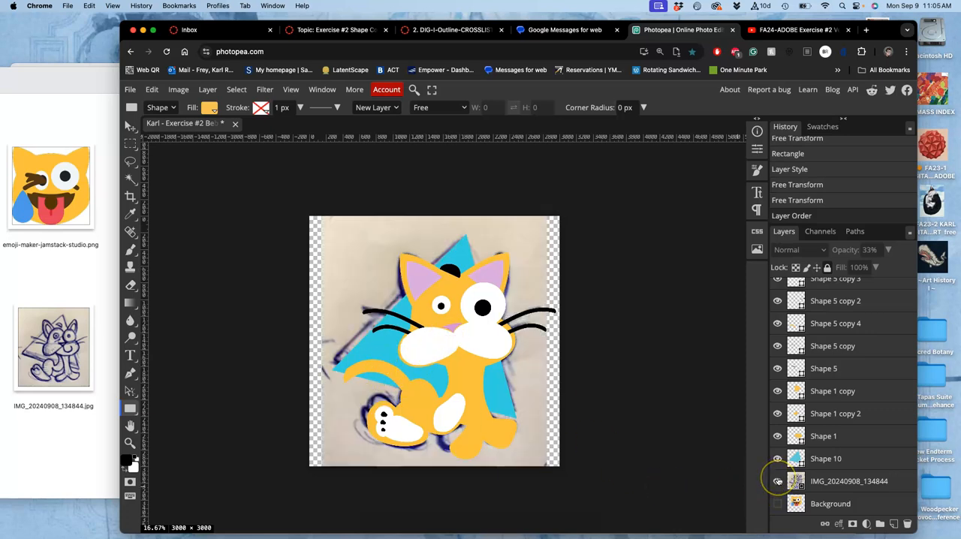
pyautogui.click(778, 480)
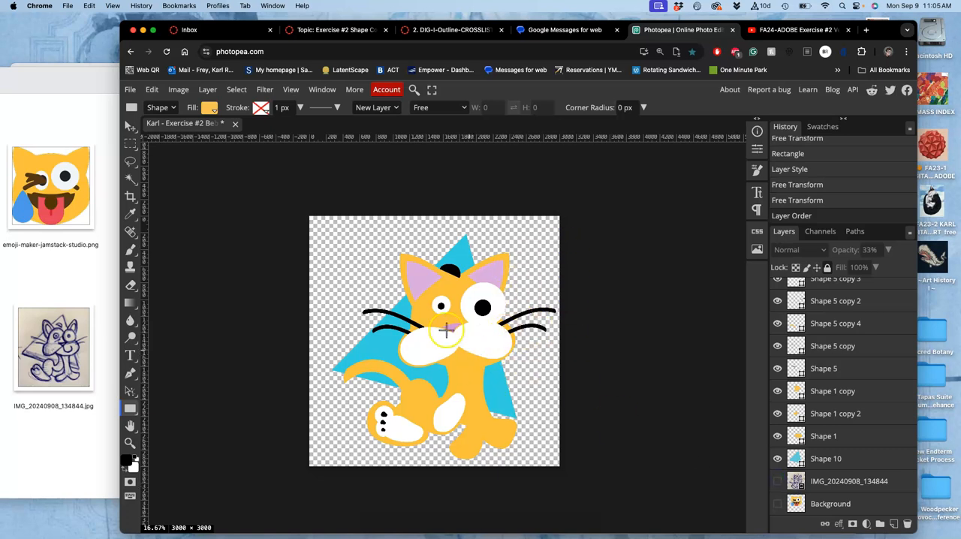
pyautogui.click(129, 90)
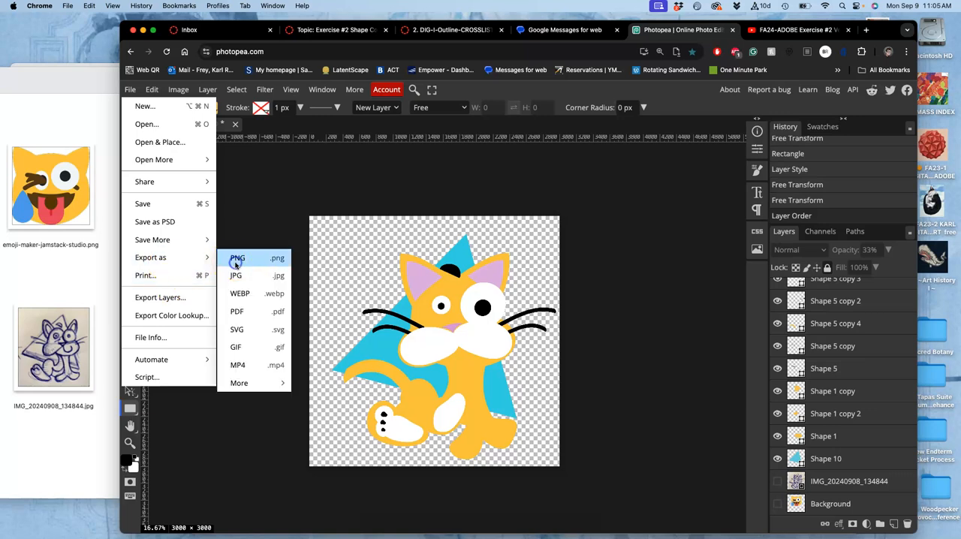
# Export the cat illustration as a 3000 × 3000 PNG and dismiss the ad-blocker notice
pyautogui.click(237, 258)
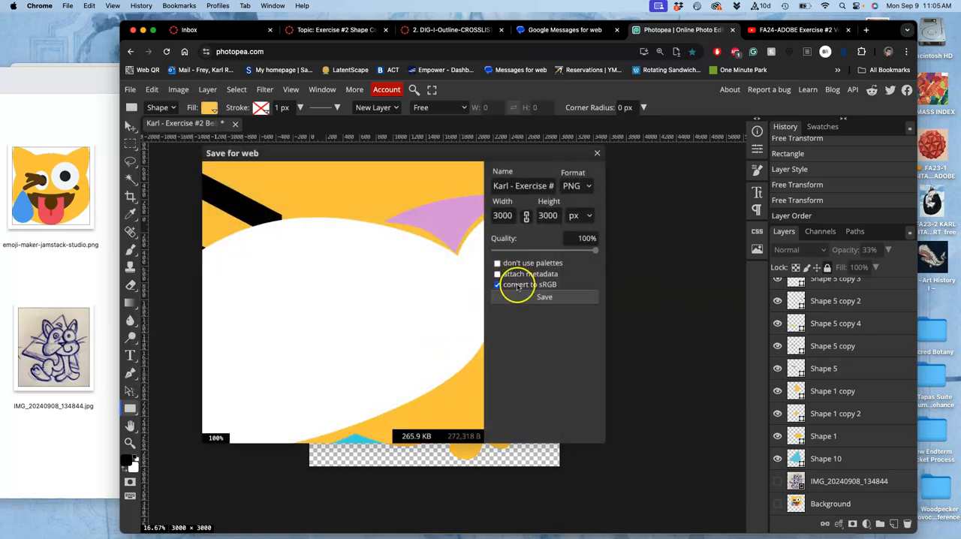
pyautogui.click(543, 298)
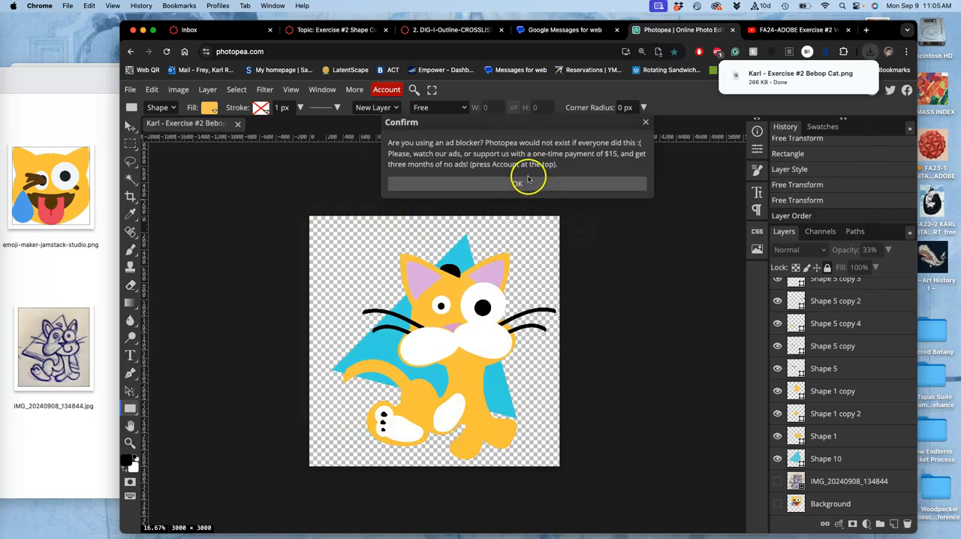
pyautogui.click(516, 183)
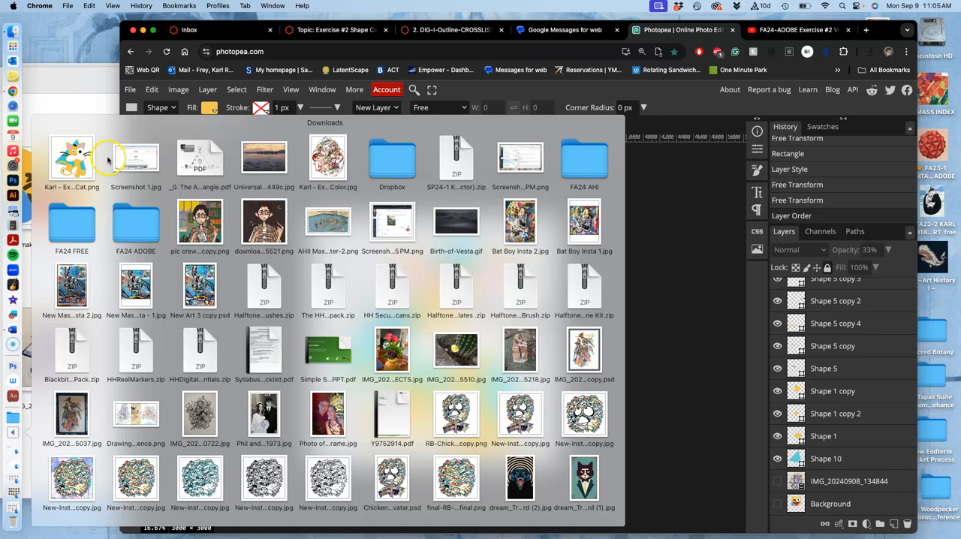
# Reveal the exported Bebop Cat PNG in Downloads and view it in Preview
pyautogui.doubleClick(72, 154)
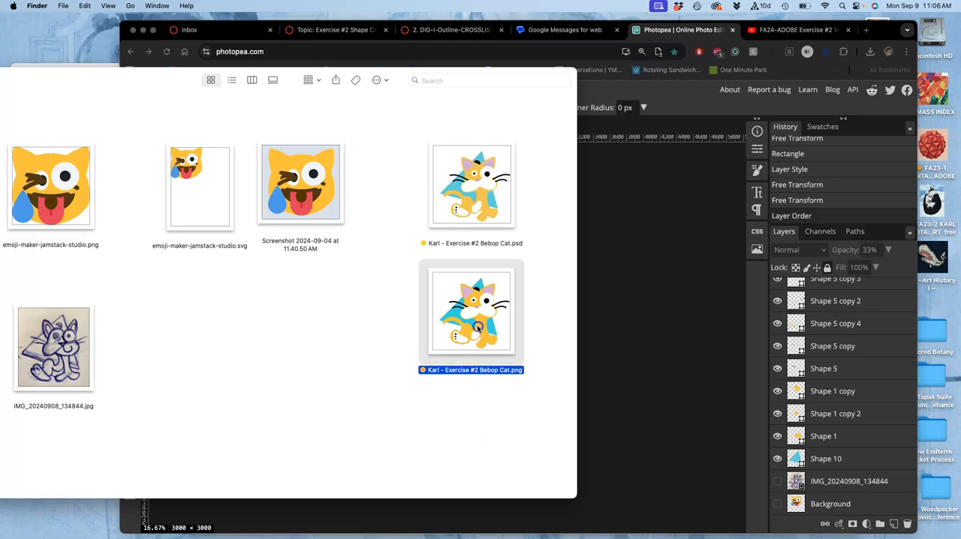
pyautogui.doubleClick(472, 309)
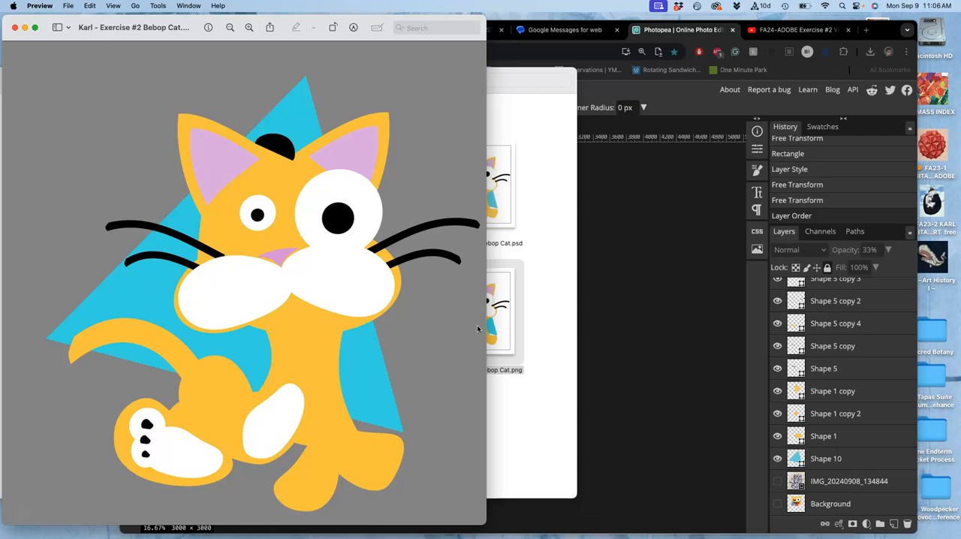
pyautogui.moveTo(473, 318)
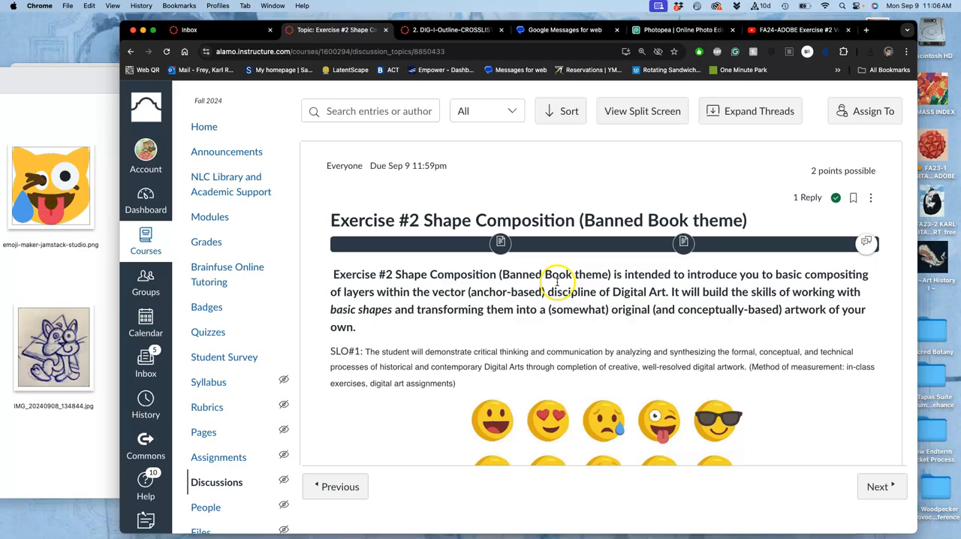
# Edit the Canvas discussion reply to add the cat image below the inspiration sketches
pyautogui.scroll(-3)
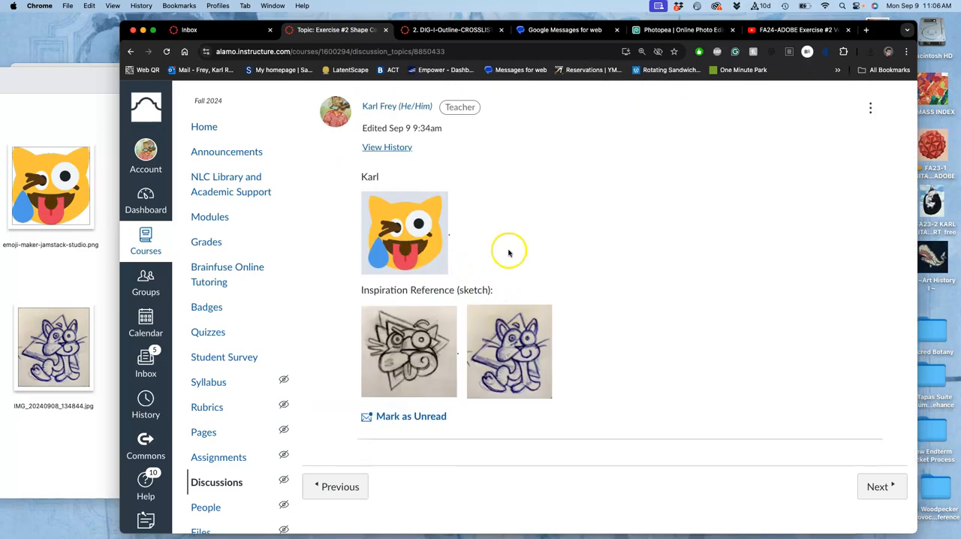
pyautogui.click(870, 108)
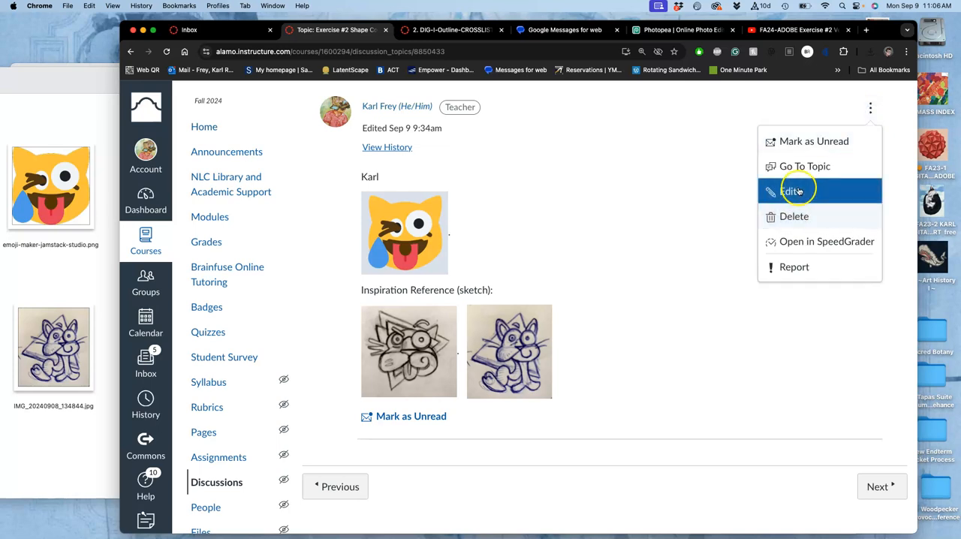
pyautogui.click(791, 191)
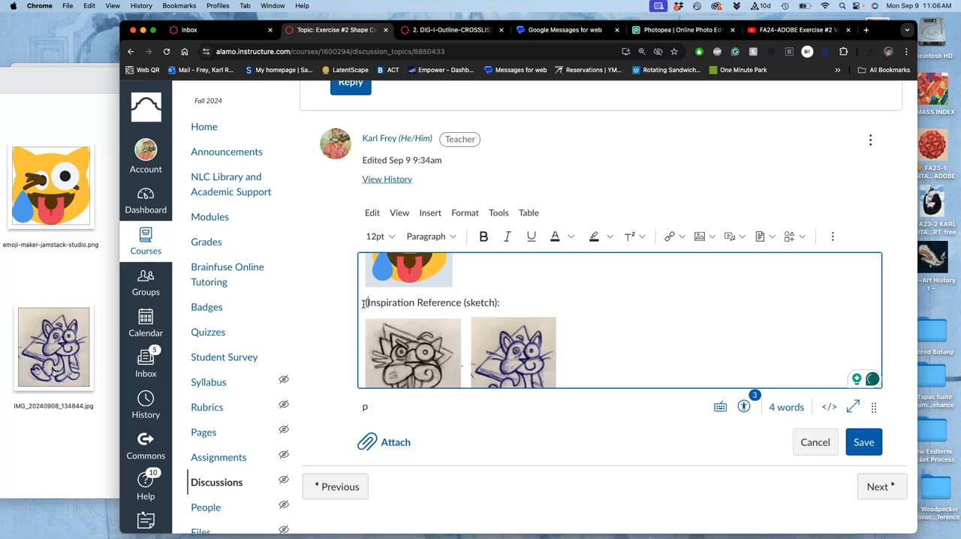
pyautogui.write('(Optional)')
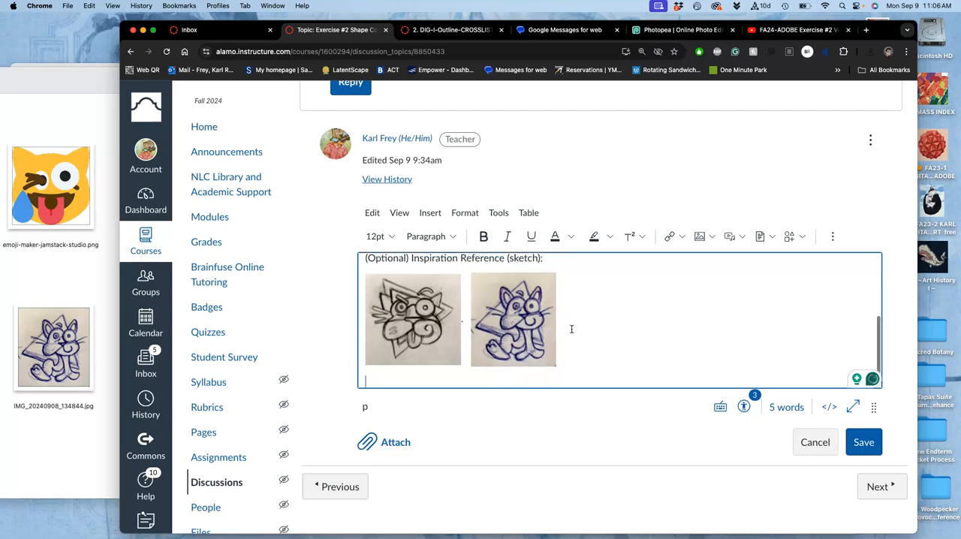
pyautogui.moveTo(597, 321)
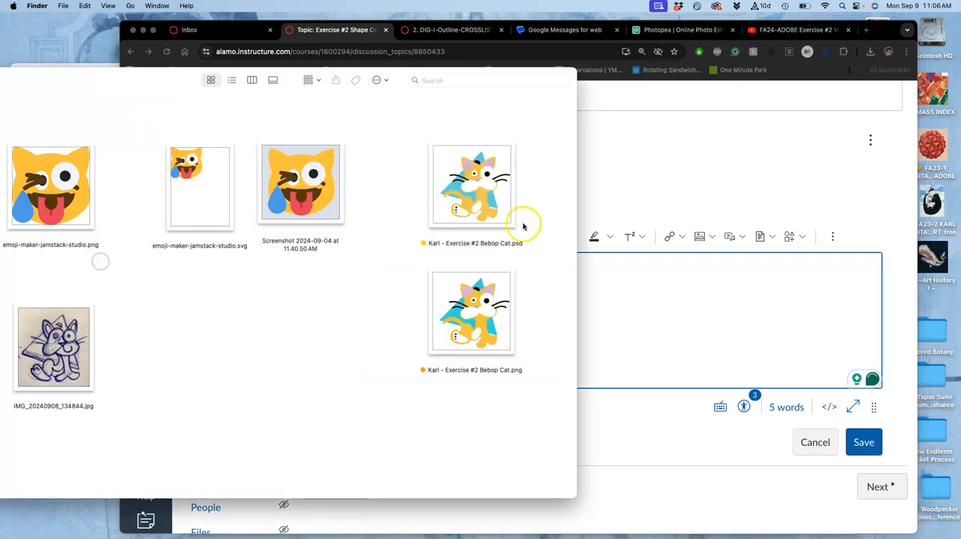
# Insert the Bebop Cat image into the reply and save the discussion post
pyautogui.click(472, 309)
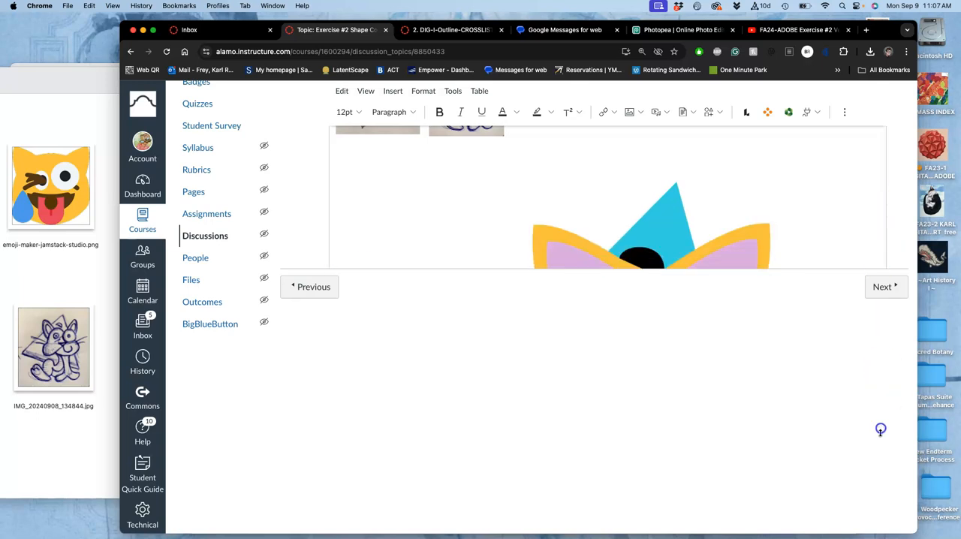
pyautogui.scroll(3)
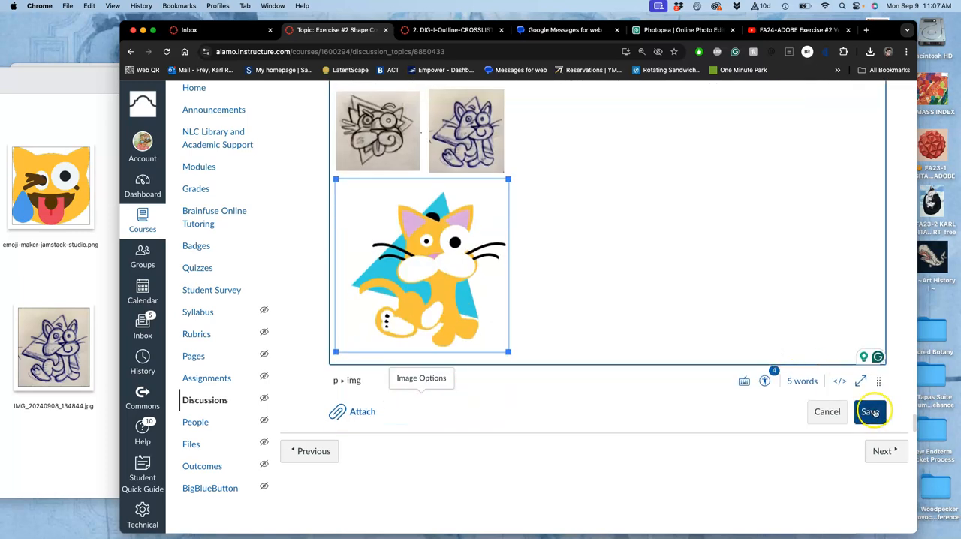
pyautogui.click(871, 411)
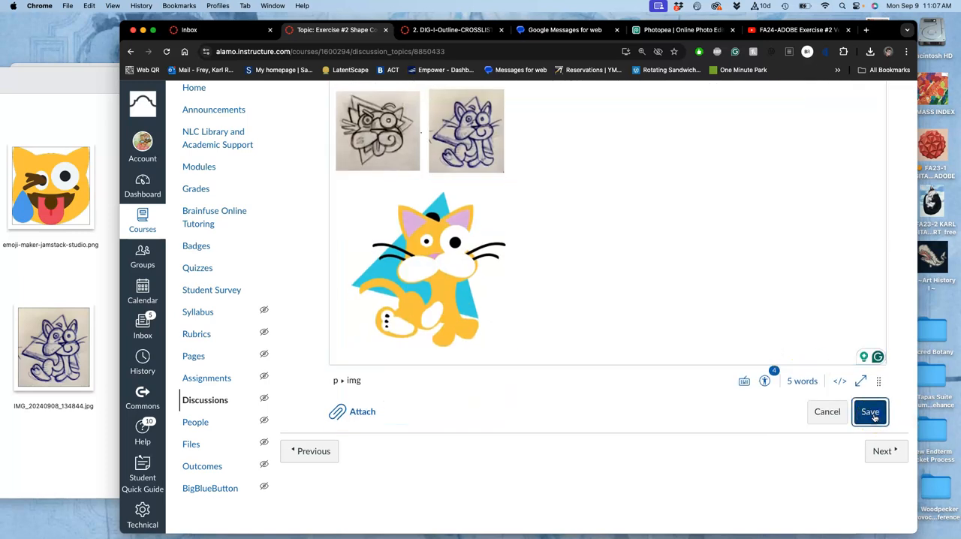
pyautogui.click(869, 412)
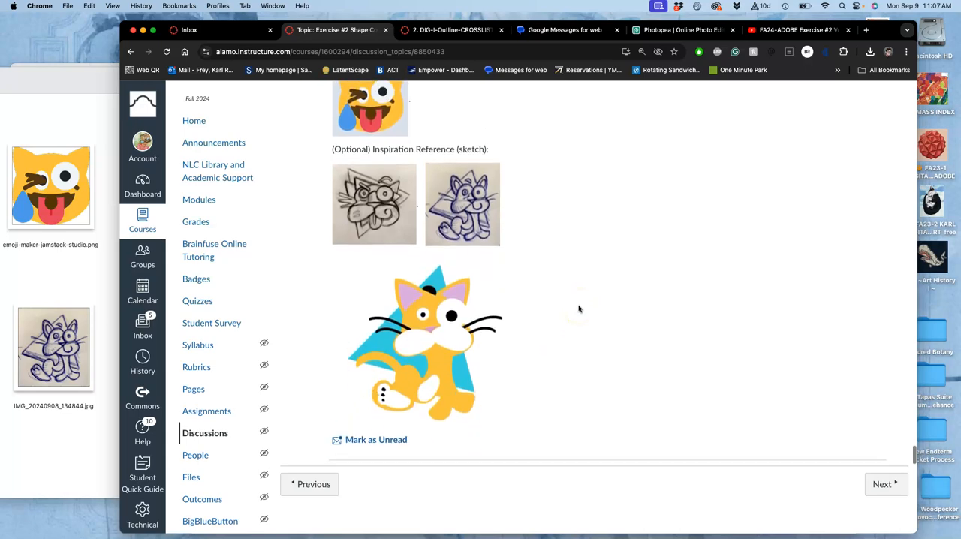
pyautogui.scroll(3)
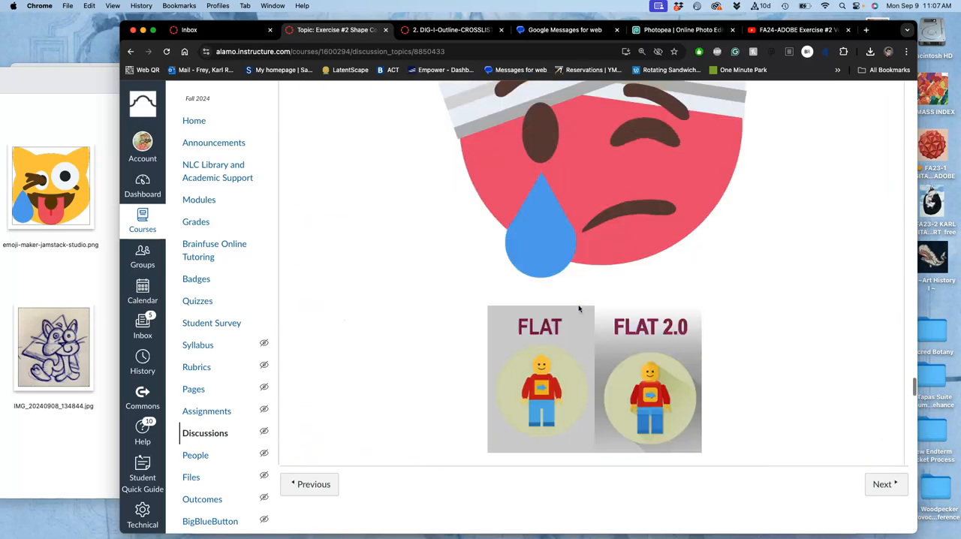
# Scroll the assignment page down to the BONUS FINISHING EXTRAS instructions
pyautogui.scroll(-3)
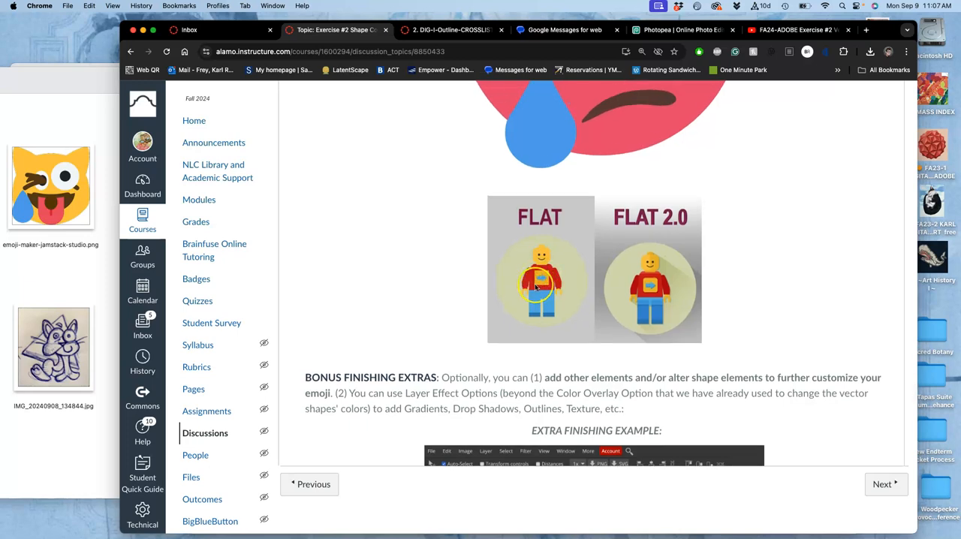
pyautogui.moveTo(556, 294)
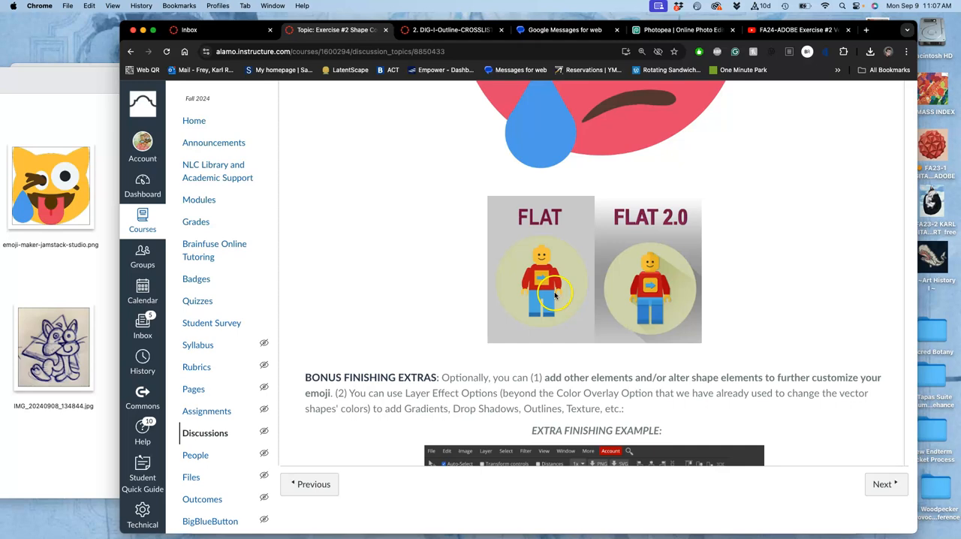
pyautogui.moveTo(496, 393)
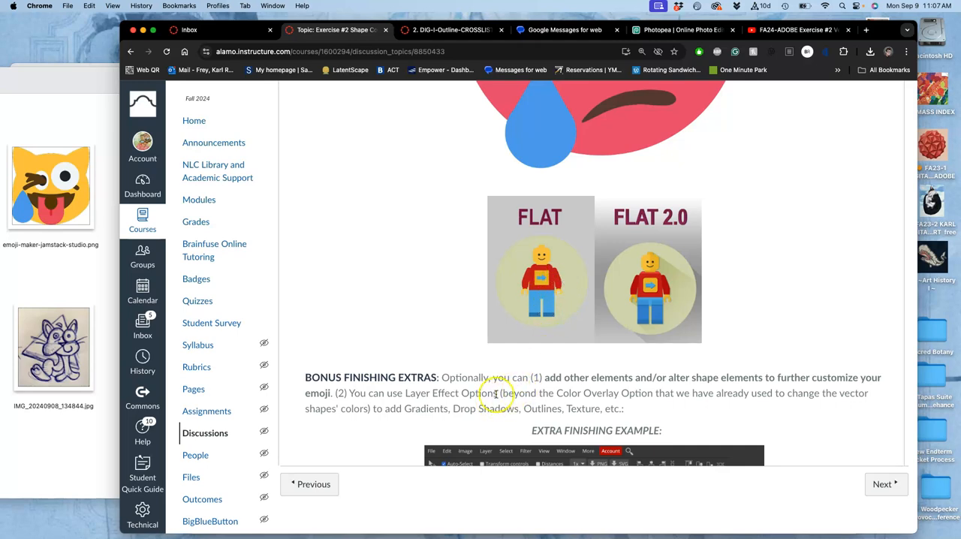
pyautogui.moveTo(643, 284)
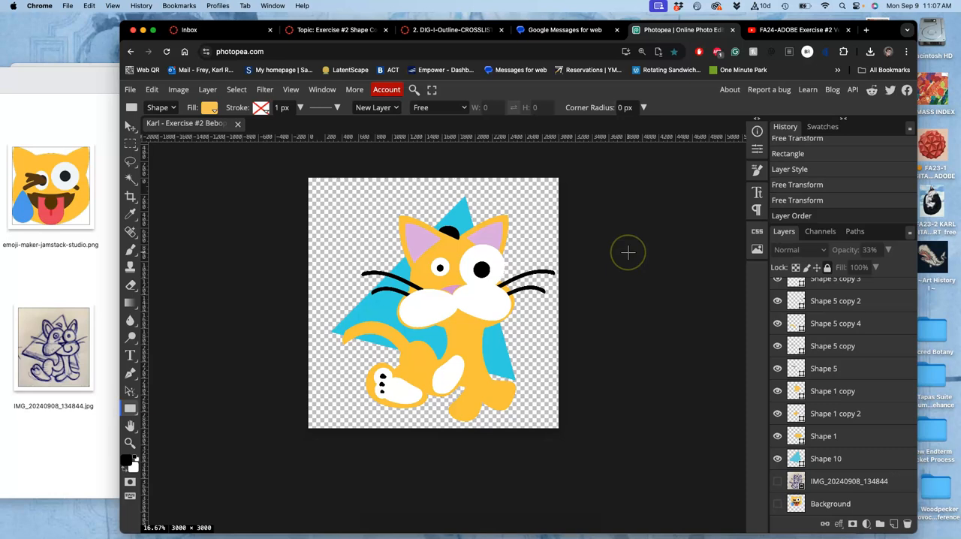
# Select the blue triangle layer Shape 10 and bring up its Layer Style settings
pyautogui.scroll(3)
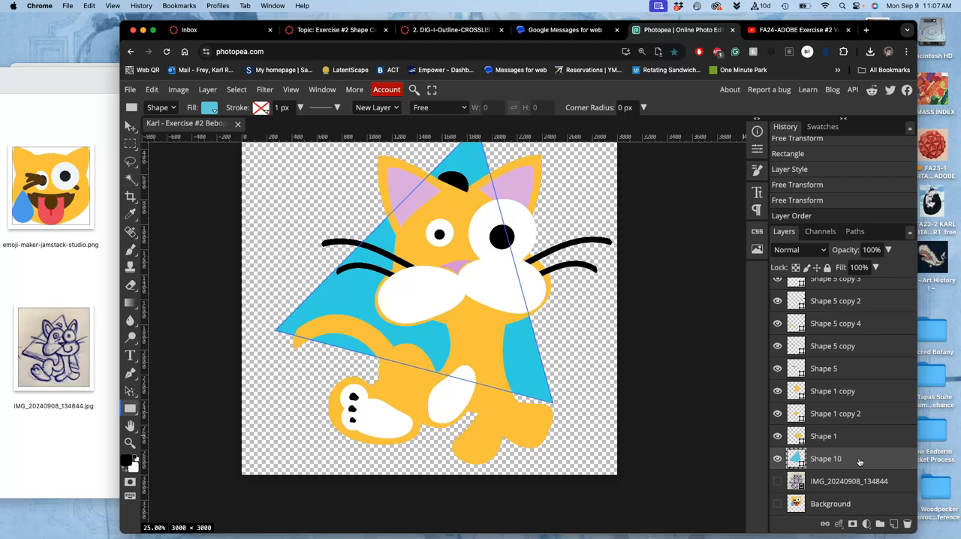
pyautogui.click(795, 459)
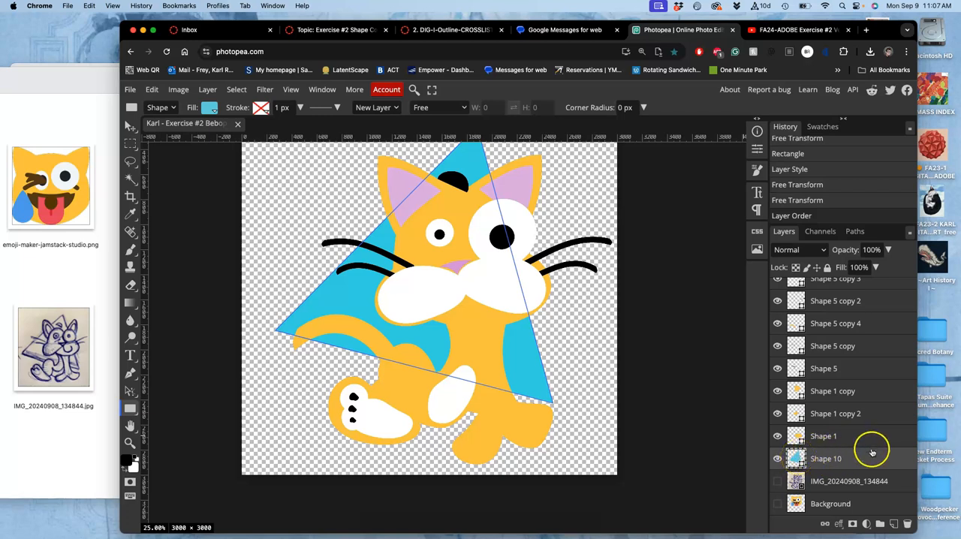
pyautogui.moveTo(841, 461)
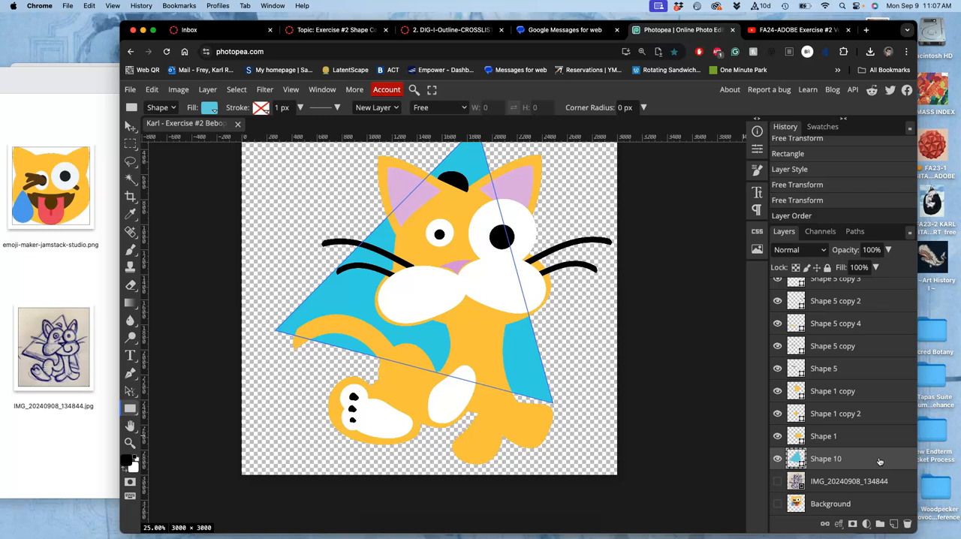
pyautogui.click(789, 168)
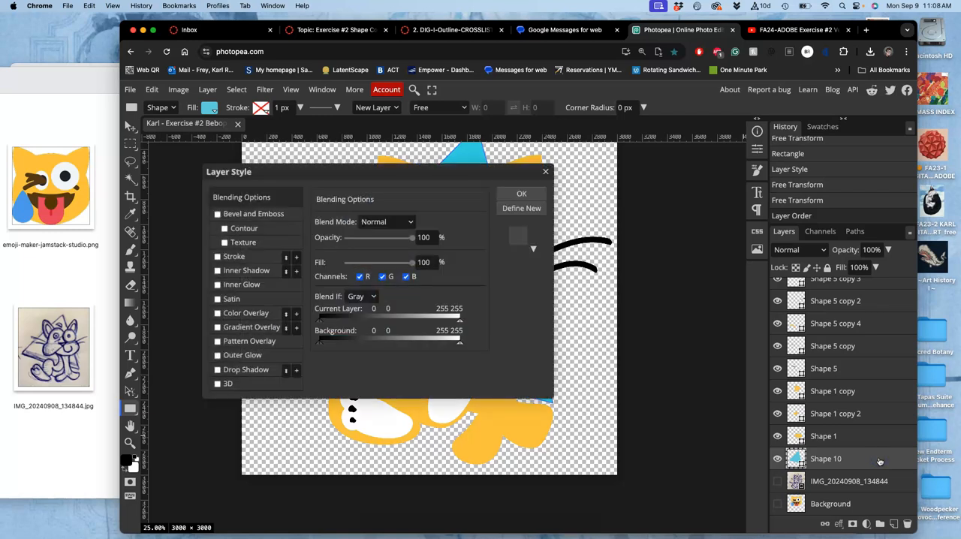
pyautogui.moveTo(683, 452)
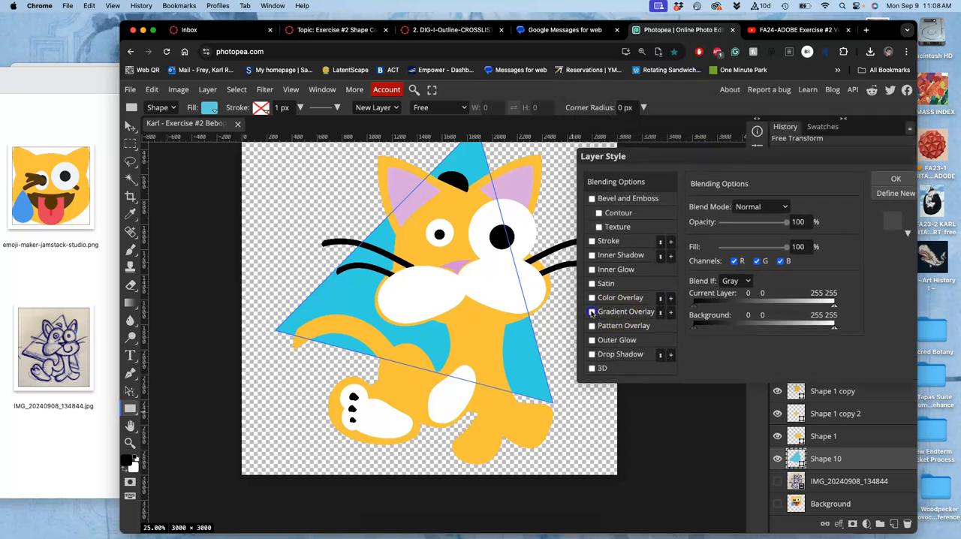
# Enable a reversed Gradient Overlay on the triangle at 34% opacity and about 82% scale
pyautogui.click(591, 310)
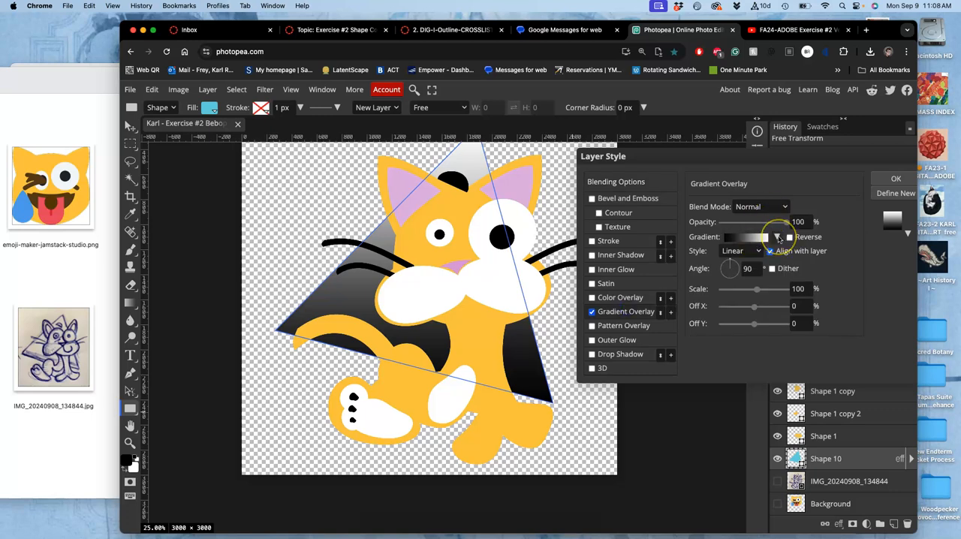
pyautogui.moveTo(779, 222); pyautogui.dragTo(768, 222)
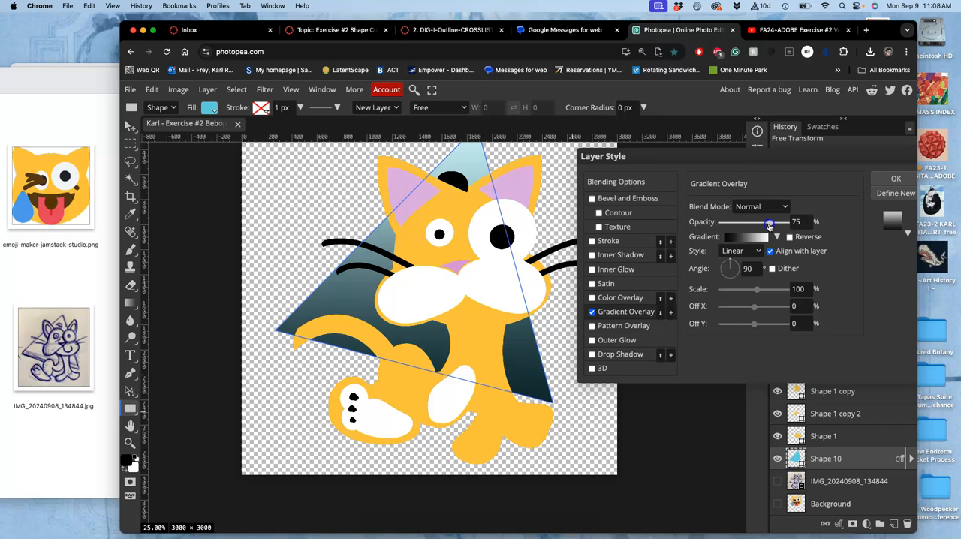
pyautogui.moveTo(769, 222); pyautogui.dragTo(744, 223)
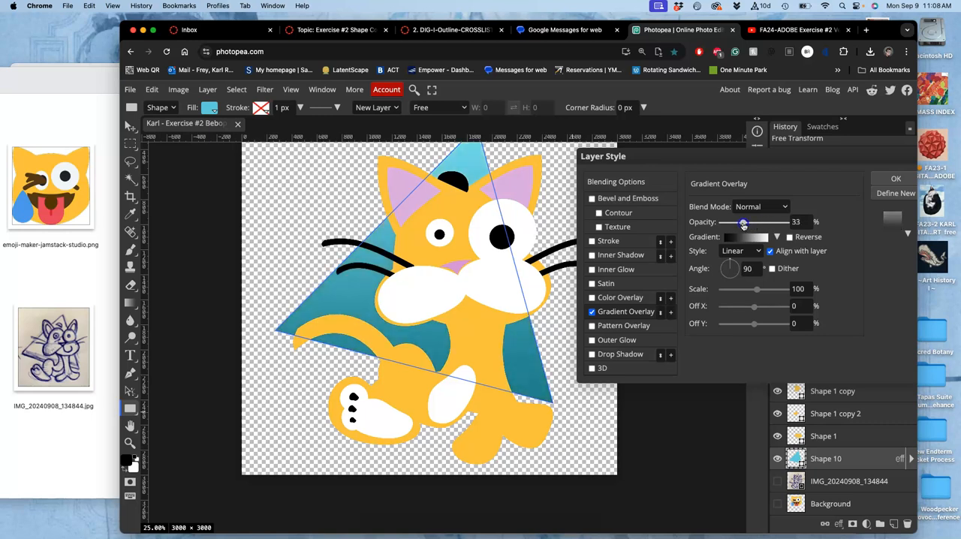
pyautogui.moveTo(742, 222); pyautogui.dragTo(745, 222)
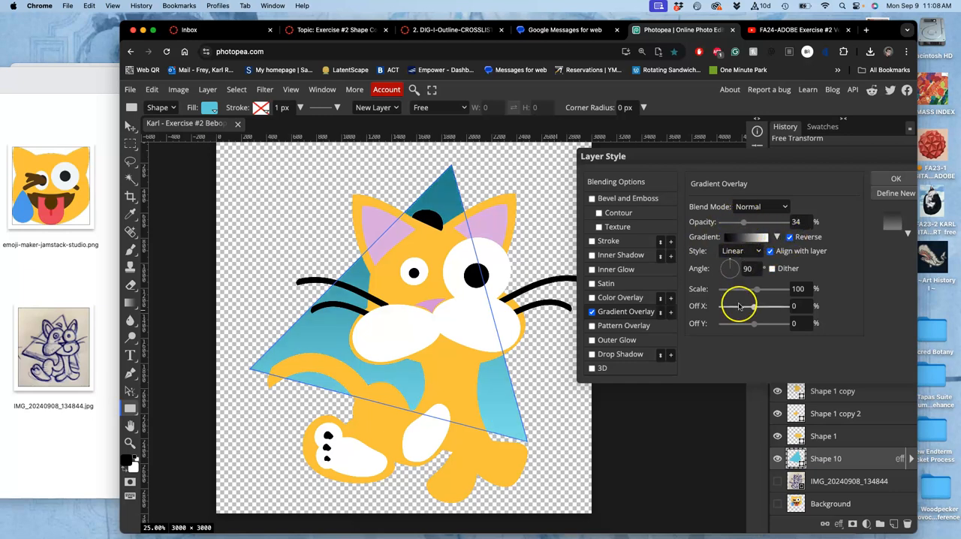
pyautogui.moveTo(756, 288); pyautogui.dragTo(750, 291)
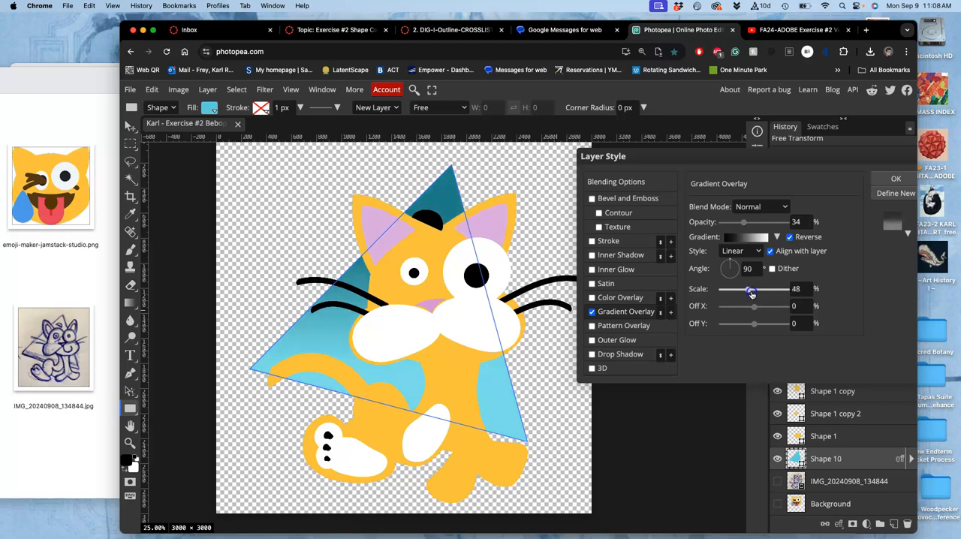
pyautogui.moveTo(750, 292); pyautogui.dragTo(781, 291)
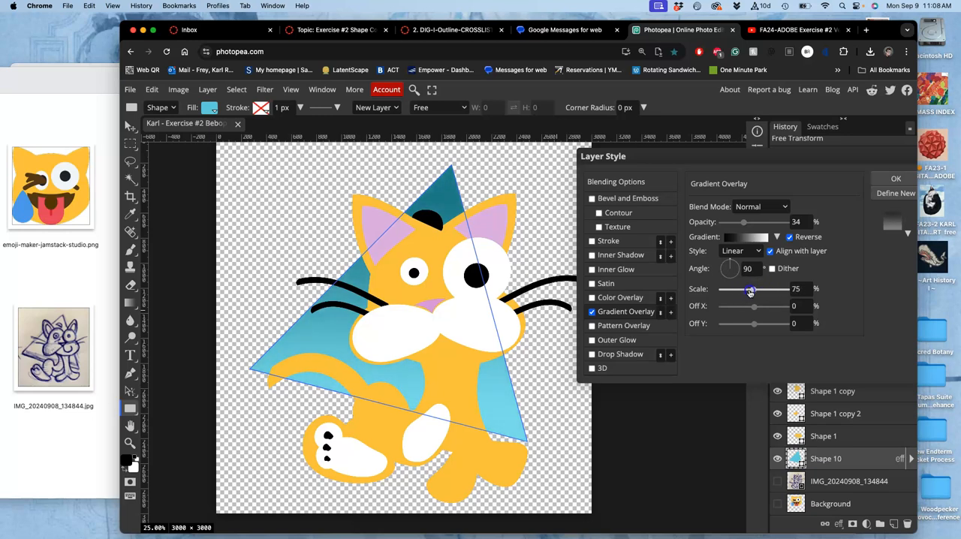
pyautogui.moveTo(749, 290); pyautogui.dragTo(756, 290)
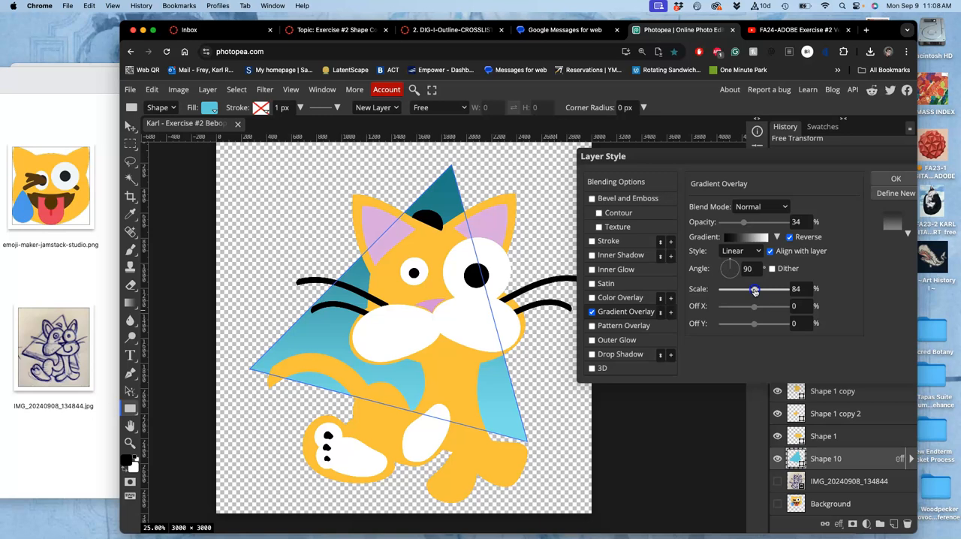
pyautogui.click(746, 238)
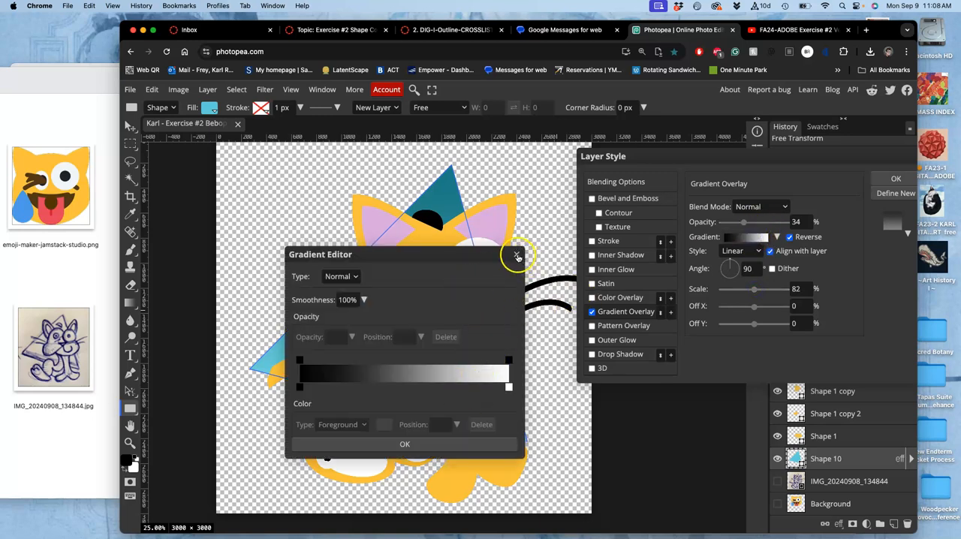
# Switch the overlay to a copper-toned preset gradient at a 42° angle with Dissolve blending
pyautogui.click(516, 255)
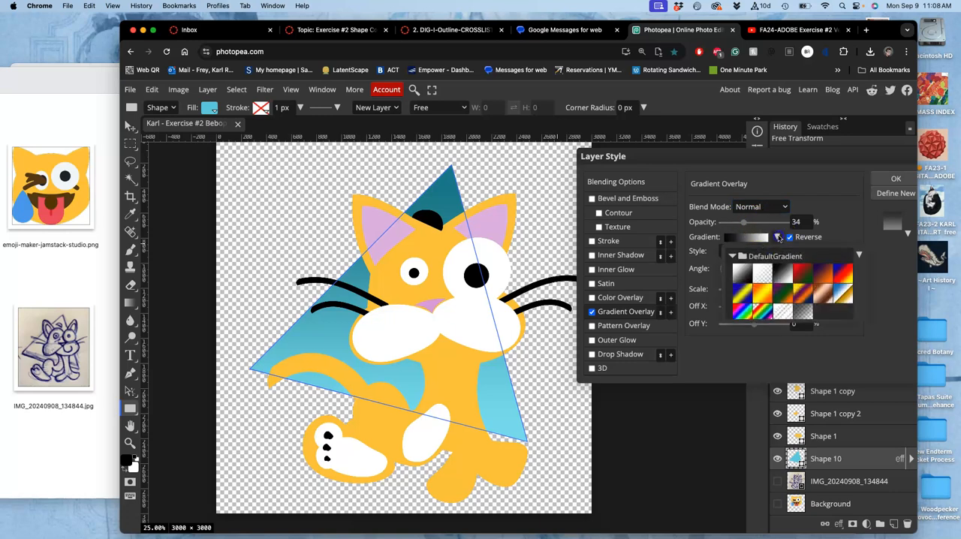
pyautogui.click(822, 292)
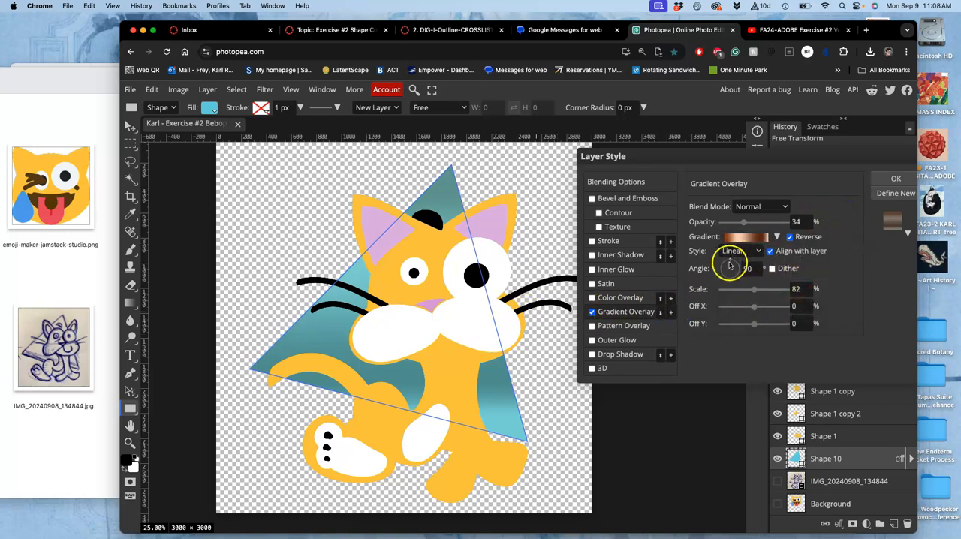
pyautogui.click(733, 267)
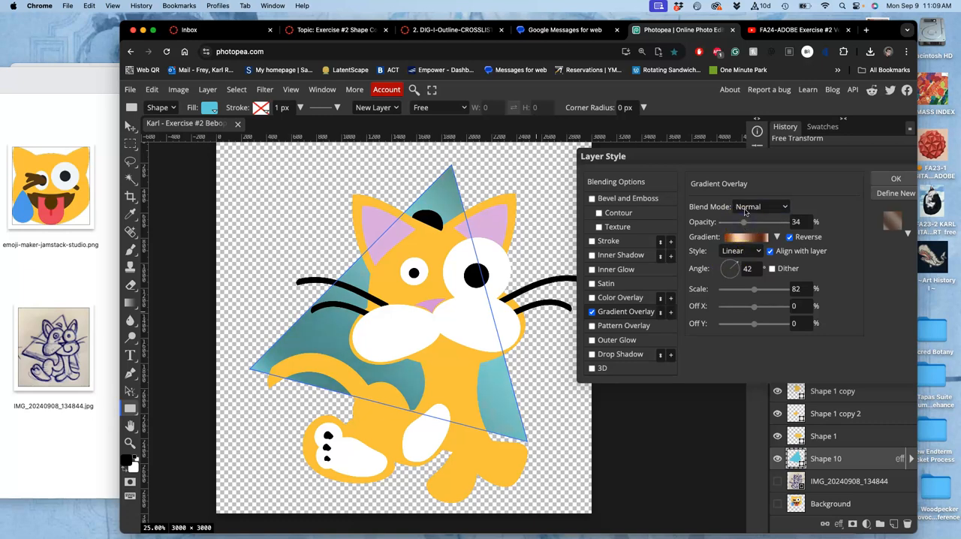
pyautogui.click(763, 207)
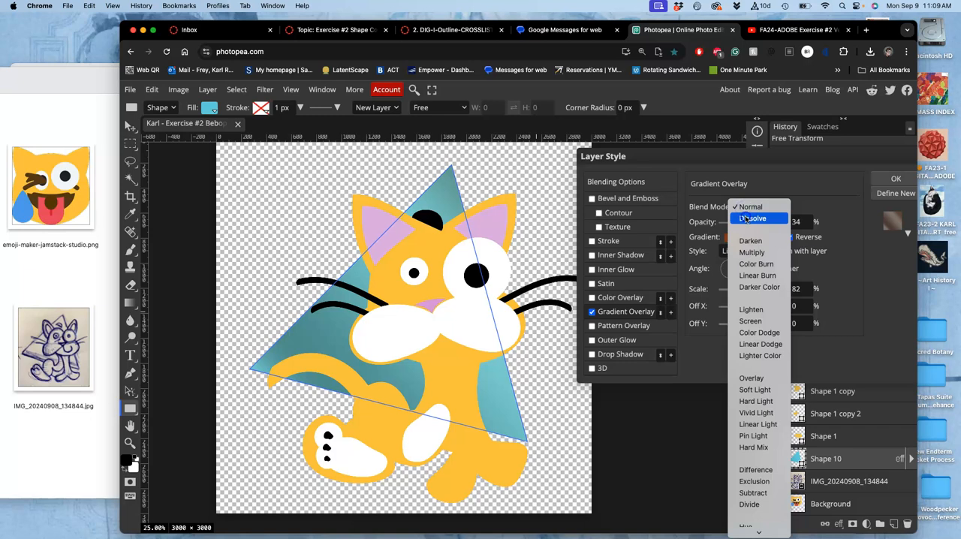
pyautogui.click(750, 217)
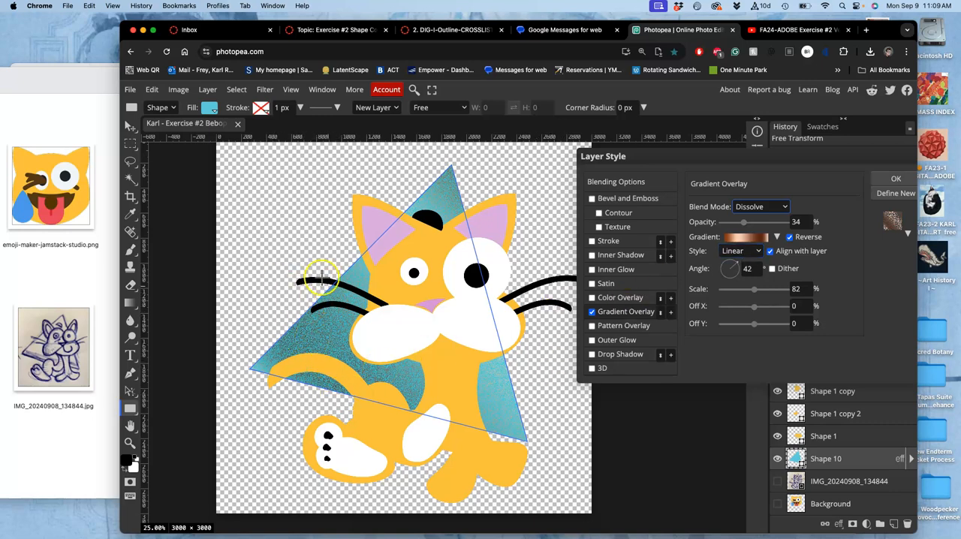
pyautogui.moveTo(503, 414)
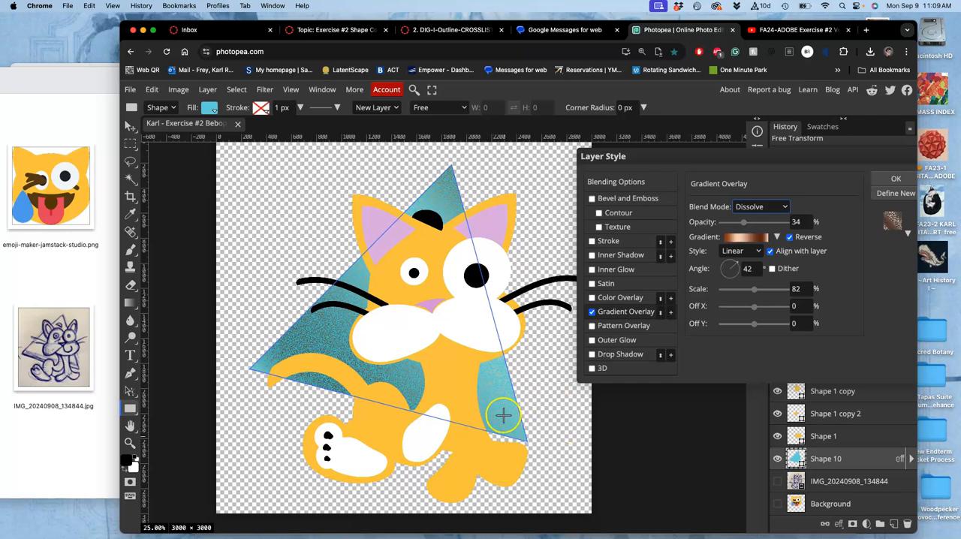
pyautogui.click(894, 177)
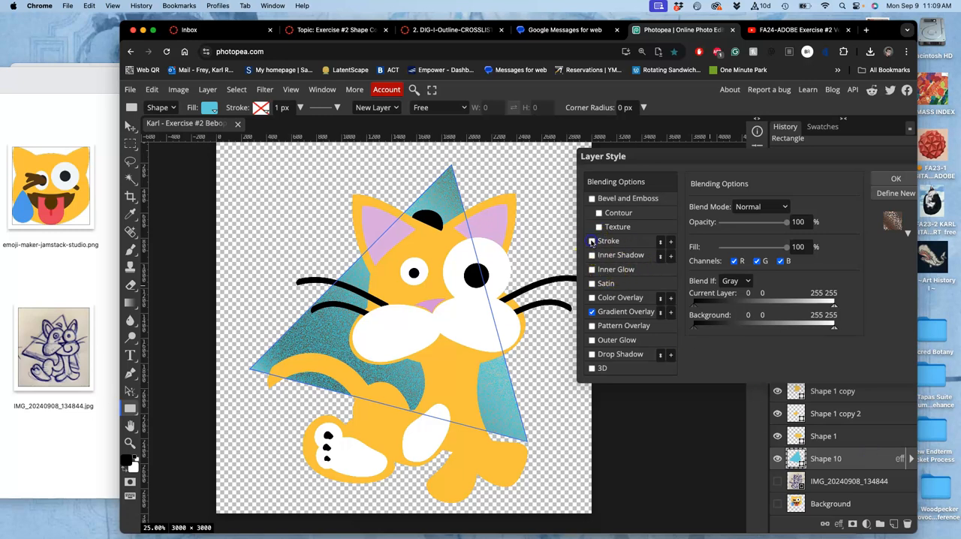
# Add a black stroke to the triangle and centre it on the edge
pyautogui.click(609, 240)
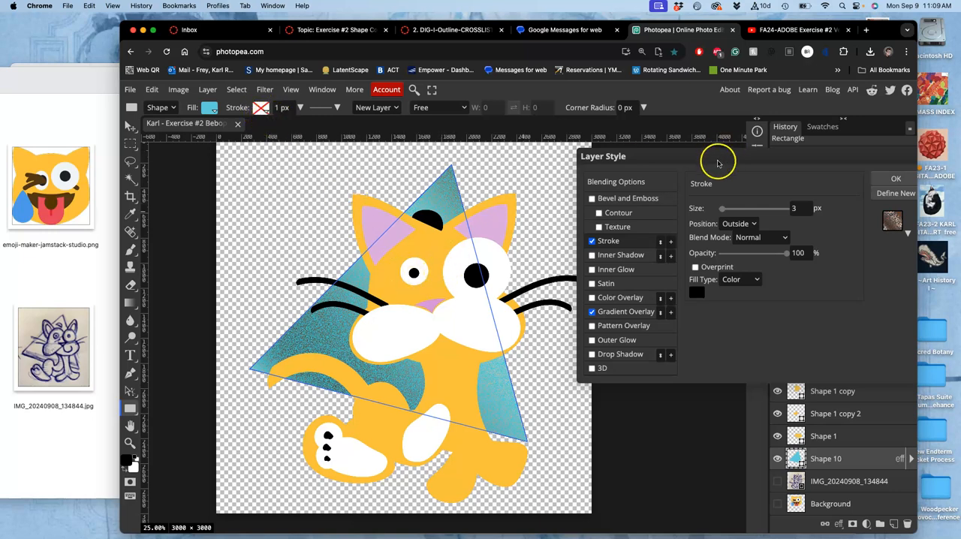
pyautogui.moveTo(638, 239)
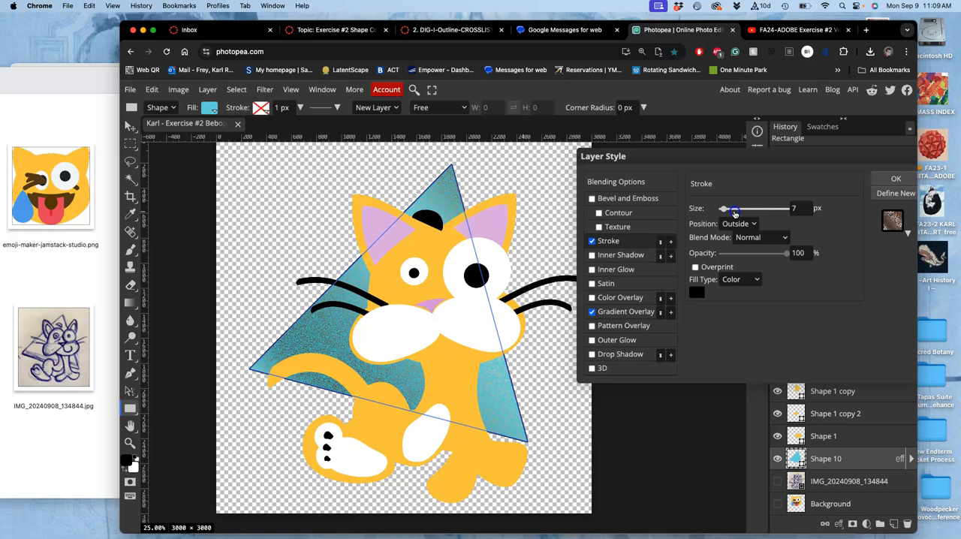
pyautogui.moveTo(723, 207); pyautogui.dragTo(734, 208)
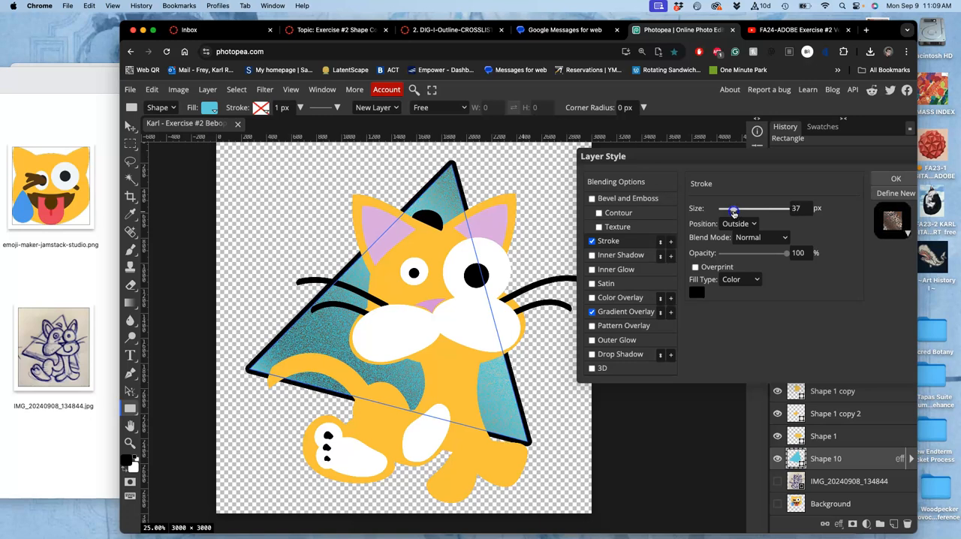
pyautogui.moveTo(733, 207); pyautogui.dragTo(754, 207)
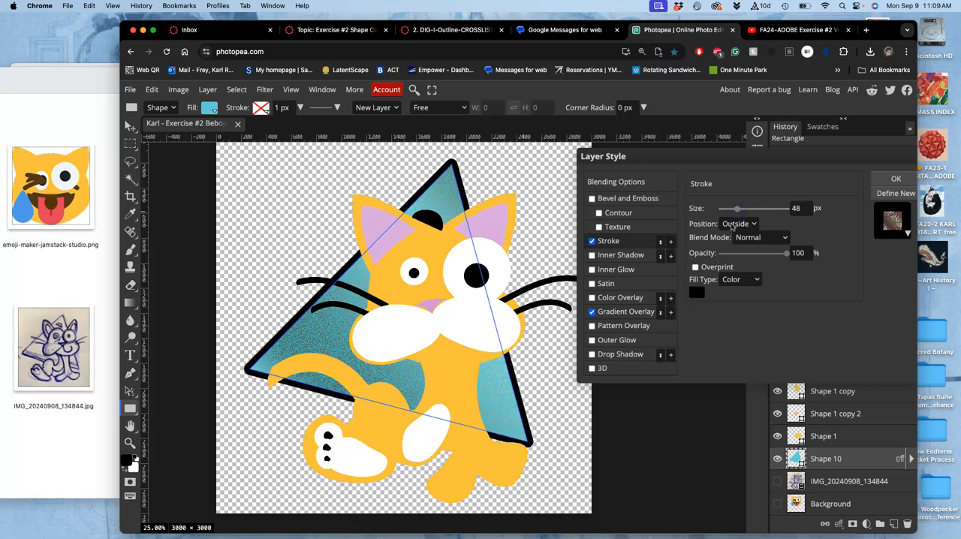
pyautogui.click(738, 222)
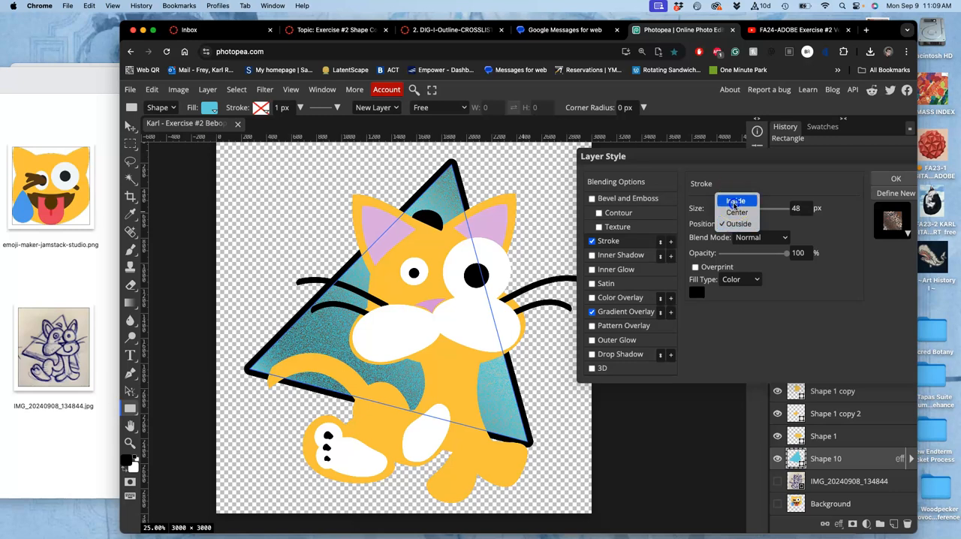
pyautogui.click(736, 201)
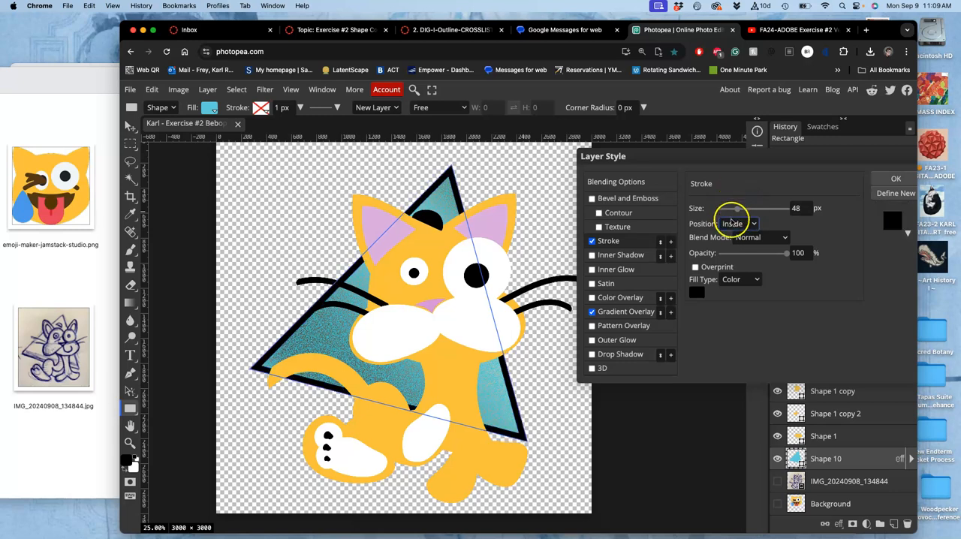
pyautogui.click(738, 222)
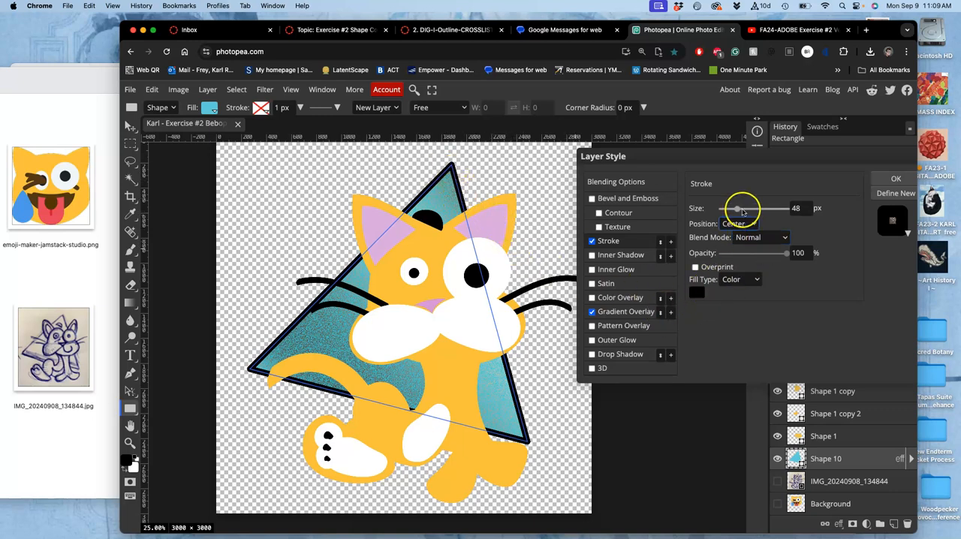
# Thicken the centred stroke to about 166 px
pyautogui.moveTo(737, 207); pyautogui.dragTo(747, 207)
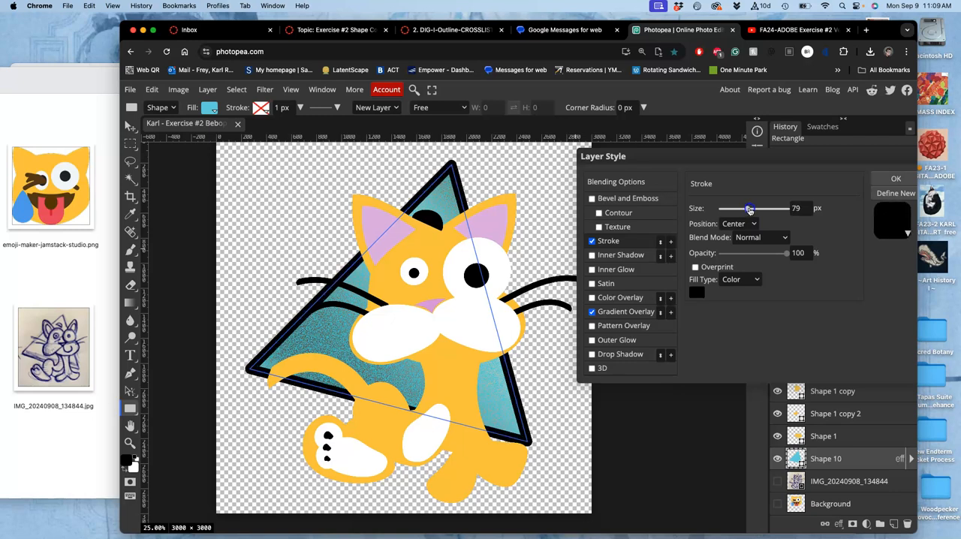
pyautogui.moveTo(749, 207); pyautogui.dragTo(774, 207)
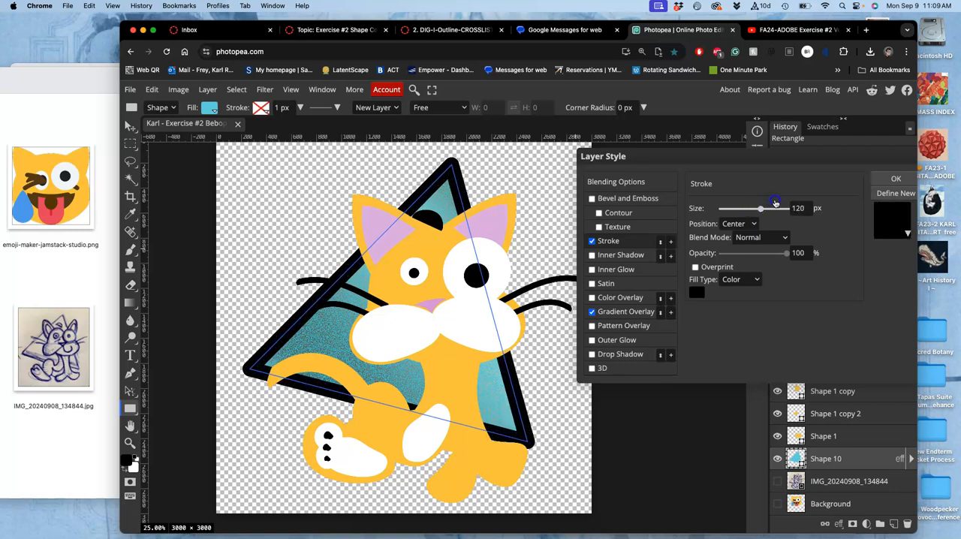
pyautogui.moveTo(763, 207); pyautogui.dragTo(777, 208)
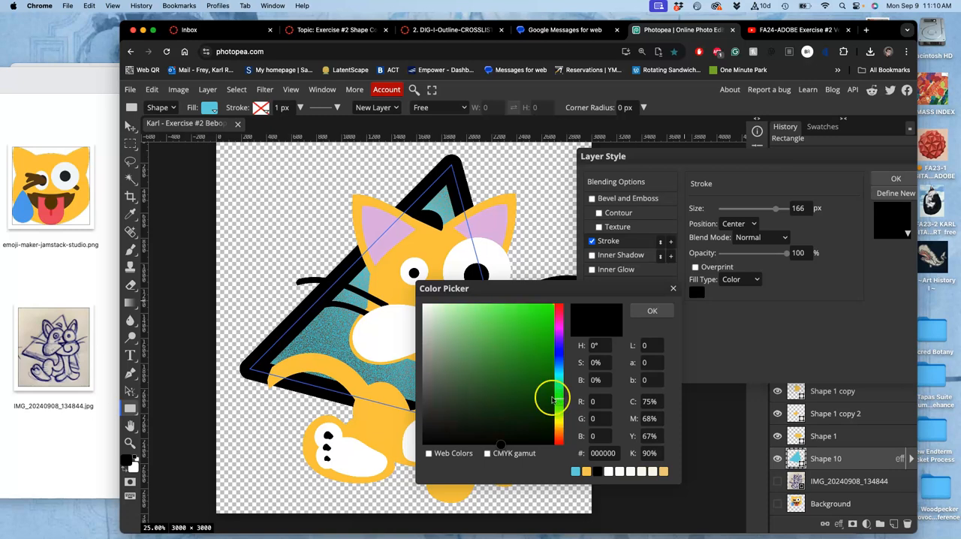
# Pick a dark navy colour for the triangle's stroke in the Color Picker
pyautogui.click(489, 382)
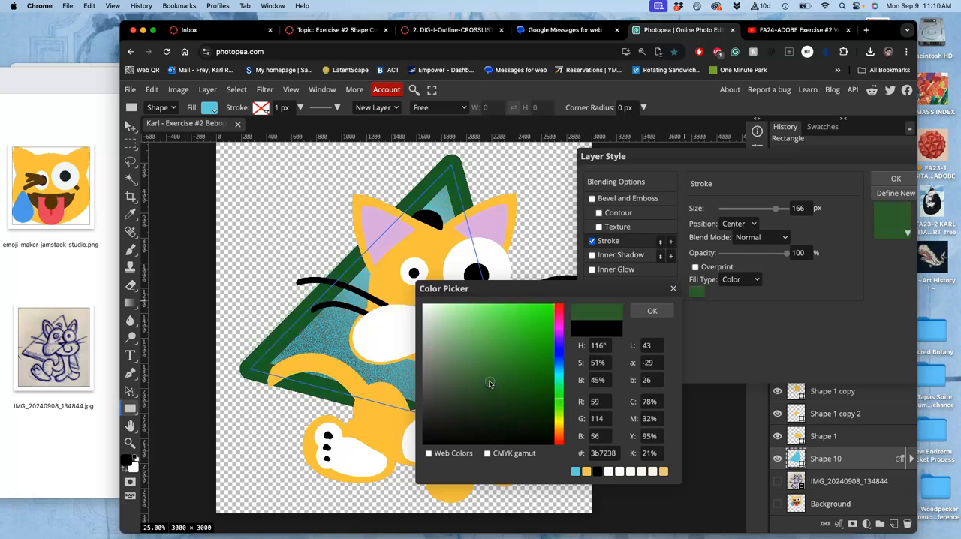
pyautogui.click(561, 357)
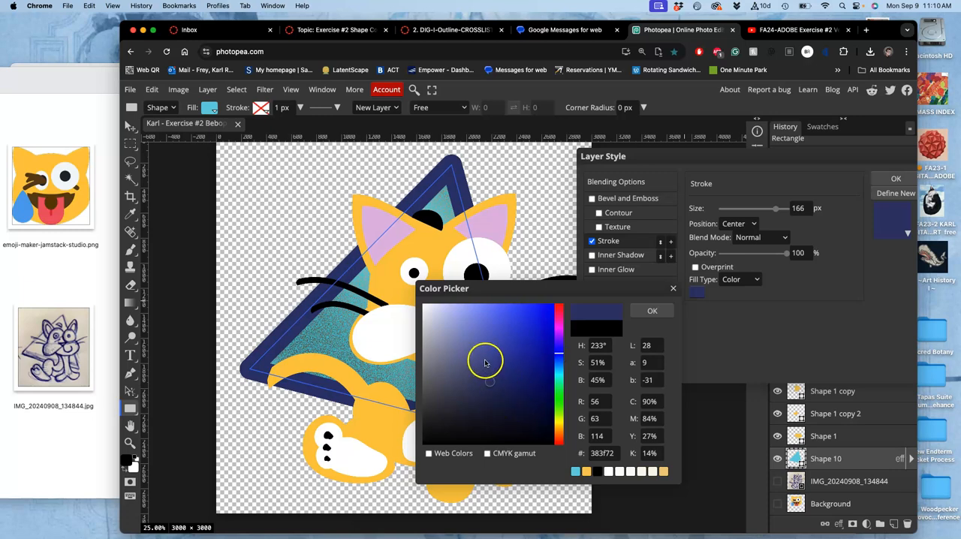
pyautogui.click(487, 361)
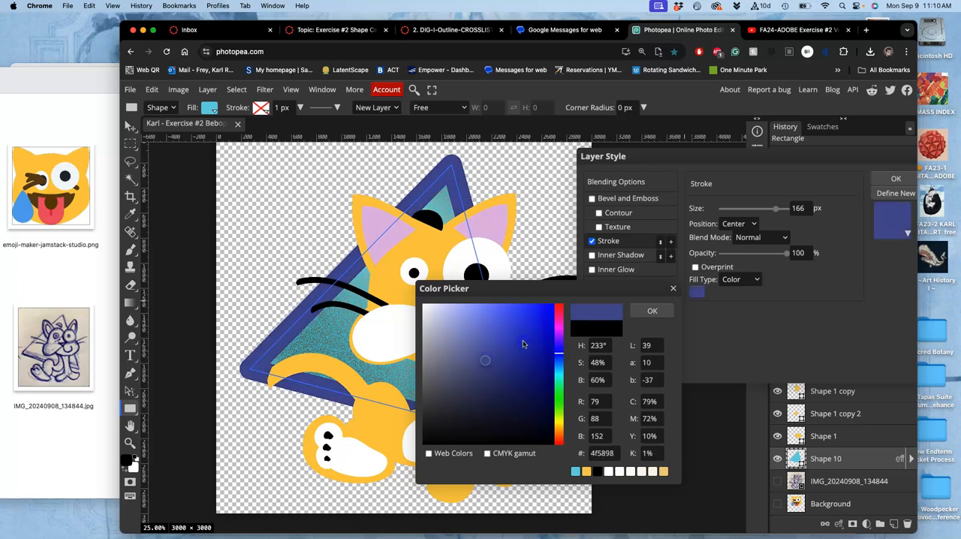
pyautogui.click(541, 387)
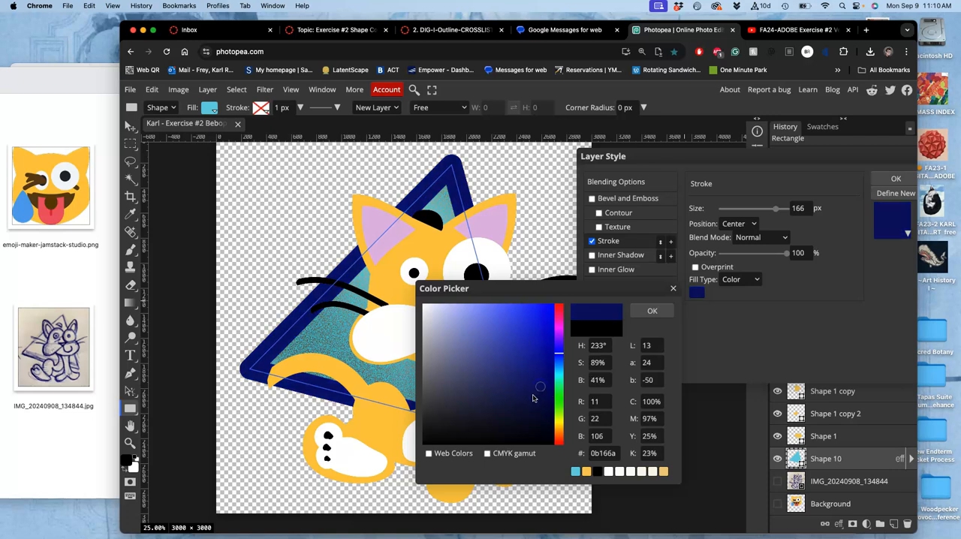
pyautogui.click(522, 402)
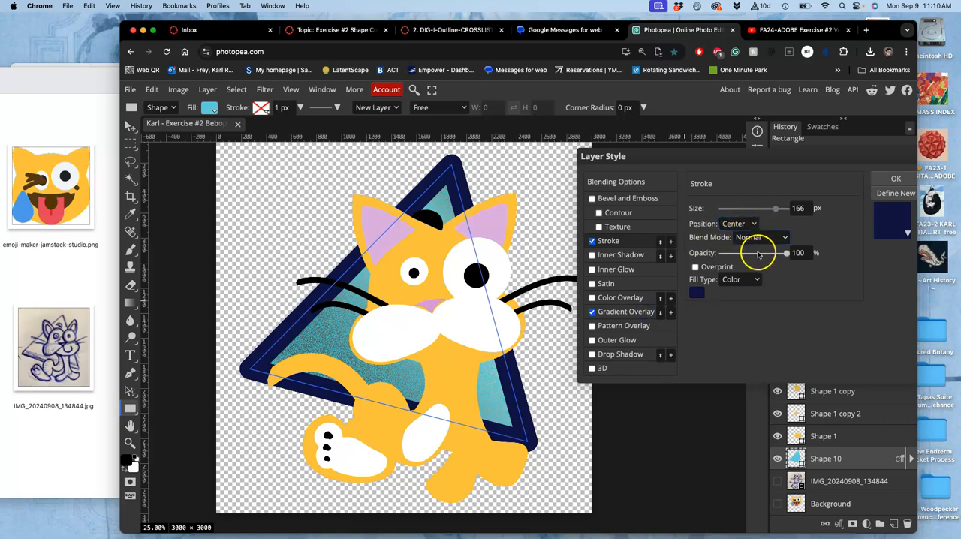
# Keep the stroke at 100% opacity, soften the navy shade and apply the layer style
pyautogui.moveTo(783, 252); pyautogui.dragTo(757, 252)
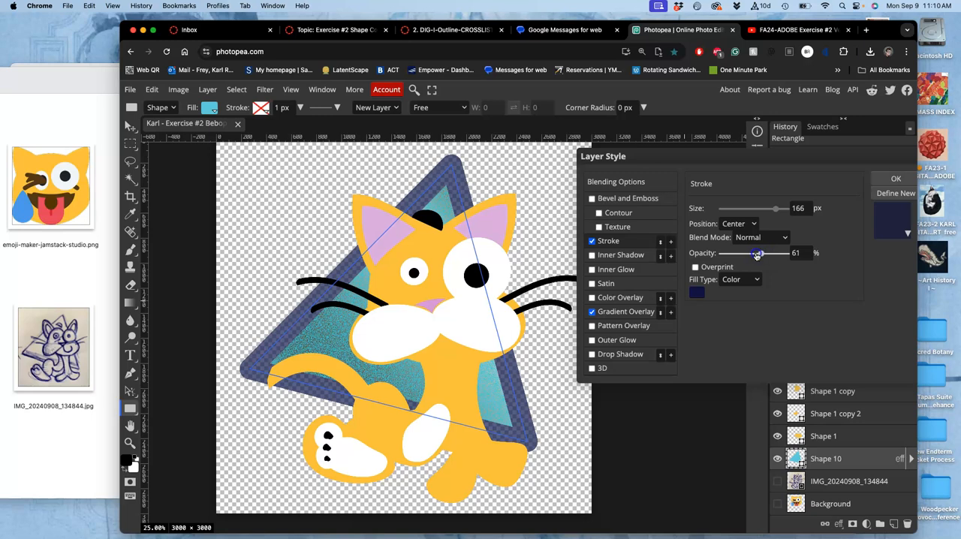
pyautogui.moveTo(757, 253); pyautogui.dragTo(784, 252)
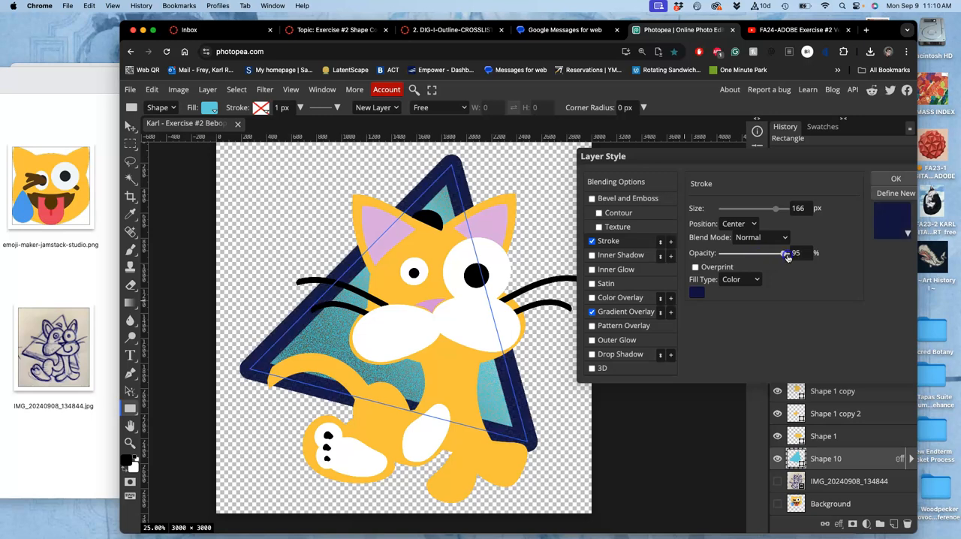
pyautogui.moveTo(786, 253); pyautogui.dragTo(808, 252)
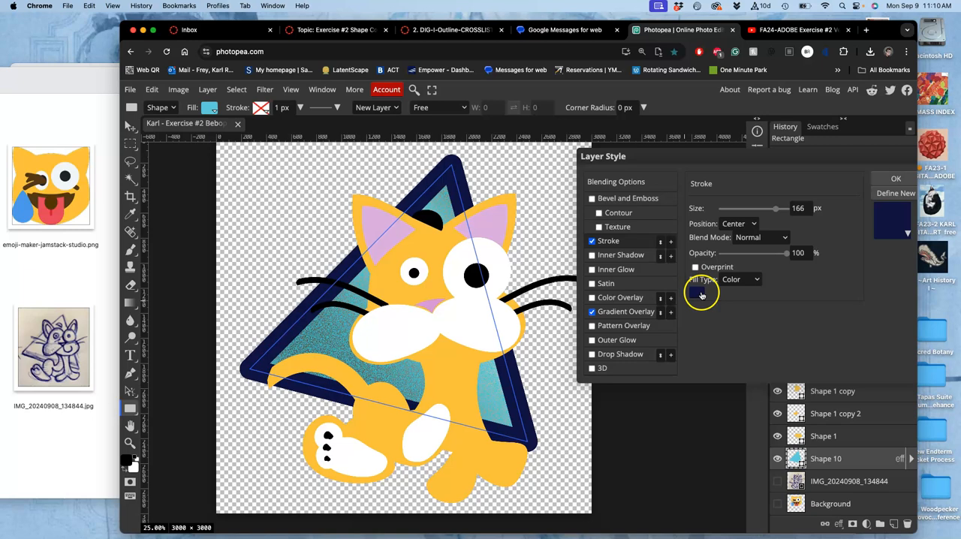
pyautogui.click(700, 293)
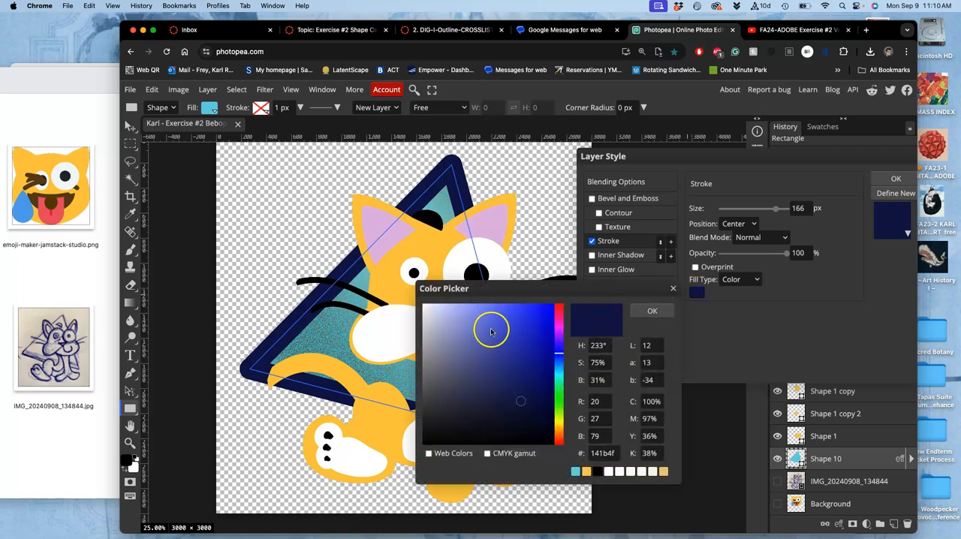
pyautogui.click(483, 387)
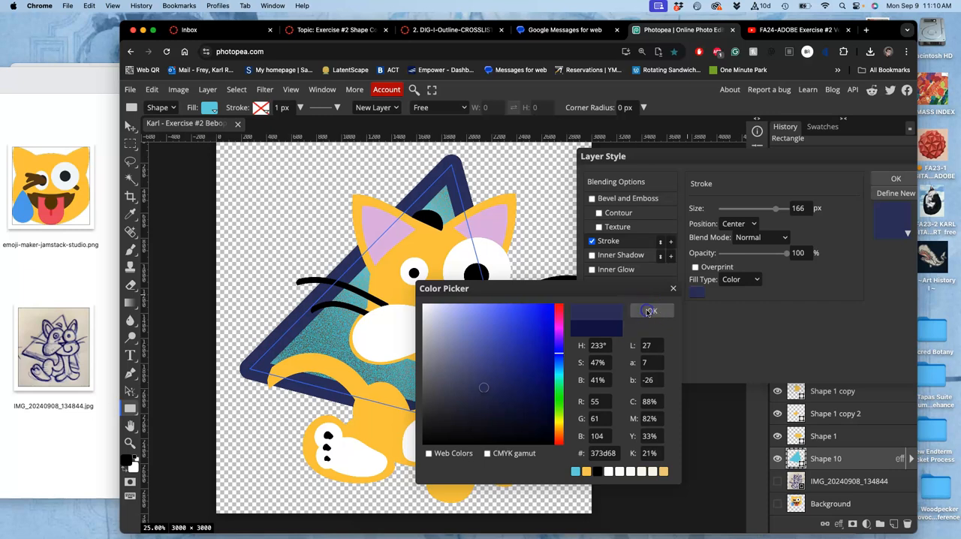
pyautogui.click(651, 311)
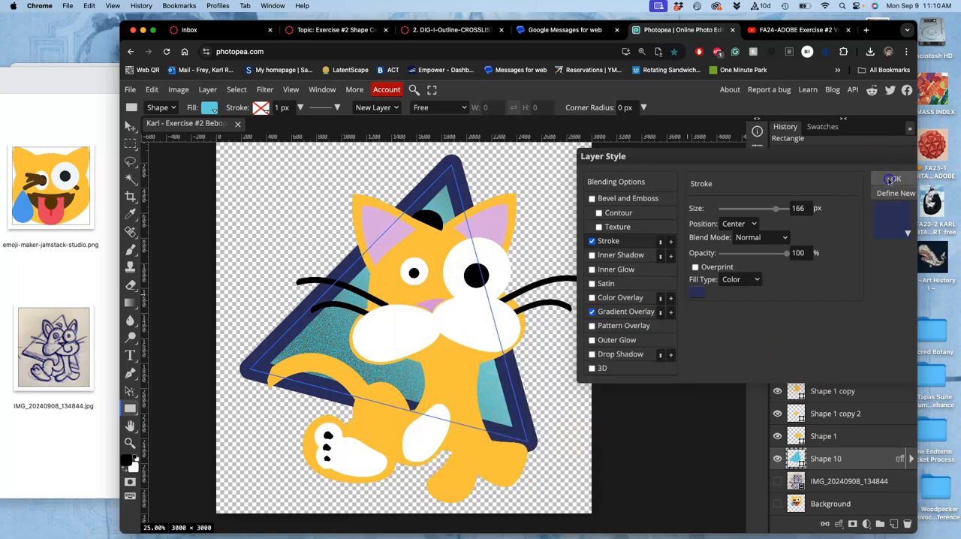
pyautogui.click(892, 180)
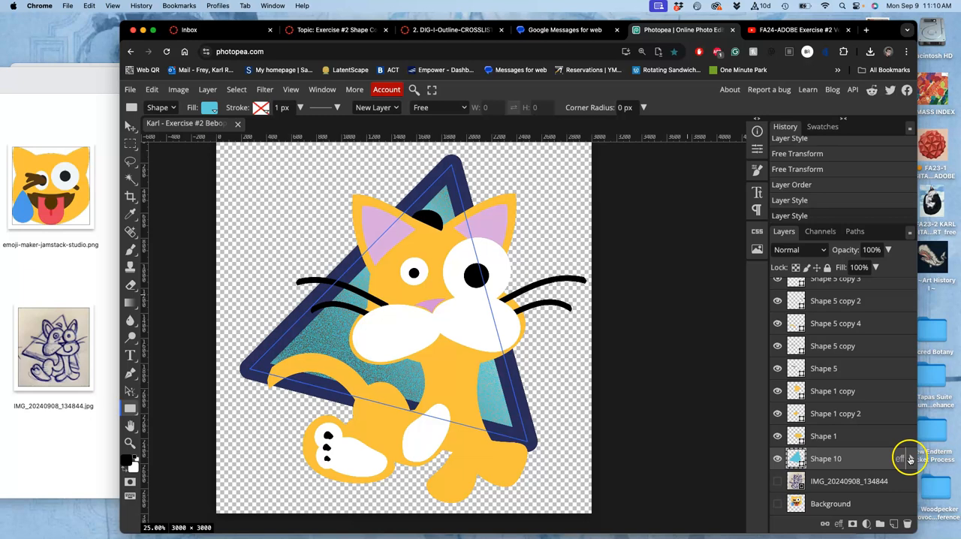
# Toggle Shape 10's layer effects off and on to compare the triangle
pyautogui.click(909, 459)
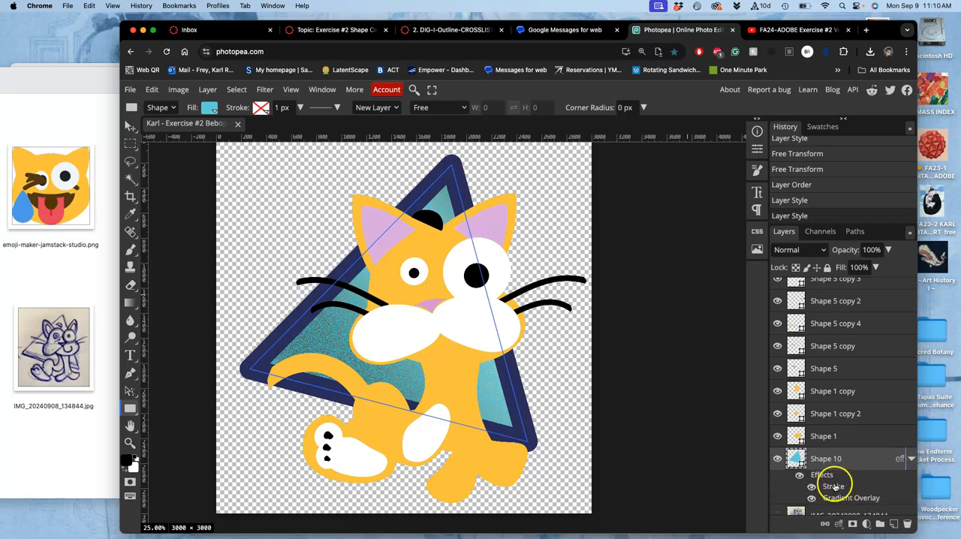
pyautogui.click(811, 486)
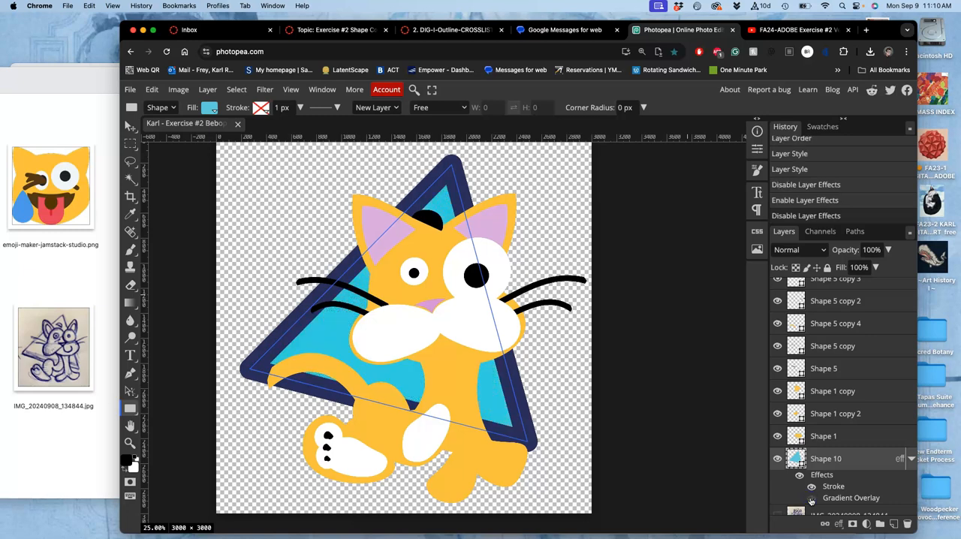
pyautogui.click(799, 474)
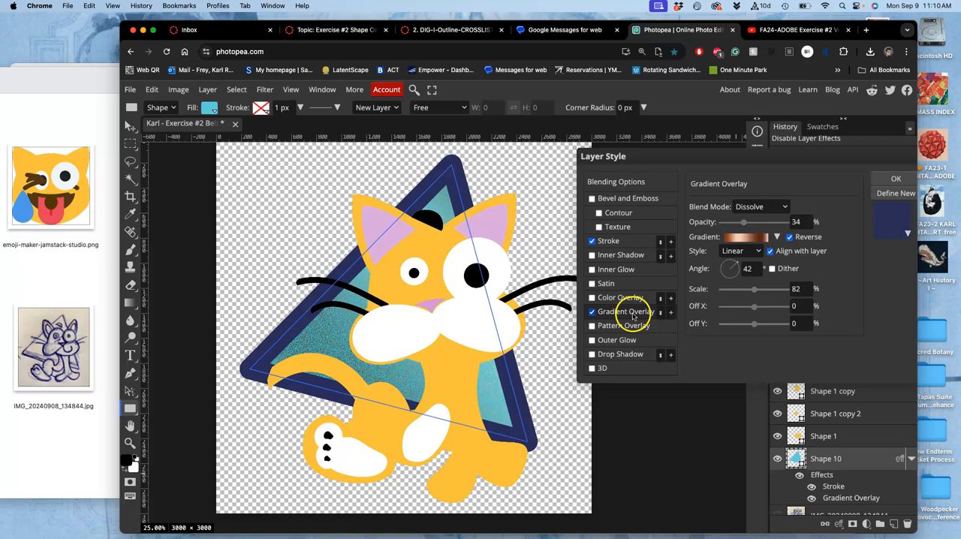
# Rotate the triangle's gradient overlay to 68° and apply the change
pyautogui.moveTo(733, 267); pyautogui.dragTo(735, 264)
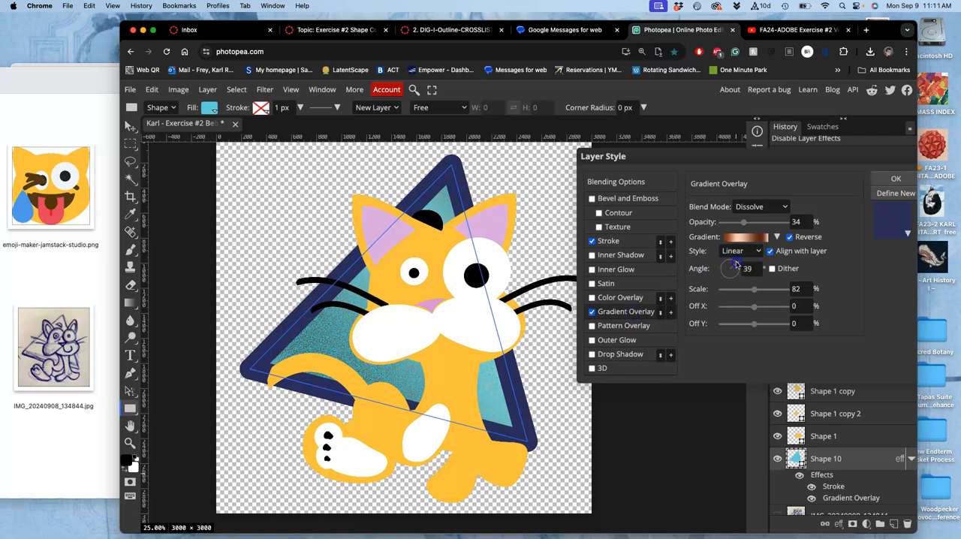
pyautogui.moveTo(732, 268); pyautogui.dragTo(734, 265)
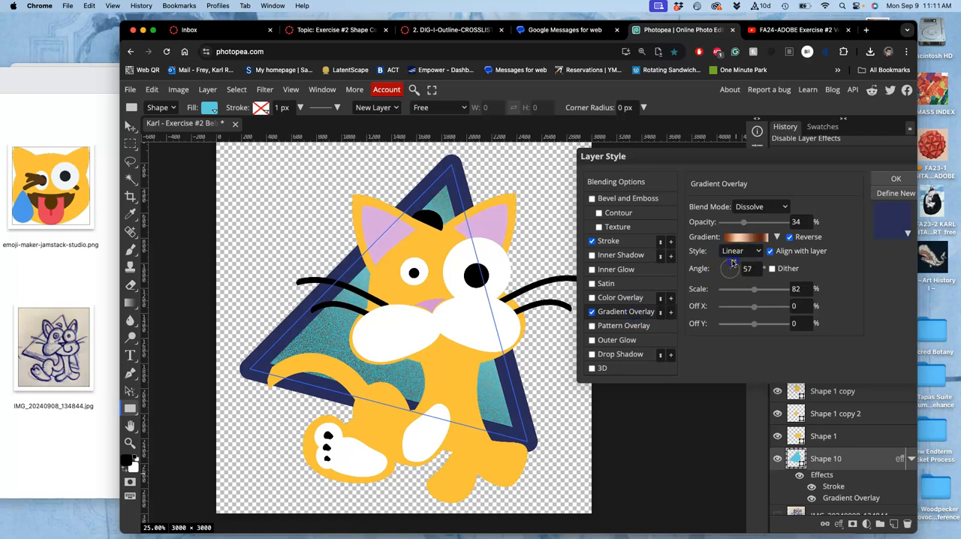
pyautogui.moveTo(733, 263); pyautogui.dragTo(738, 258)
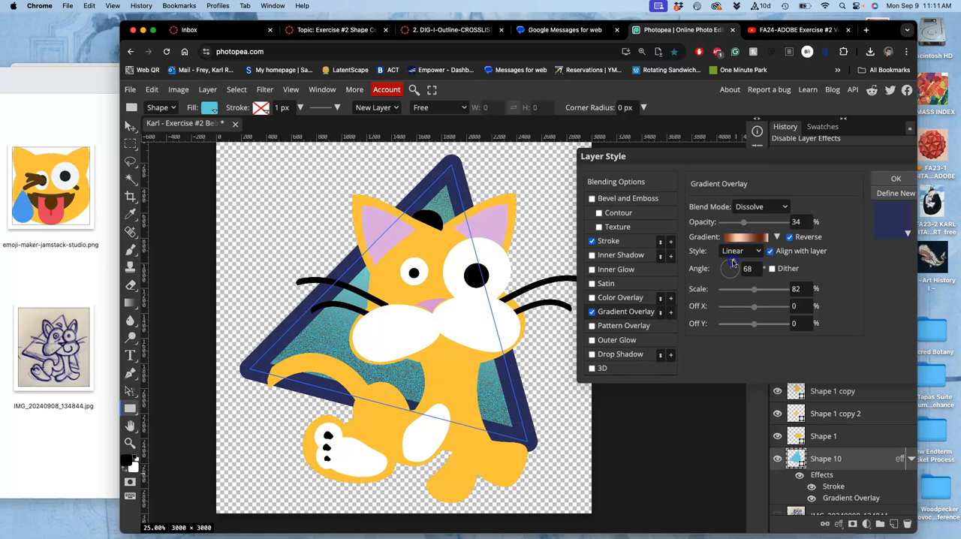
pyautogui.moveTo(893, 179)
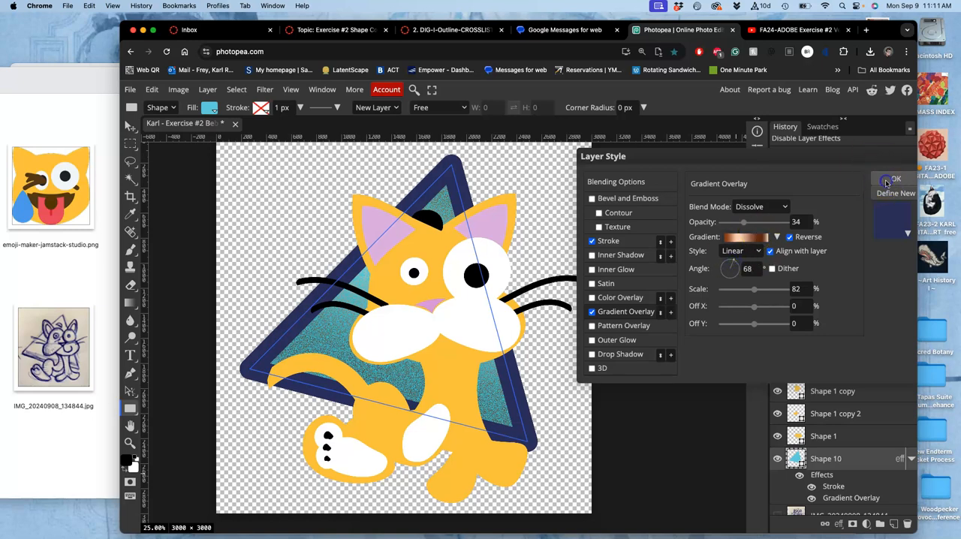
pyautogui.click(893, 180)
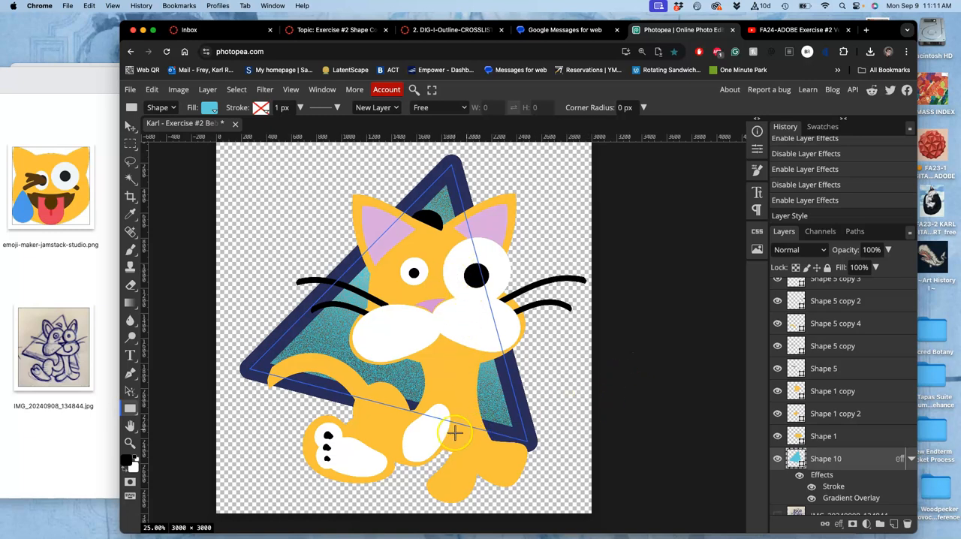
pyautogui.moveTo(454, 288)
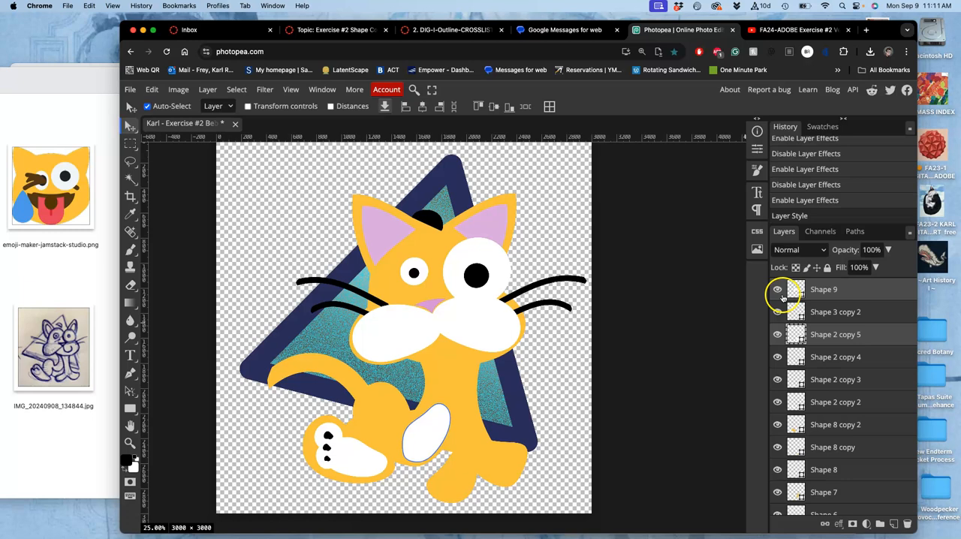
pyautogui.moveTo(841, 288)
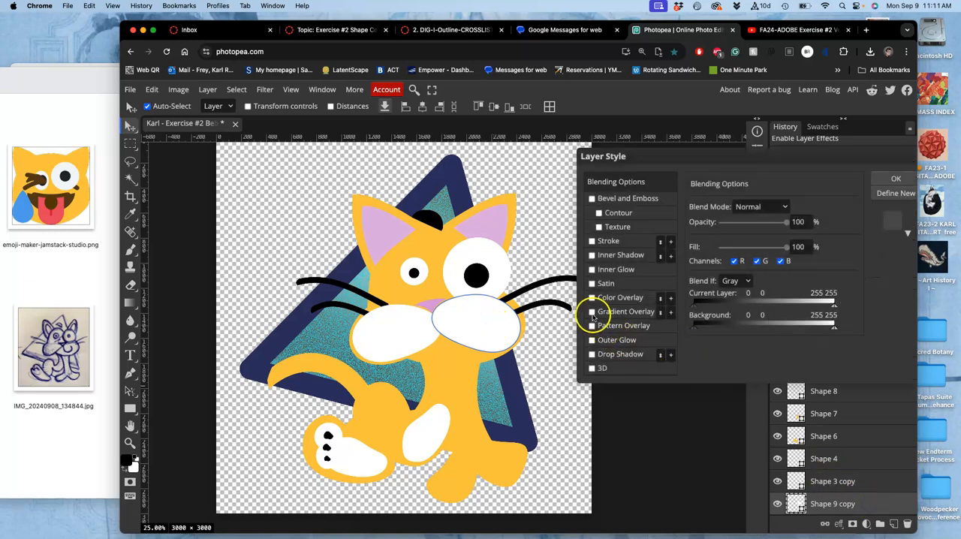
# Try a gradient overlay on the muzzle shape, peek at its colour stops, then turn it back off
pyautogui.click(591, 312)
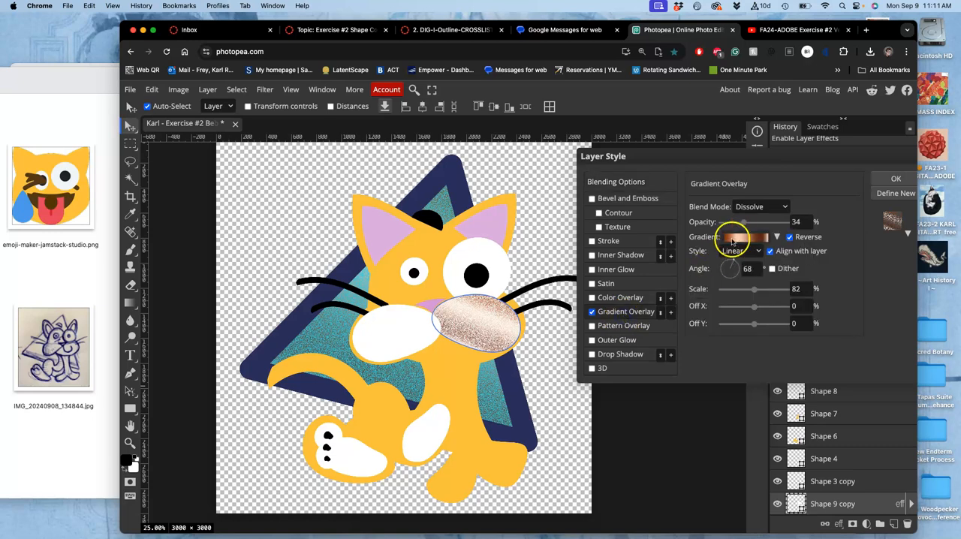
pyautogui.click(742, 237)
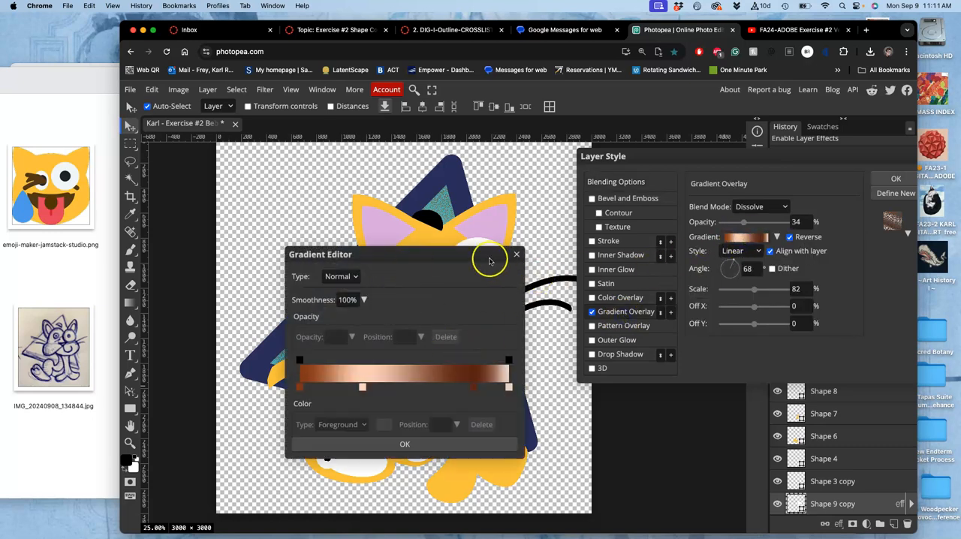
pyautogui.click(778, 237)
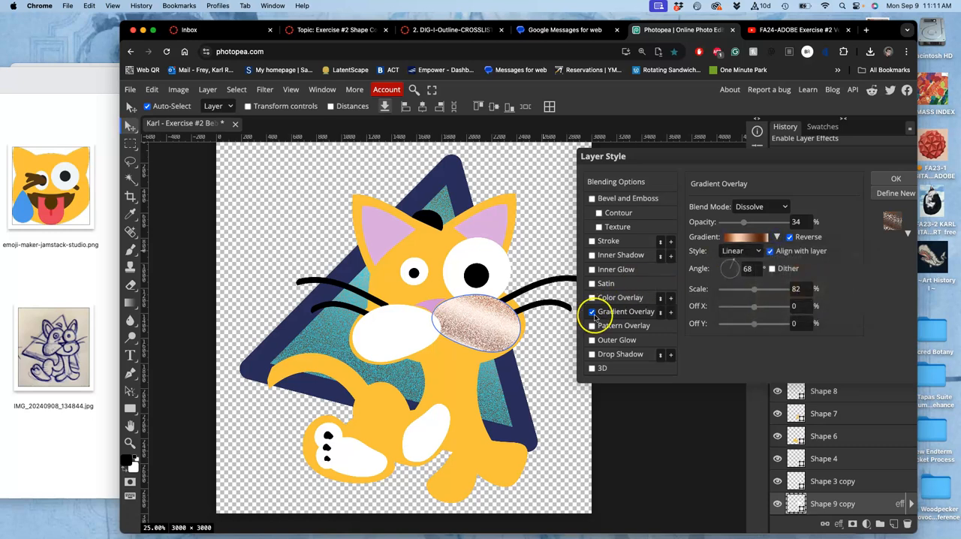
pyautogui.click(591, 312)
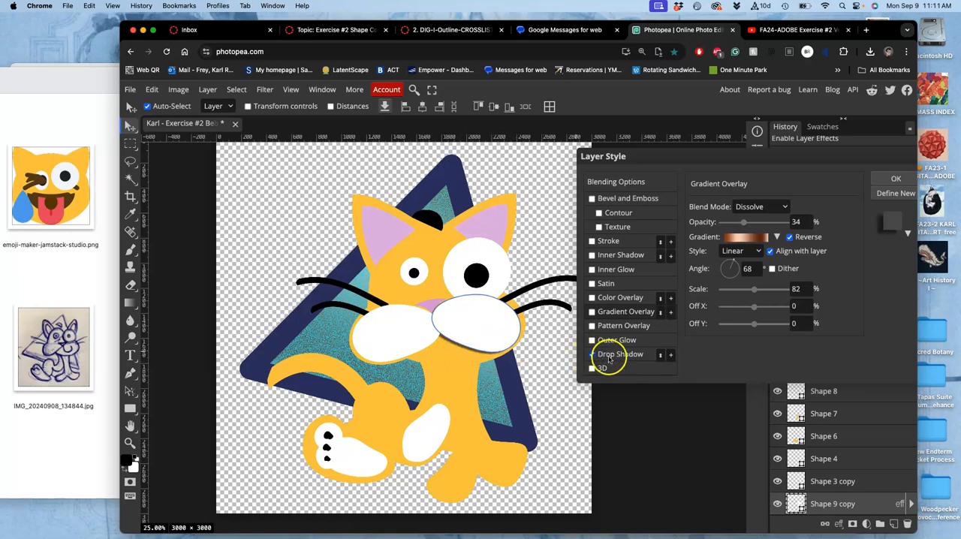
# Enable a drop shadow on the muzzle with 27% opacity, 24% spread and 50 px size
pyautogui.click(620, 355)
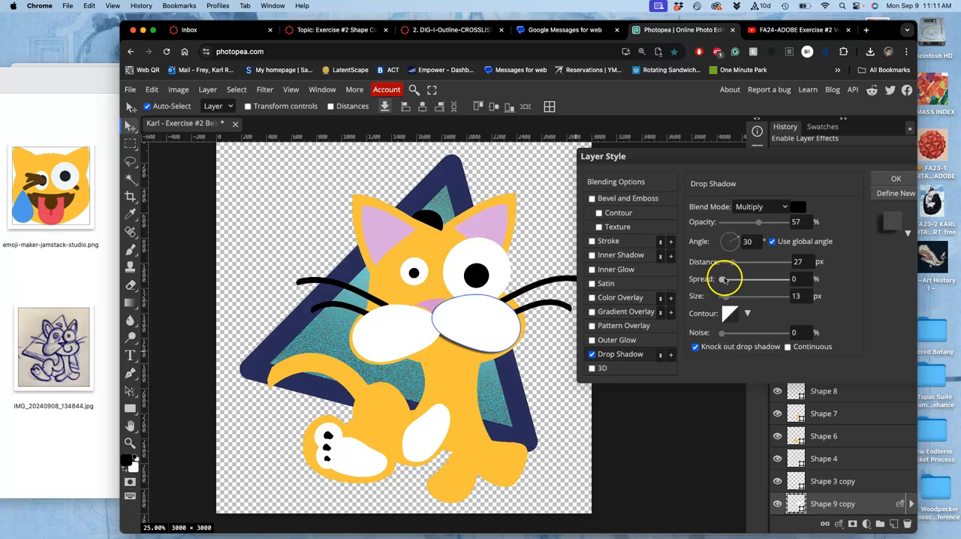
pyautogui.moveTo(722, 279); pyautogui.dragTo(748, 279)
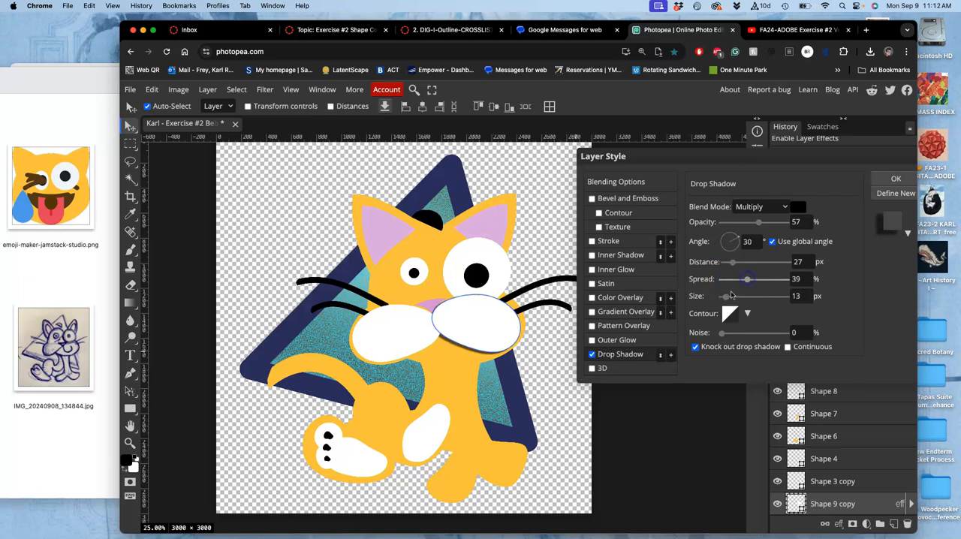
pyautogui.moveTo(733, 295); pyautogui.dragTo(743, 296)
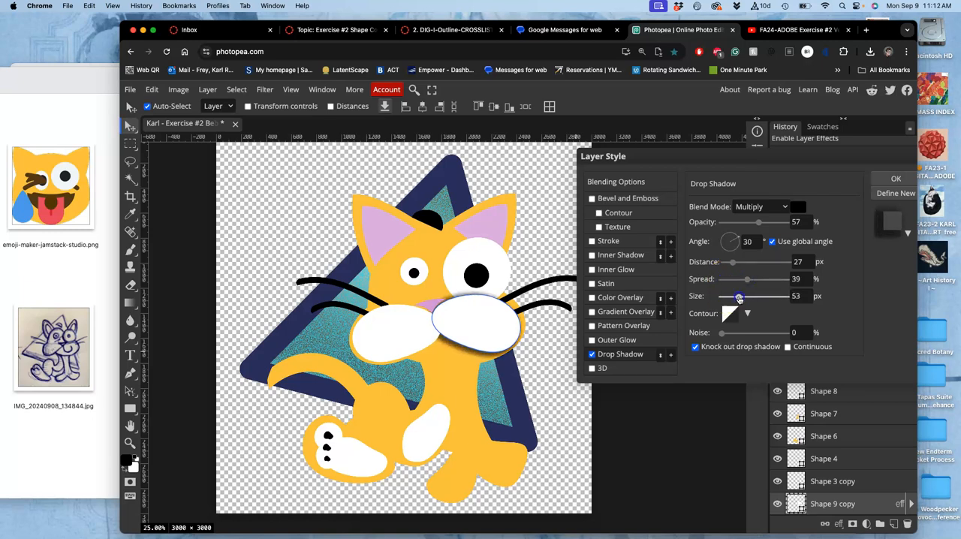
pyautogui.moveTo(739, 296); pyautogui.dragTo(728, 296)
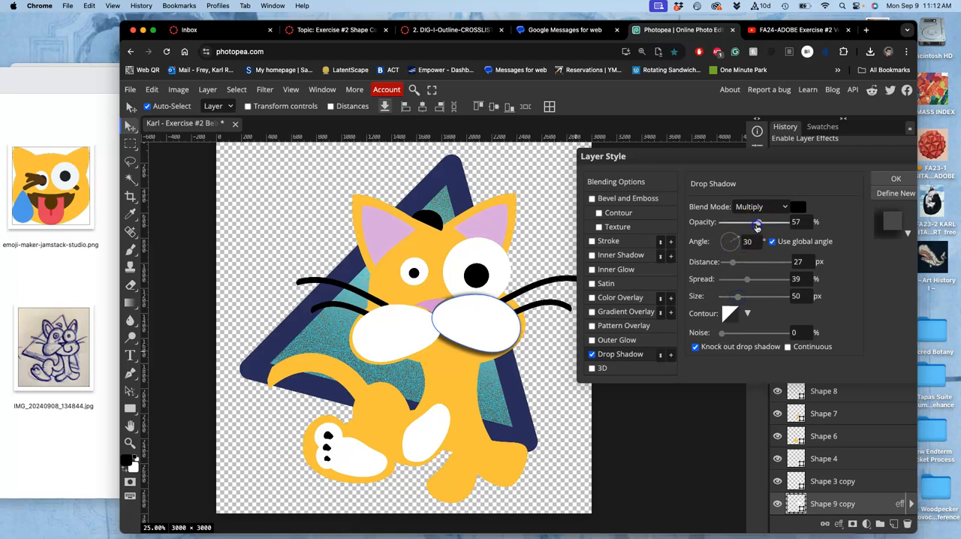
pyautogui.moveTo(757, 222); pyautogui.dragTo(738, 222)
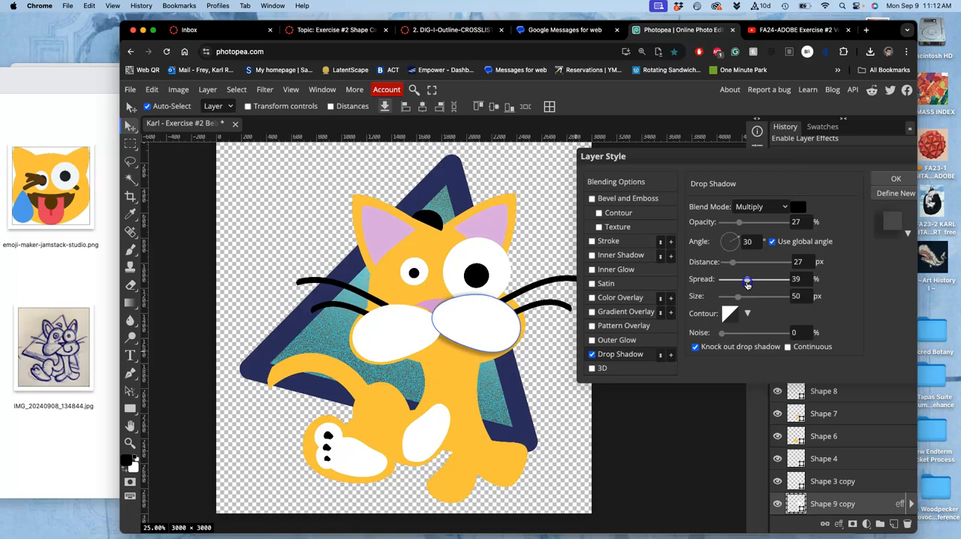
pyautogui.moveTo(748, 279); pyautogui.dragTo(732, 280)
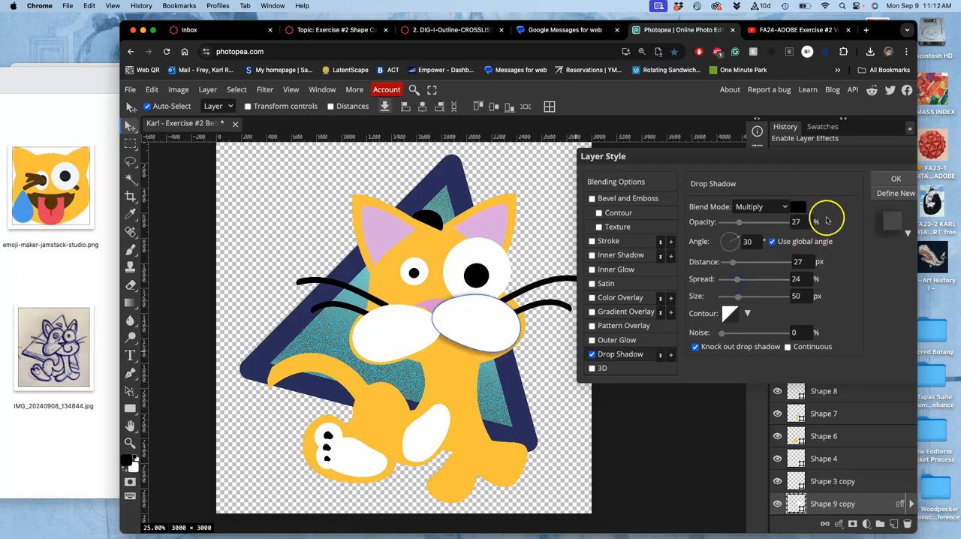
pyautogui.moveTo(720, 267)
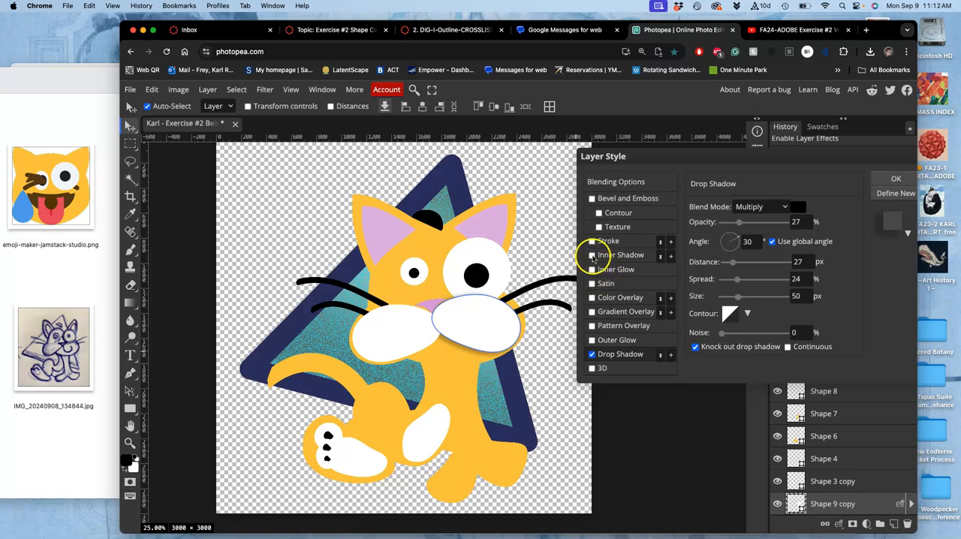
# Enable an inner shadow at 81% opacity, 27% spread, 16 px size and 31% noise, and apply the effects
pyautogui.click(620, 255)
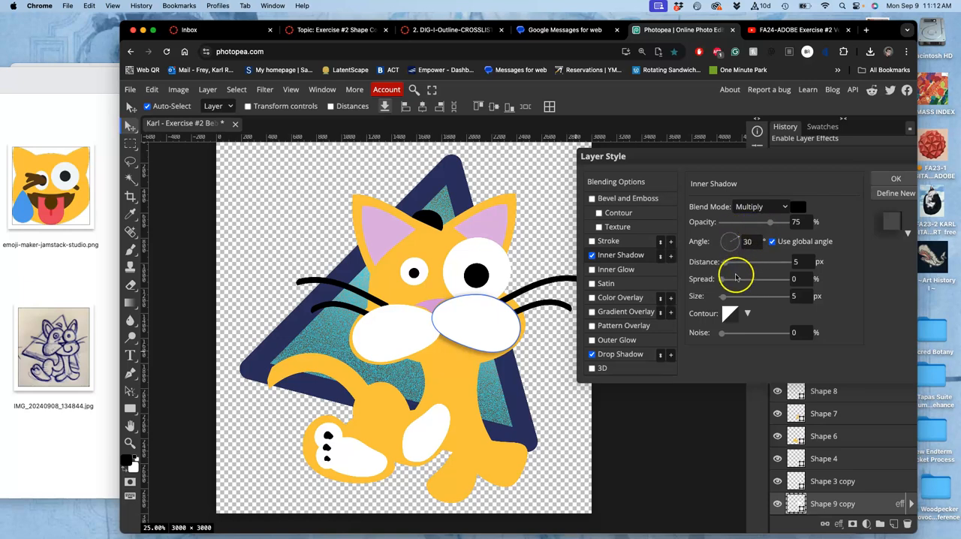
pyautogui.moveTo(722, 279); pyautogui.dragTo(751, 279)
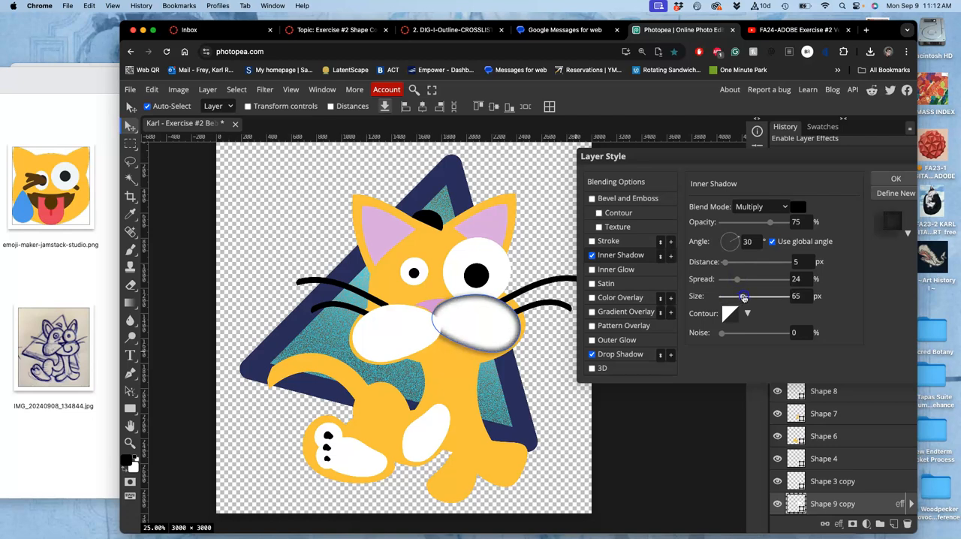
pyautogui.moveTo(743, 296); pyautogui.dragTo(722, 295)
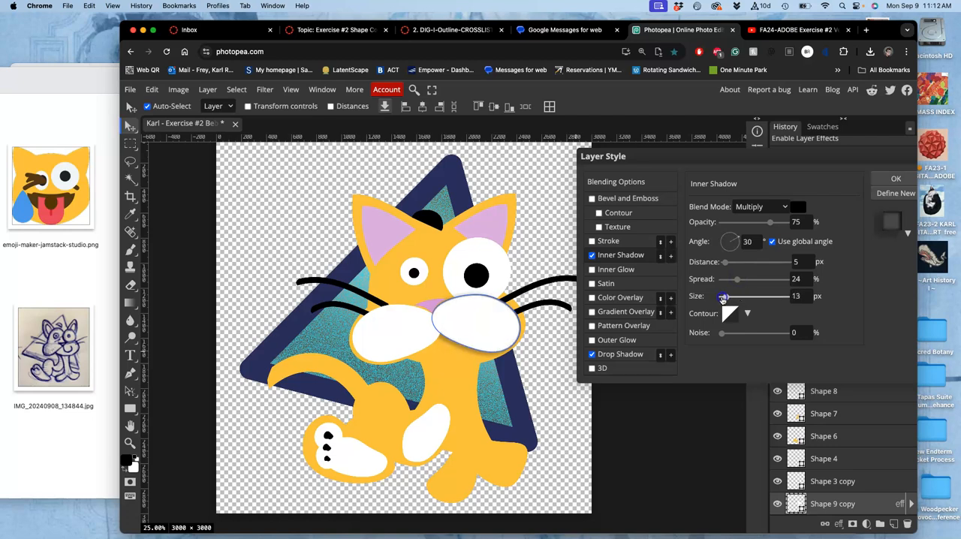
pyautogui.moveTo(722, 296); pyautogui.dragTo(727, 295)
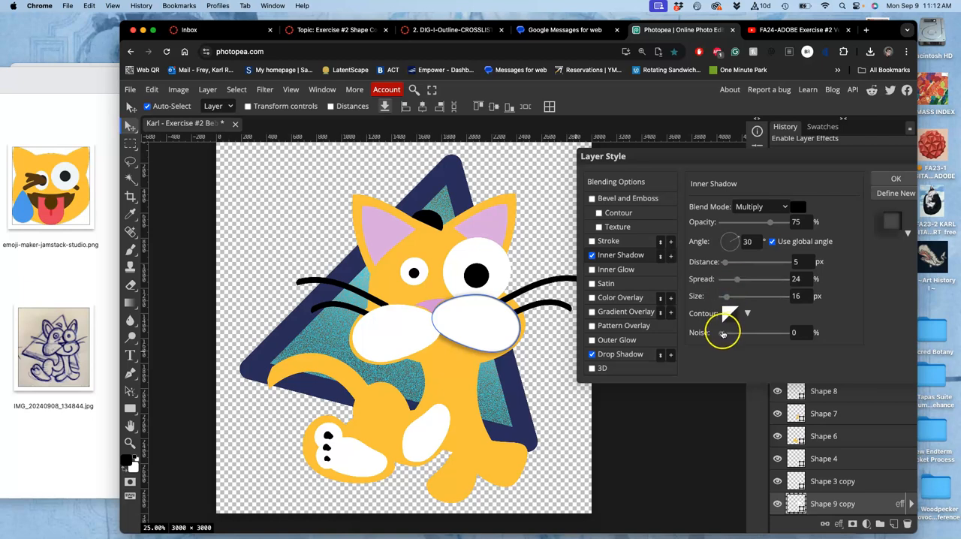
pyautogui.moveTo(723, 332); pyautogui.dragTo(743, 332)
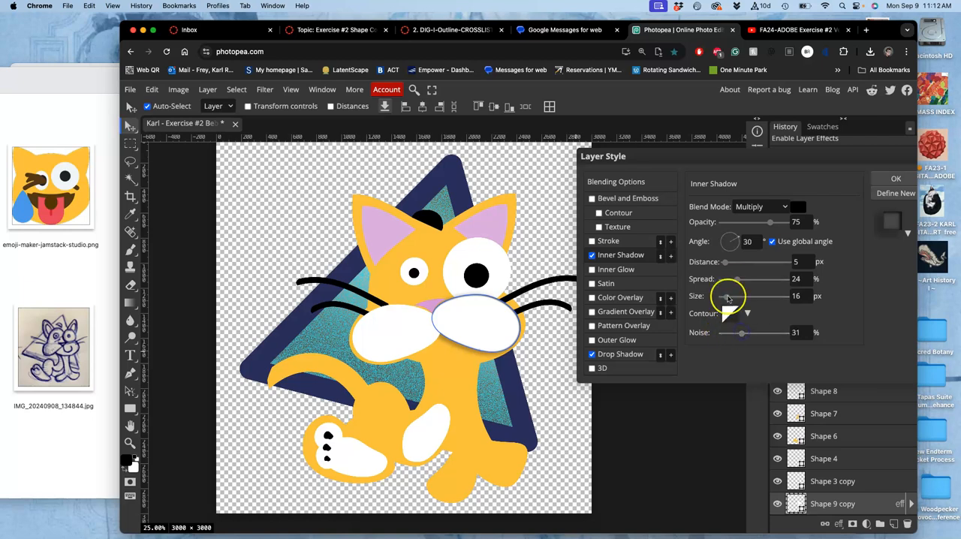
pyautogui.moveTo(774, 223); pyautogui.dragTo(769, 222)
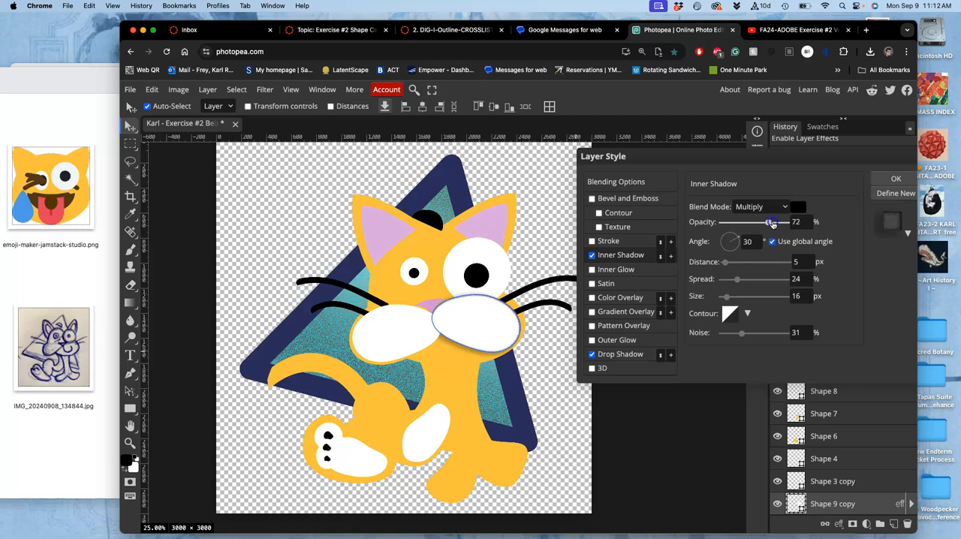
pyautogui.moveTo(769, 222); pyautogui.dragTo(774, 223)
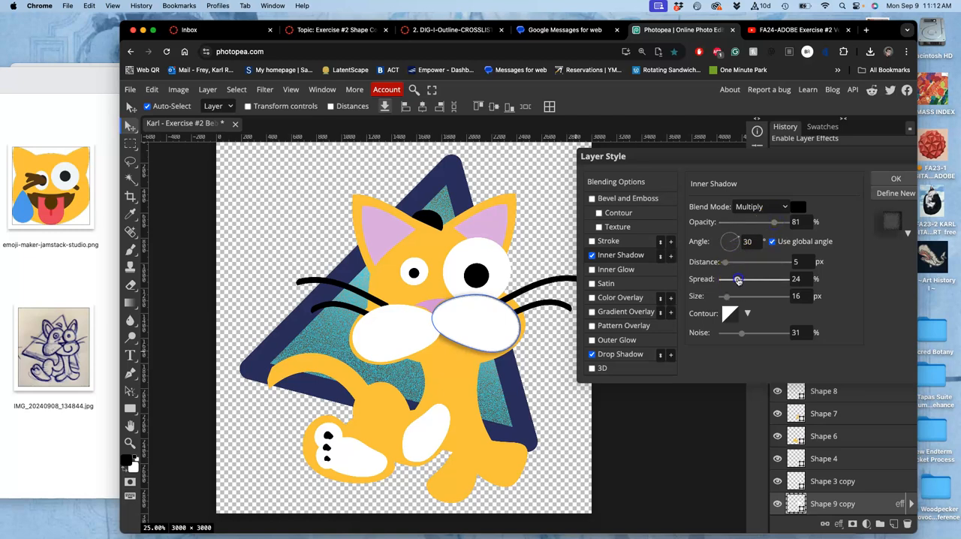
pyautogui.moveTo(734, 280); pyautogui.dragTo(739, 280)
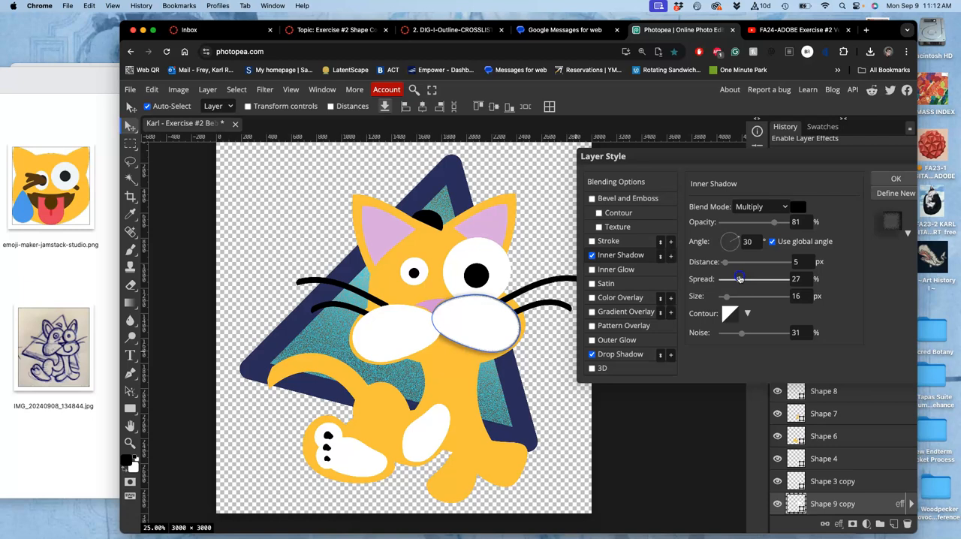
pyautogui.click(895, 178)
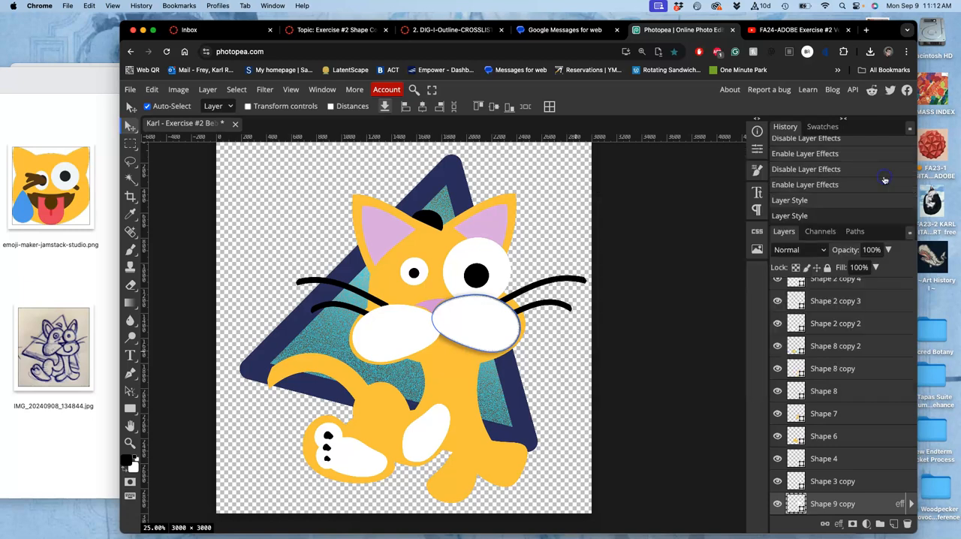
# Copy the layer style from Shape 9 copy and start pasting it onto Shape 2 copy 5 and other white shapes
pyautogui.scroll(-3)
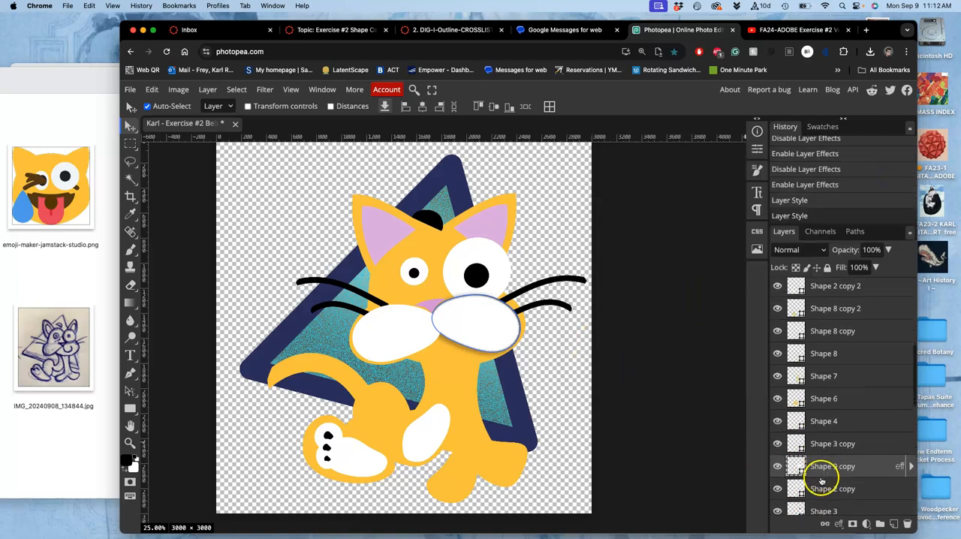
pyautogui.rightClick(821, 490)
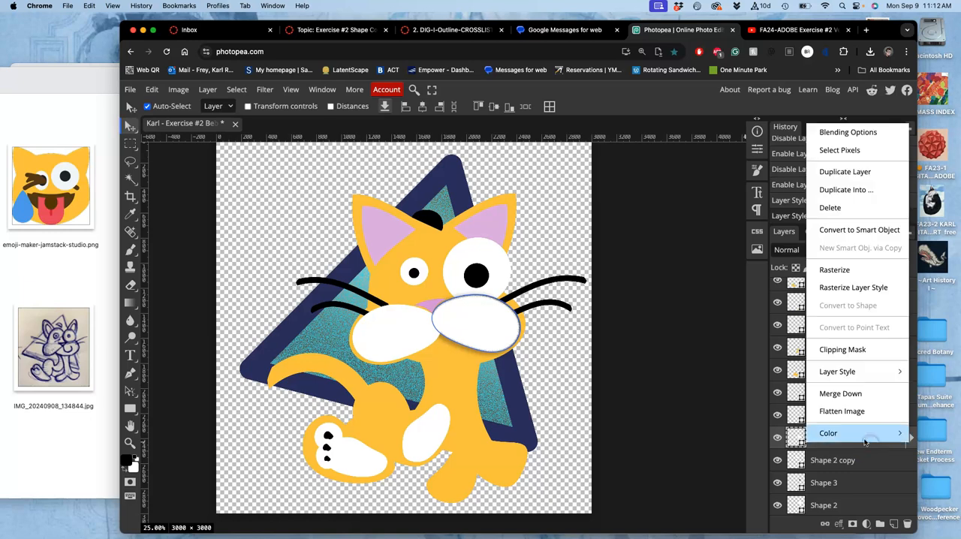
pyautogui.moveTo(843, 349)
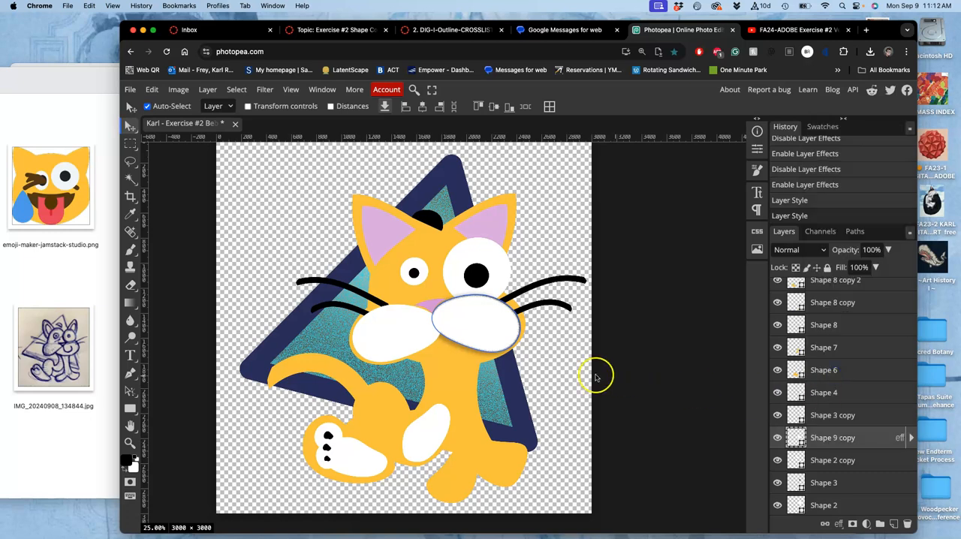
pyautogui.scroll(3)
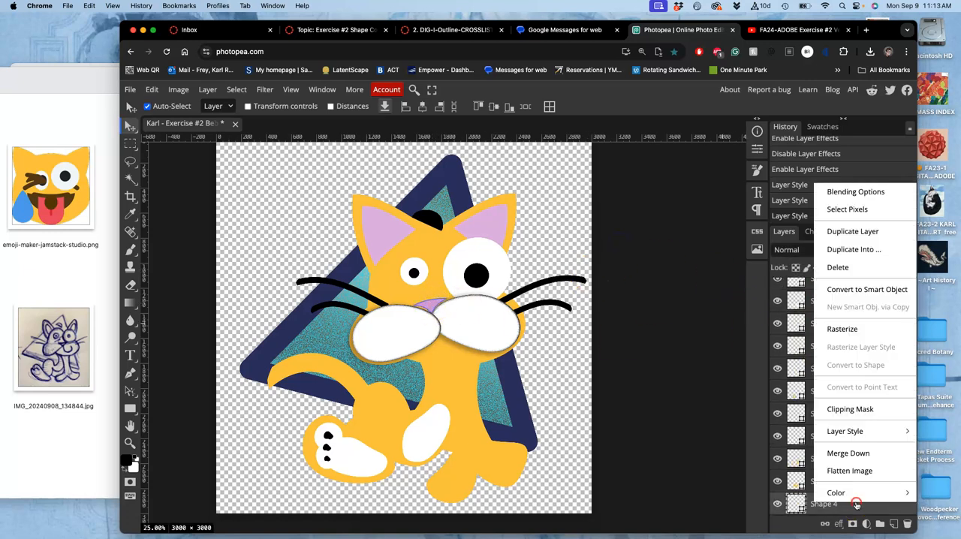
pyautogui.click(844, 431)
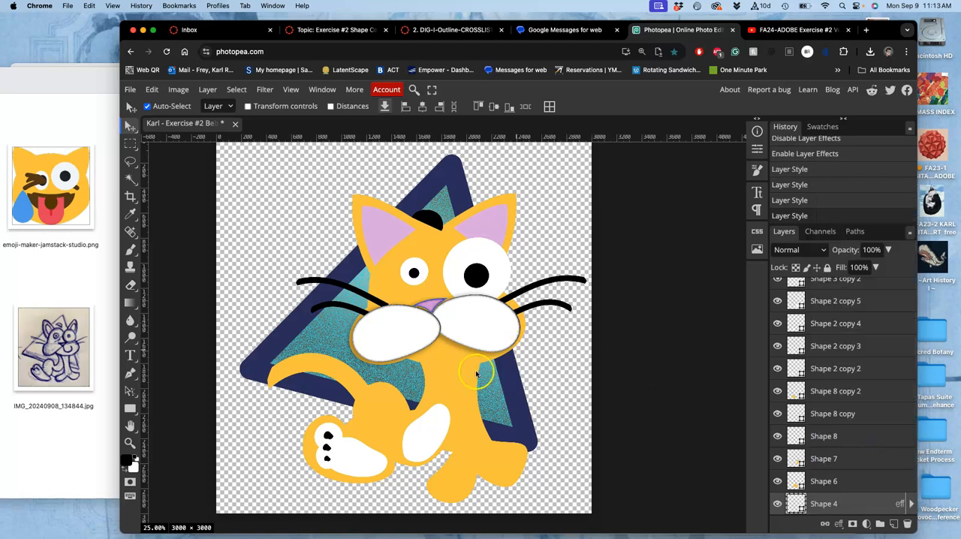
pyautogui.click(835, 300)
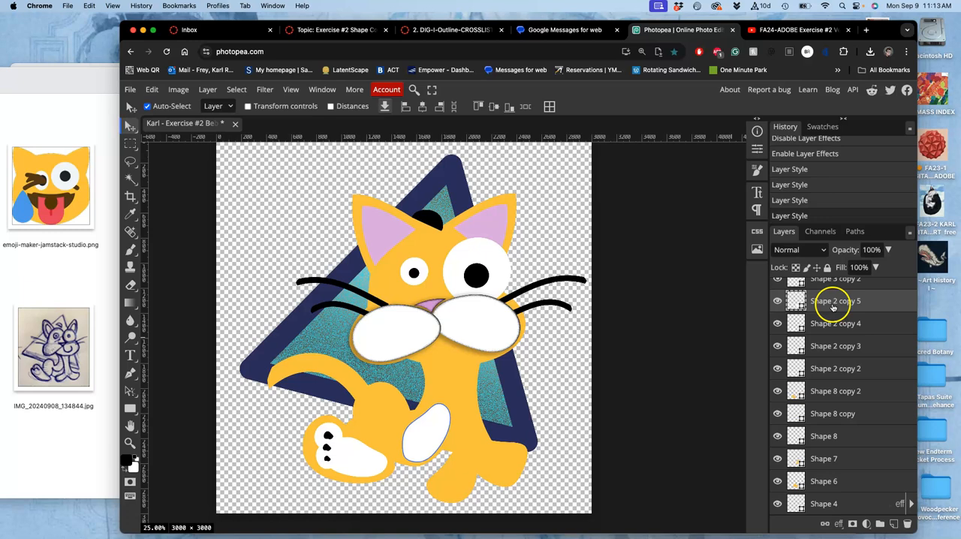
pyautogui.rightClick(835, 300)
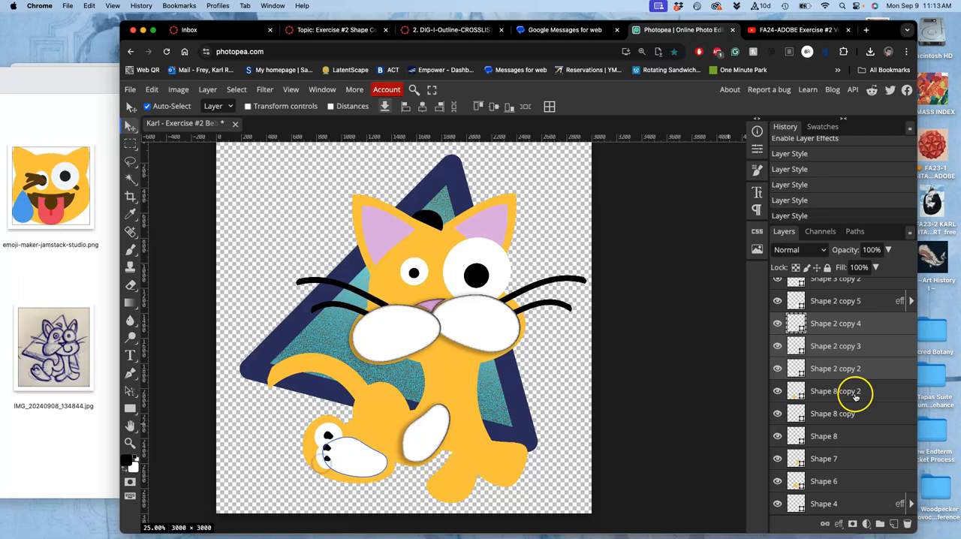
# Paste the copied shadow styles onto the next paw and eye shape layers via Layer Style > Paste
pyautogui.rightClick(852, 396)
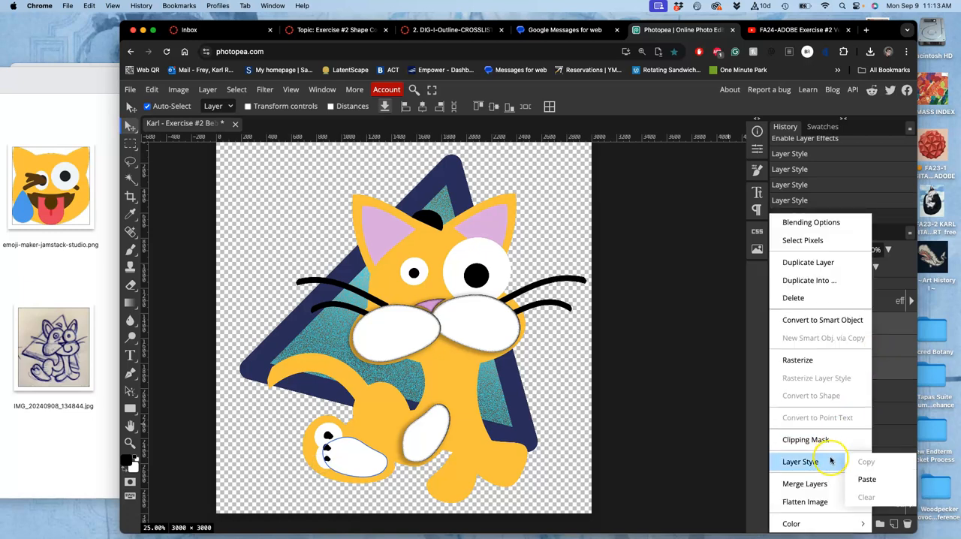
pyautogui.click(598, 441)
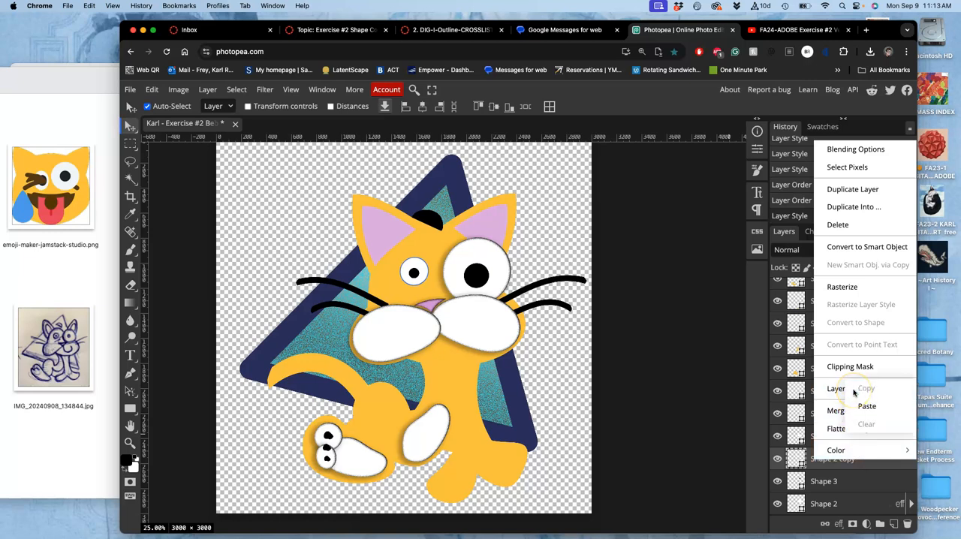
pyautogui.click(648, 355)
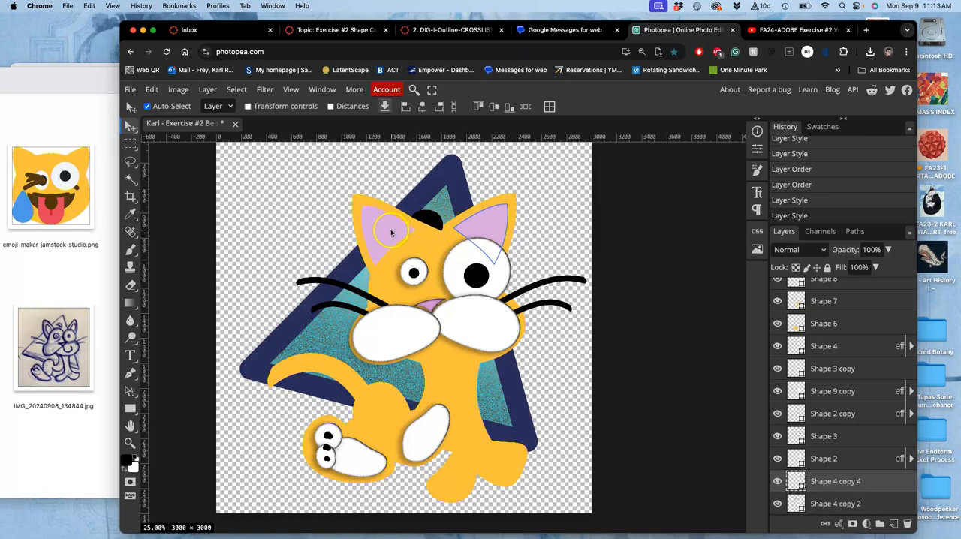
pyautogui.rightClick(835, 480)
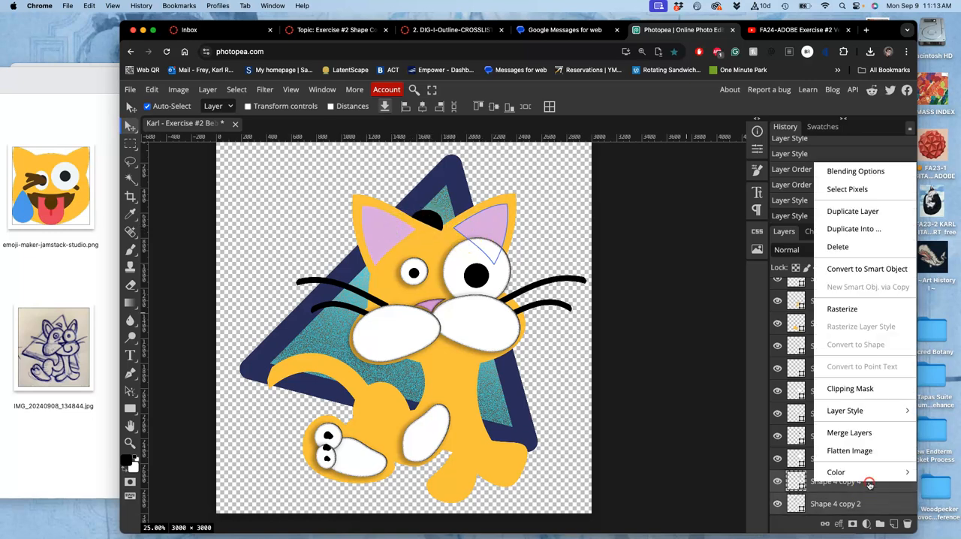